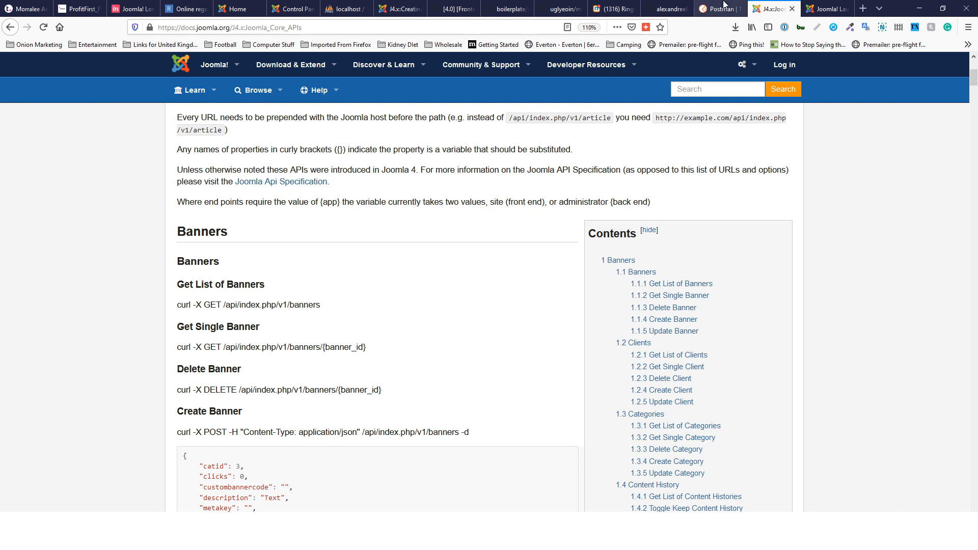
- Review the Joomla Launch advanced settings, keeping Joomla 4.0.0 beta, then return to the Postman site
left_click(834, 8)
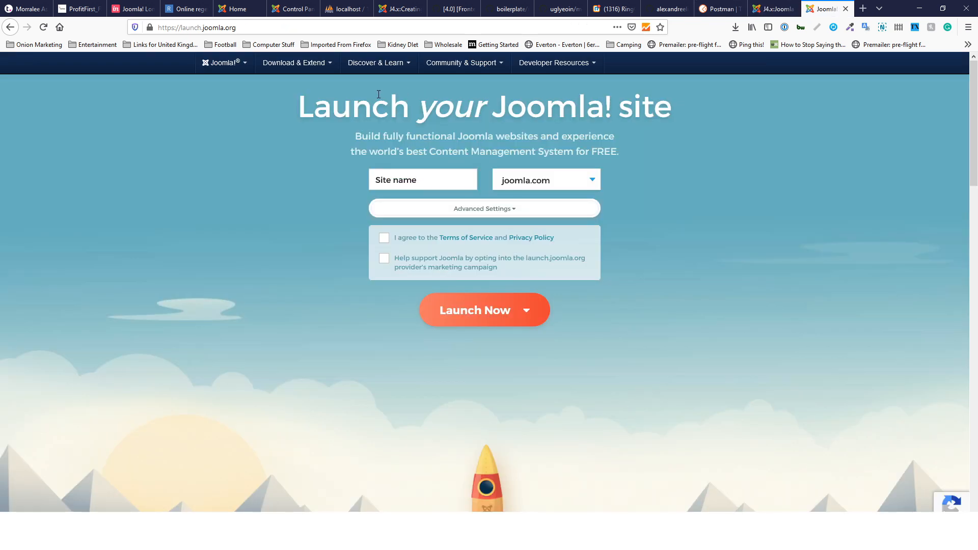
mouse_move(530, 212)
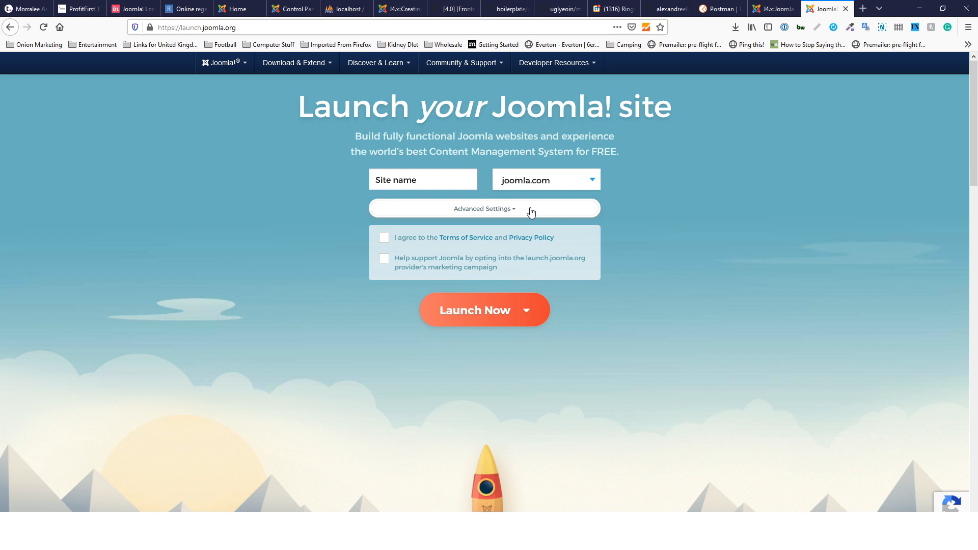
left_click(484, 207)
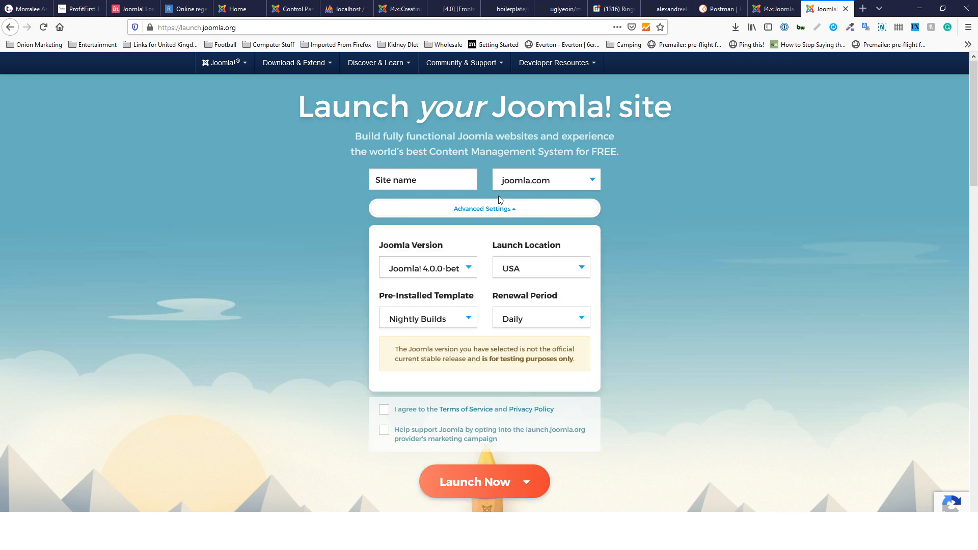
left_click(428, 267)
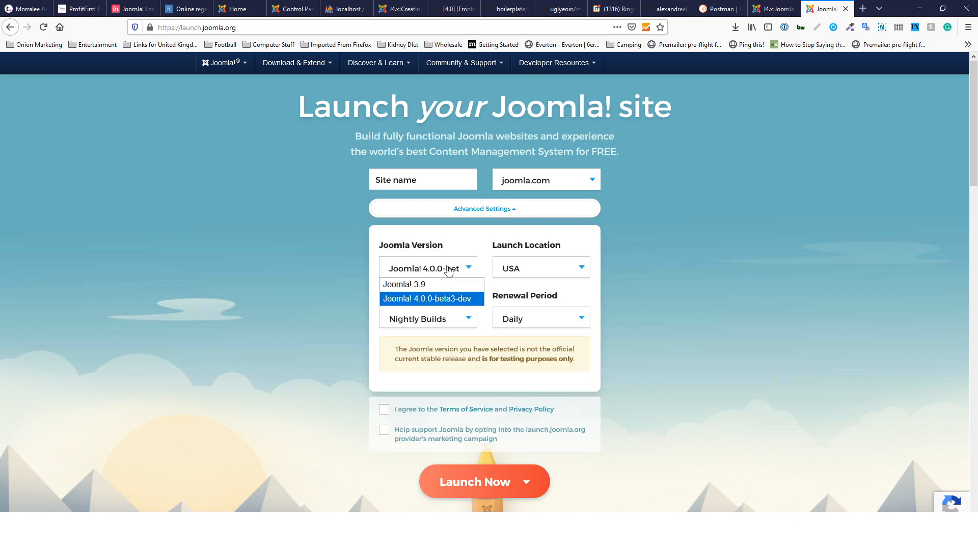
left_click(432, 298)
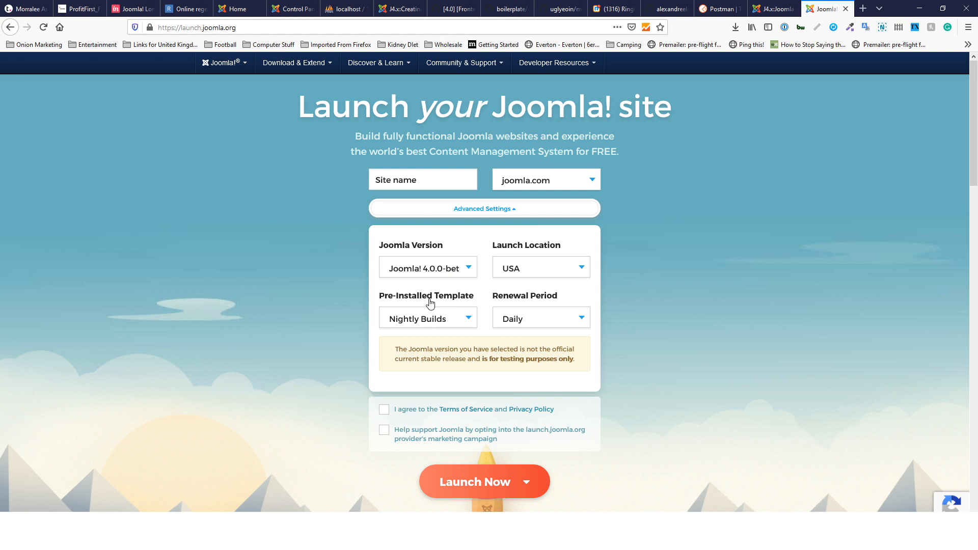
left_click(484, 208)
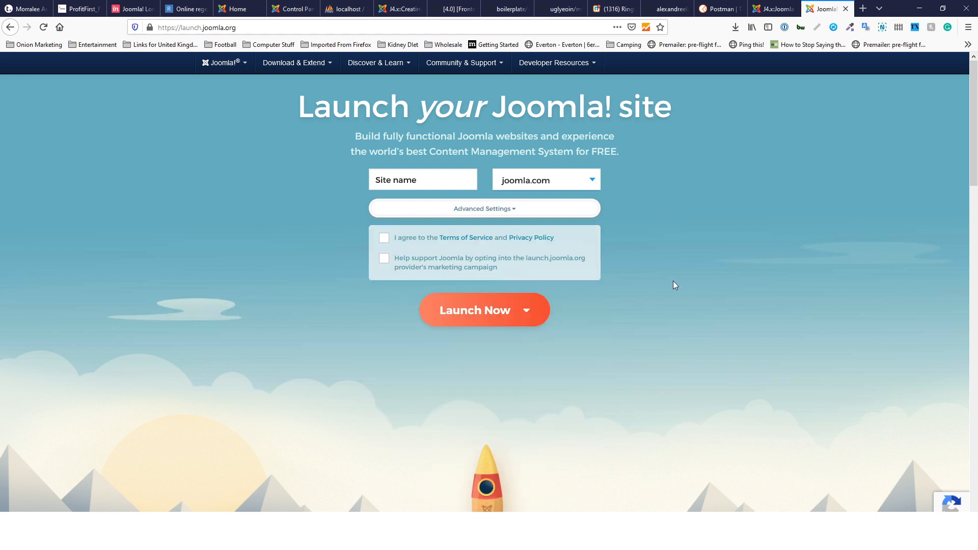
mouse_move(698, 270)
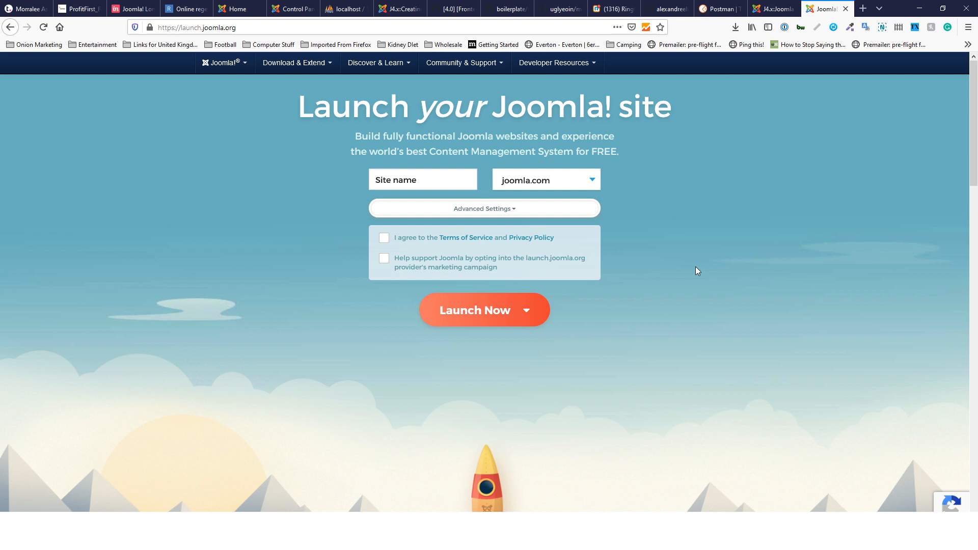
mouse_move(759, 245)
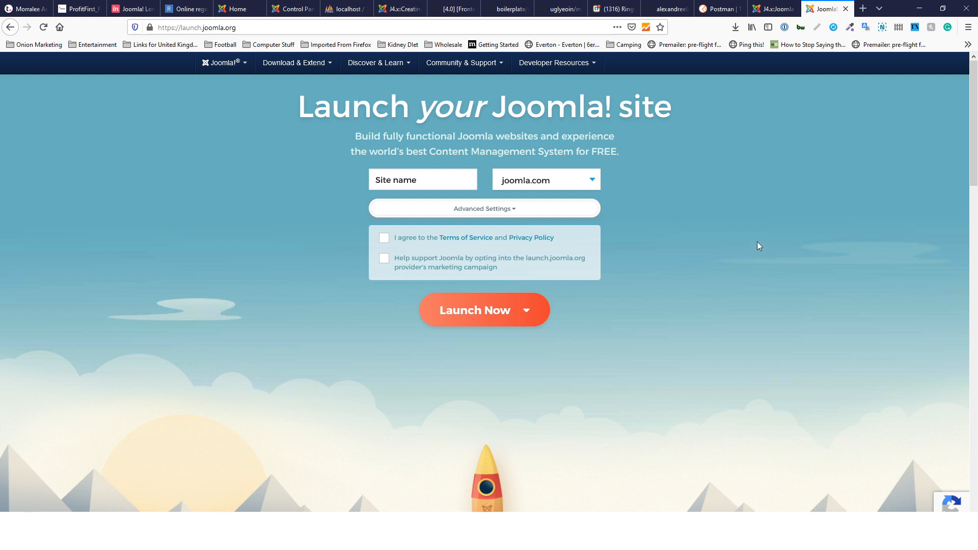
mouse_move(751, 232)
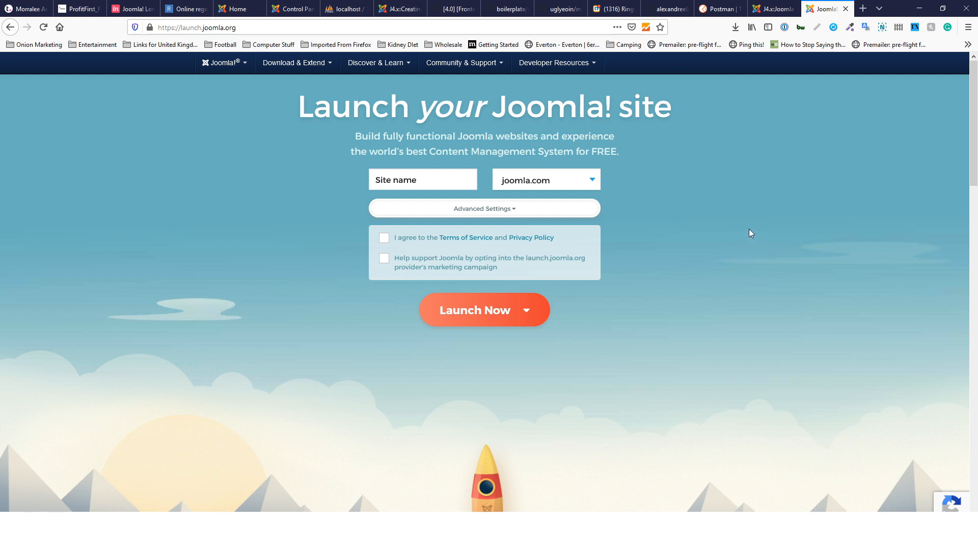
mouse_move(742, 239)
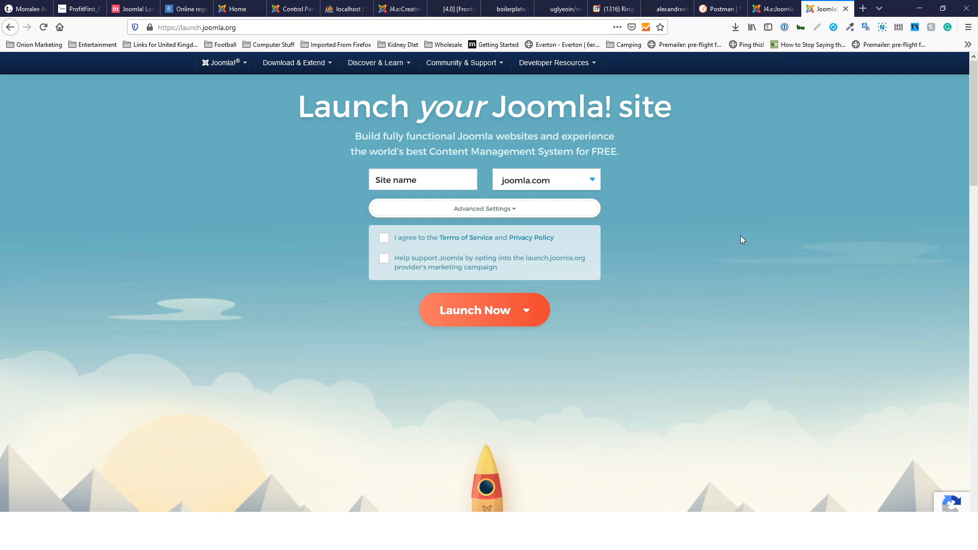
left_click(717, 8)
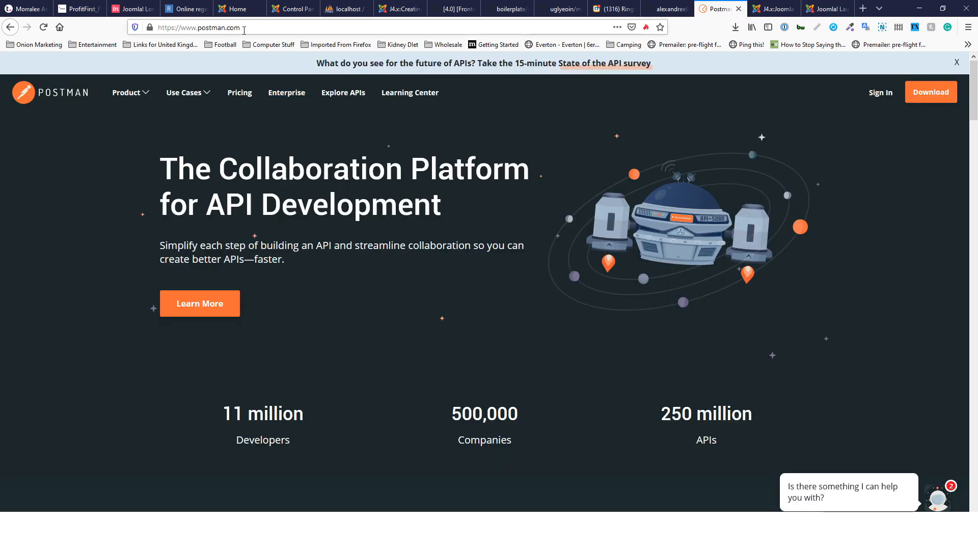
mouse_move(261, 114)
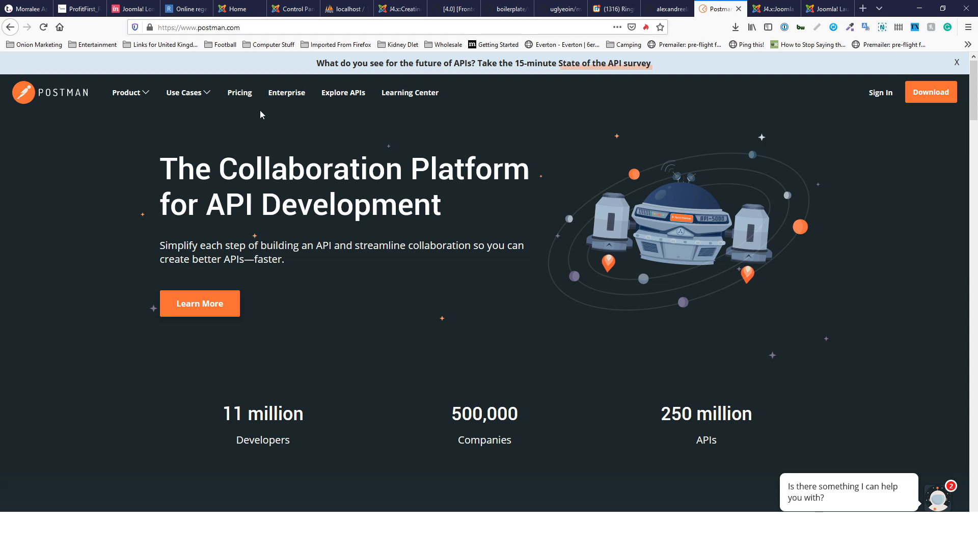
mouse_move(351, 148)
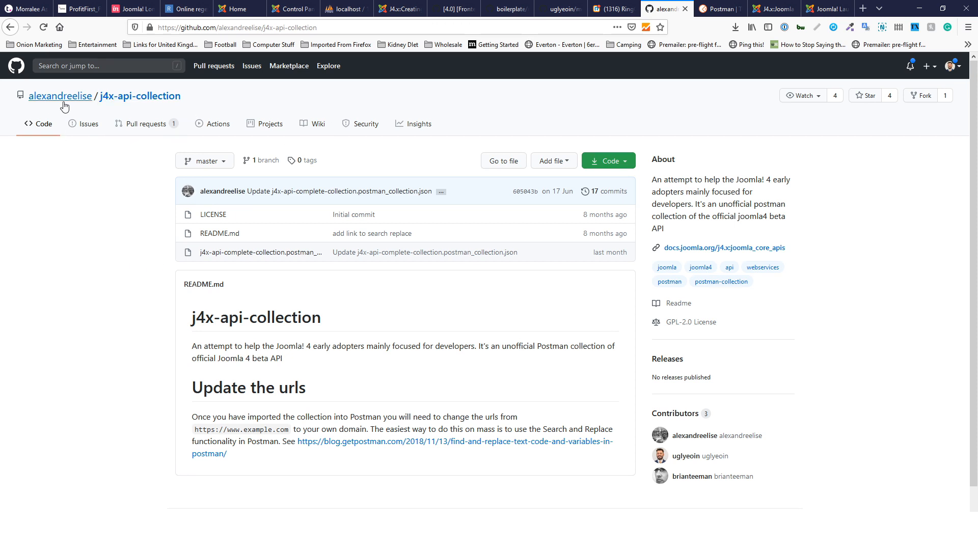
mouse_move(60, 95)
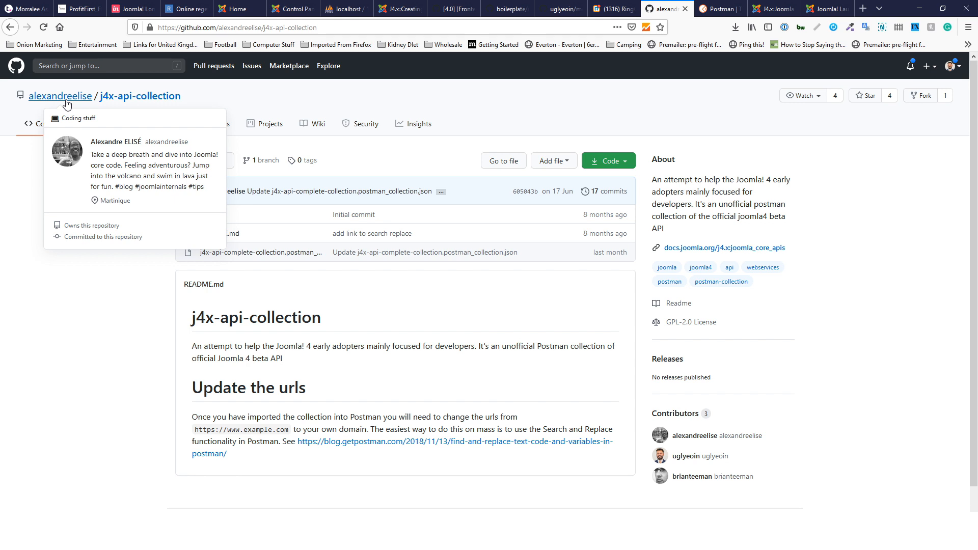
mouse_move(236, 106)
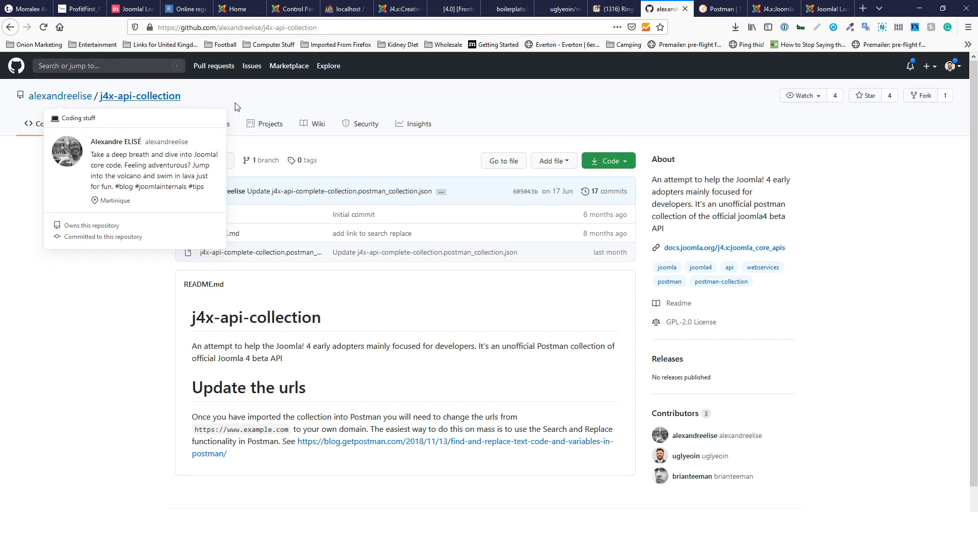
mouse_move(299, 131)
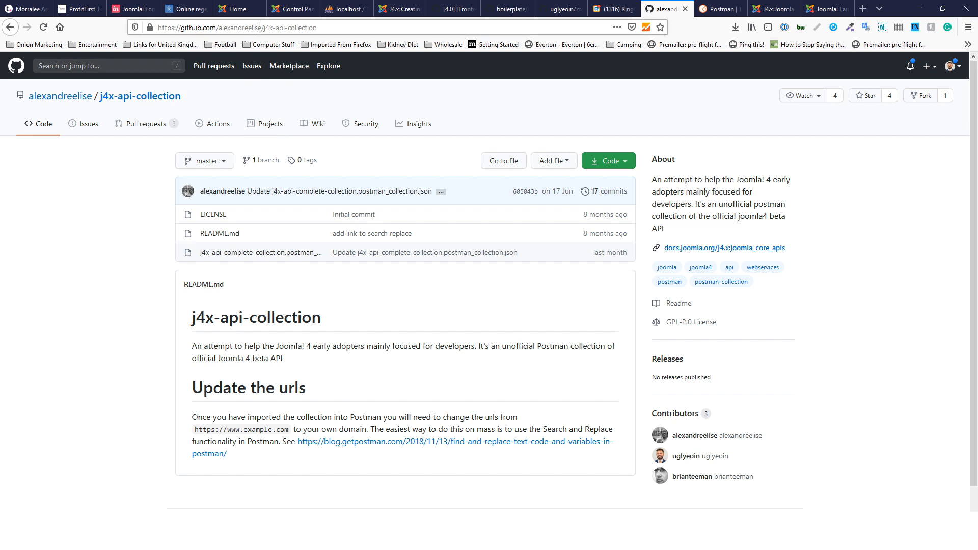
- Select the j4x-api-collection repository name in the readme and switch to the Postman app
double_click(255, 318)
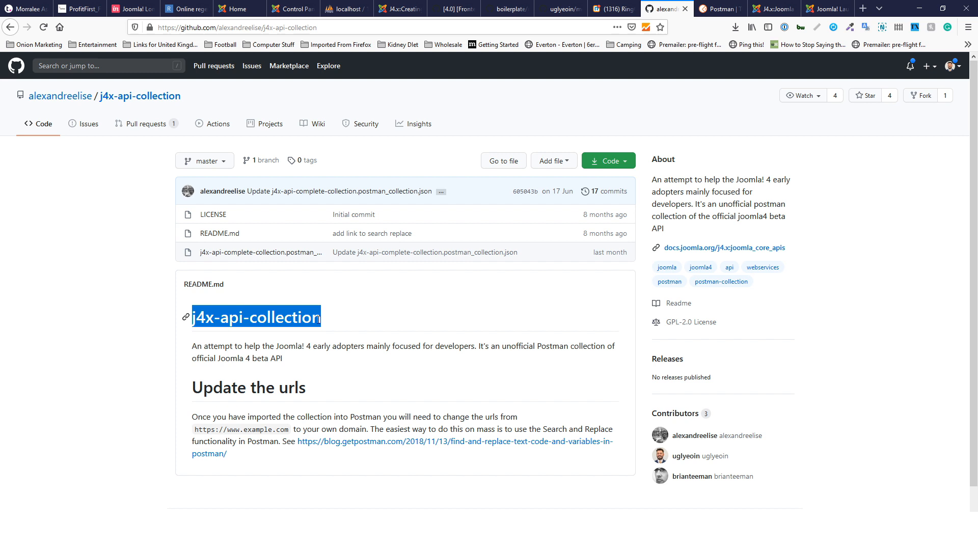
left_click(479, 309)
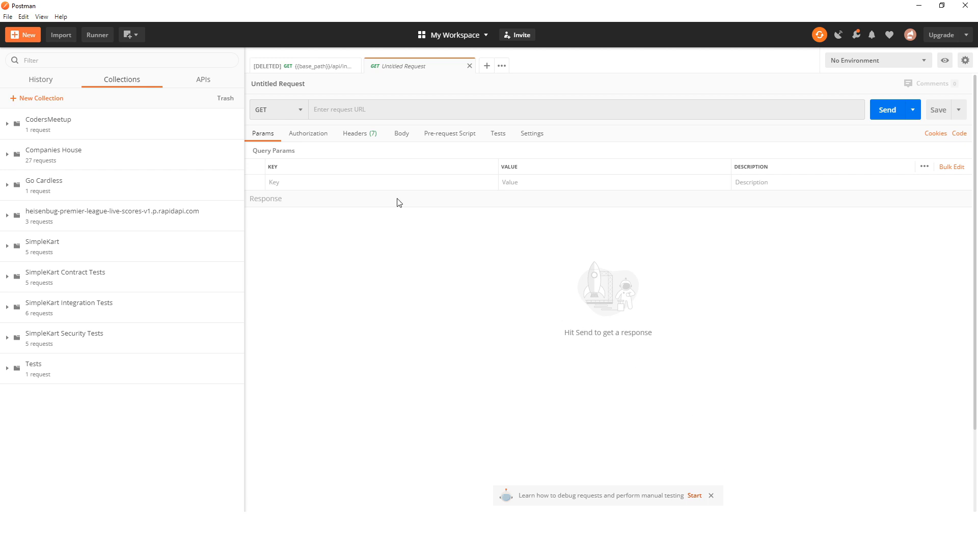
- Import j4x-api-complete-collection.postman_collection.json and expand the new 111-request collection
left_click(61, 35)
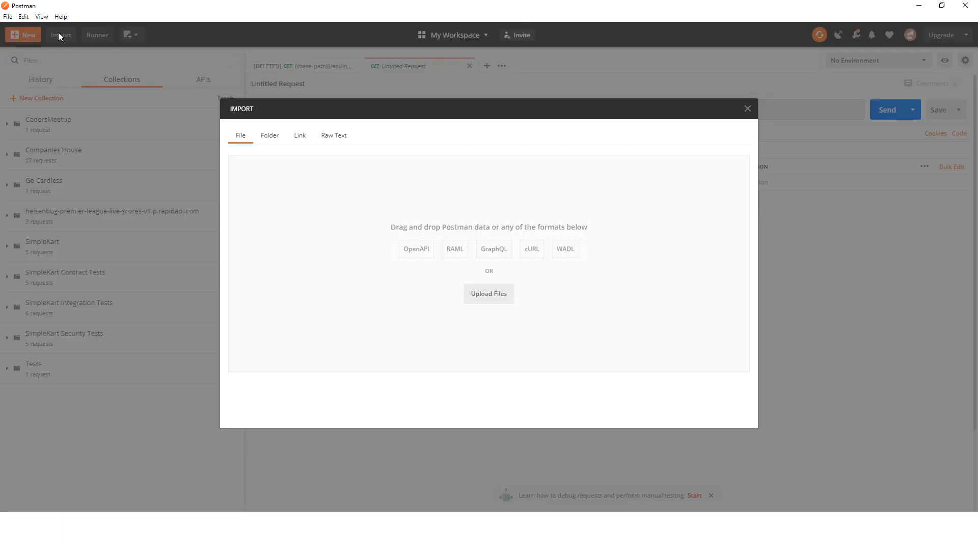
left_click(488, 293)
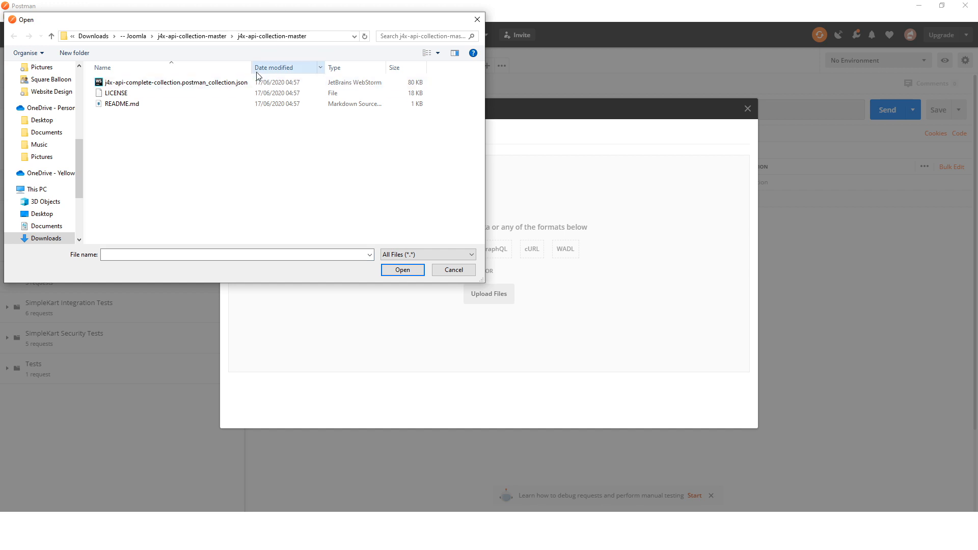
mouse_move(260, 134)
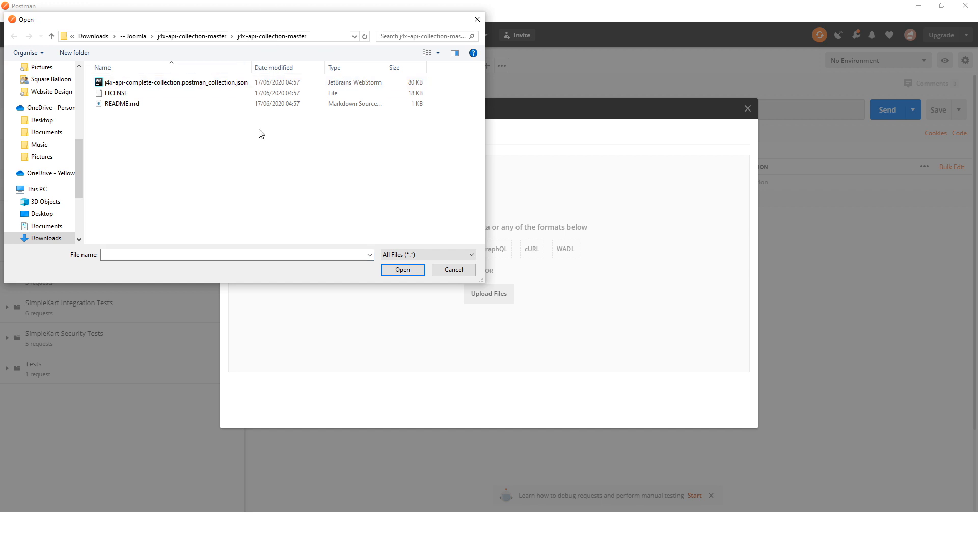
left_click(173, 81)
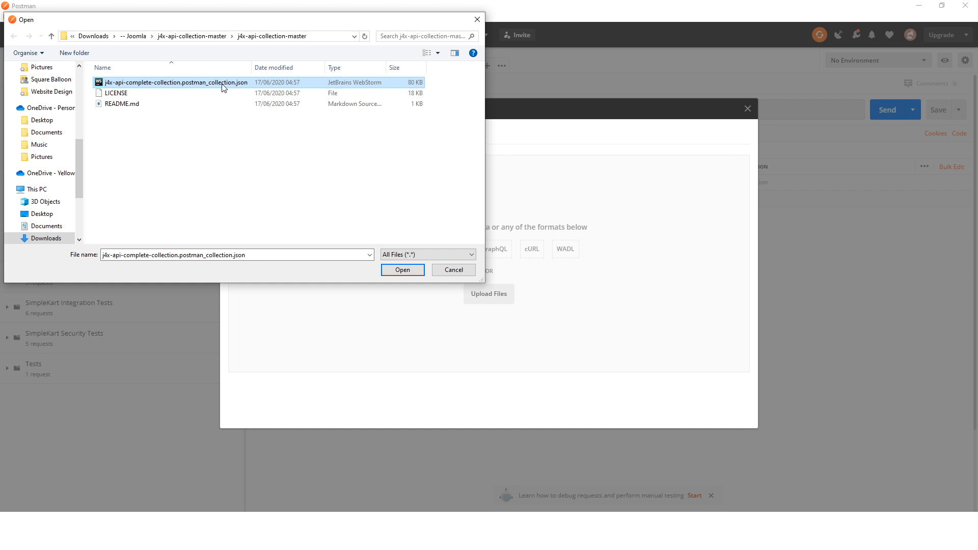
left_click(402, 269)
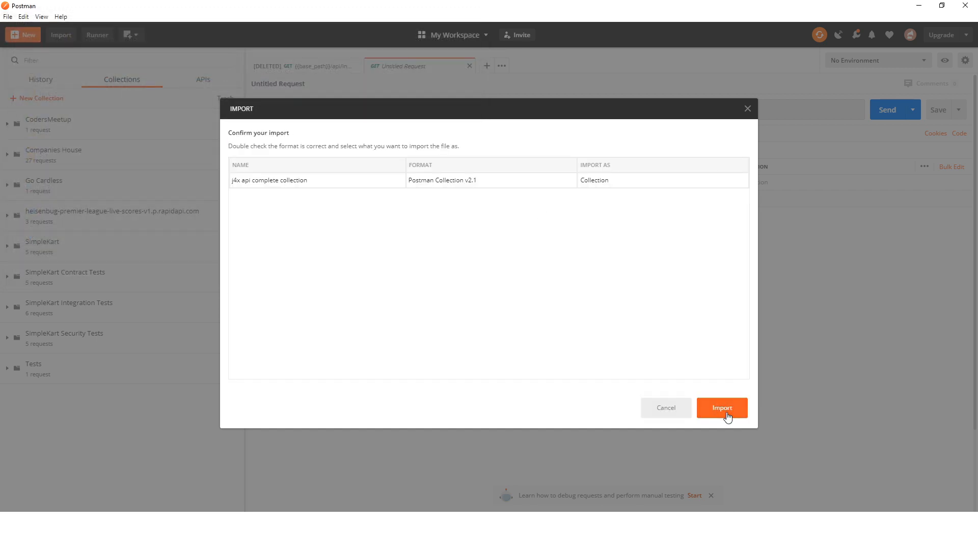
left_click(721, 407)
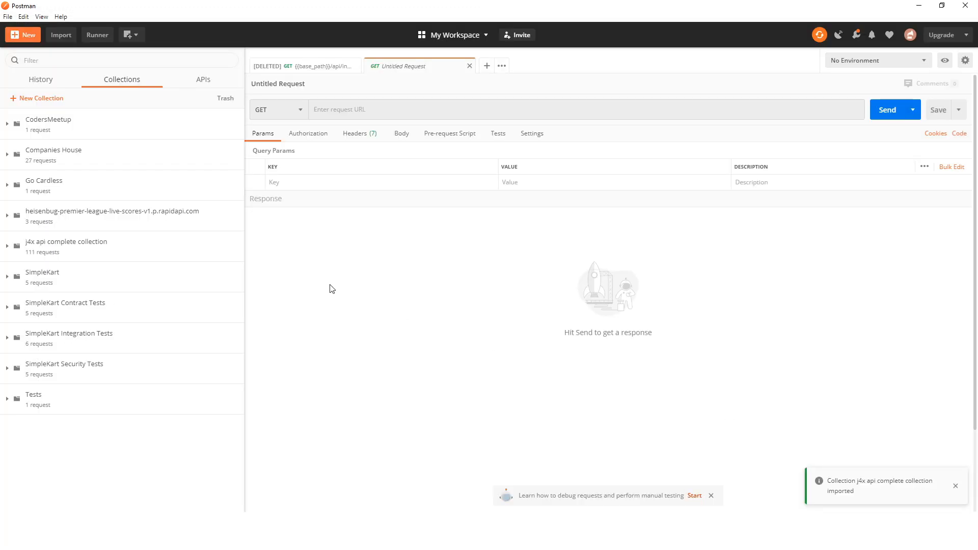
left_click(65, 241)
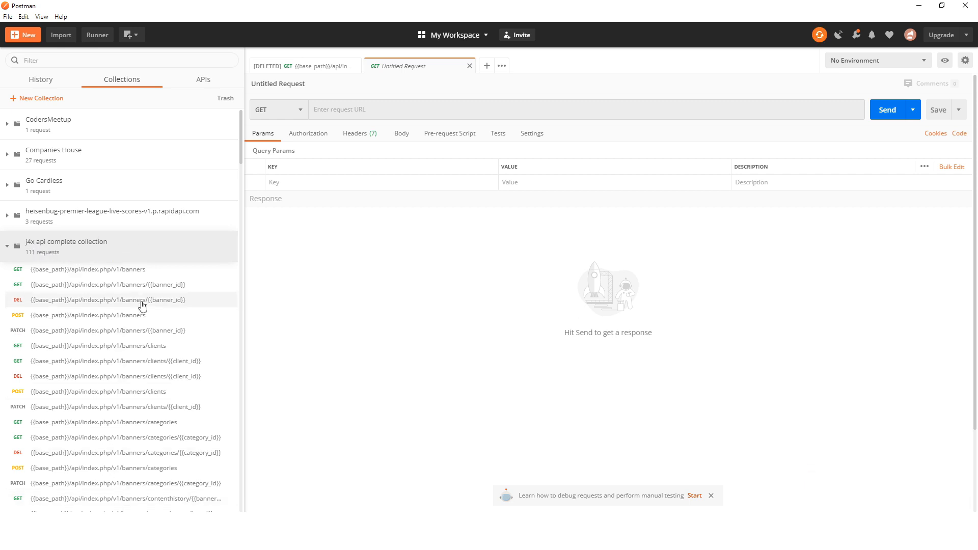
left_click(230, 254)
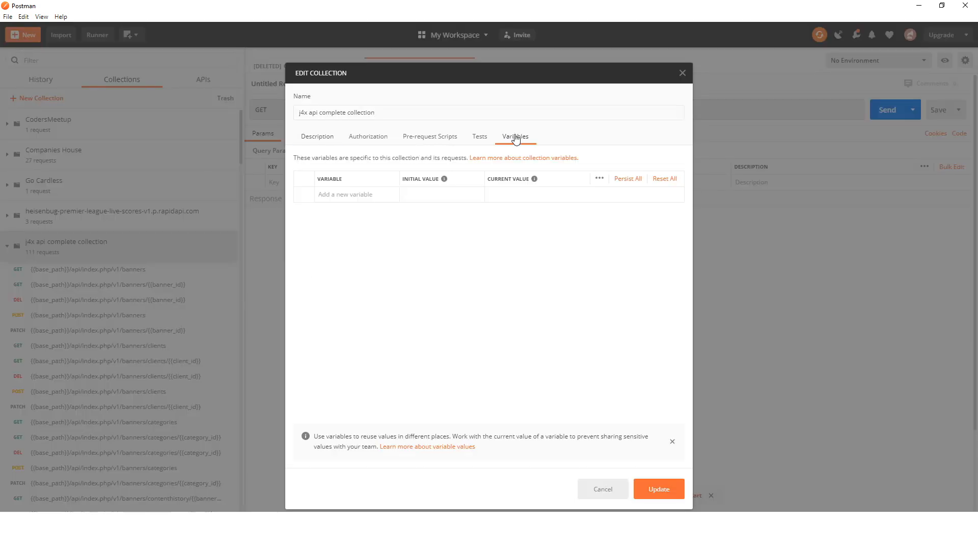
left_click(356, 193)
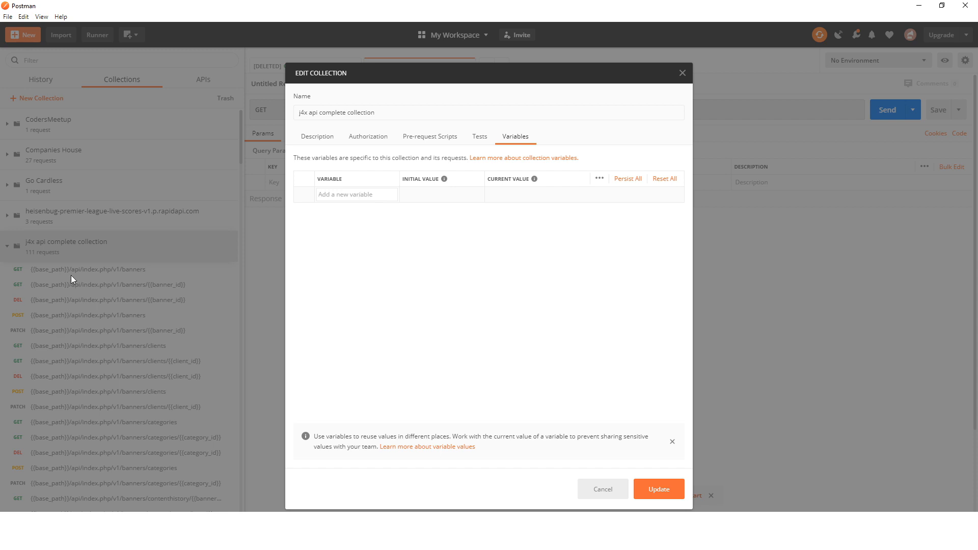
type("base")
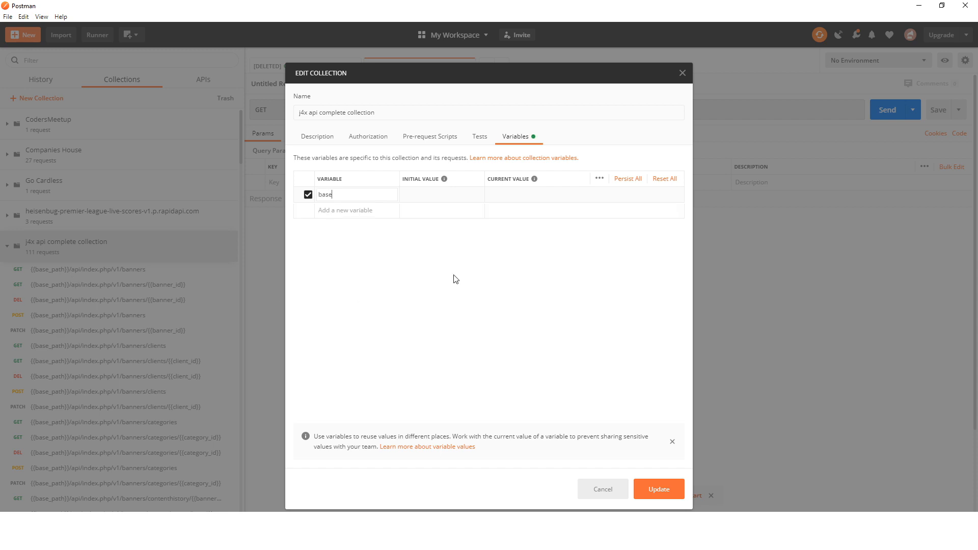
type("_path")
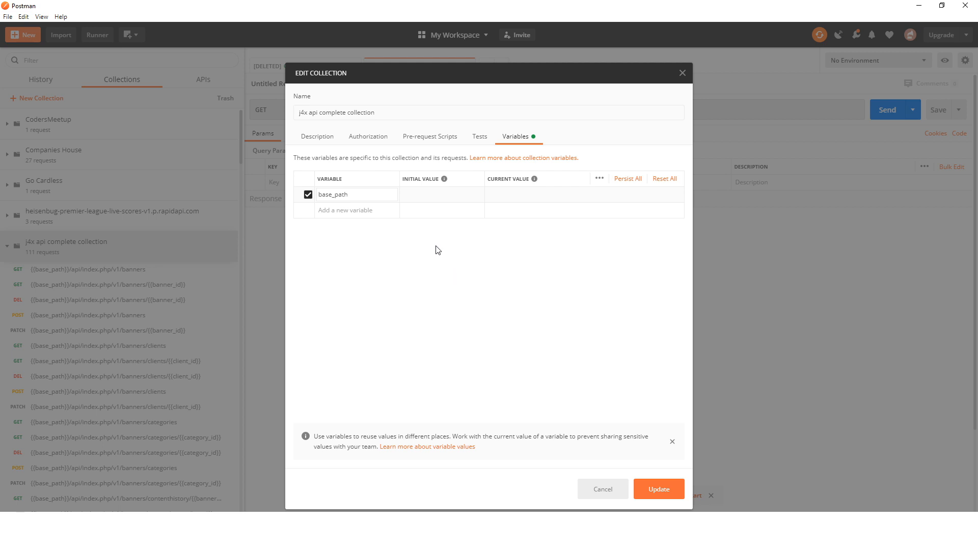
type("http://localhost/")
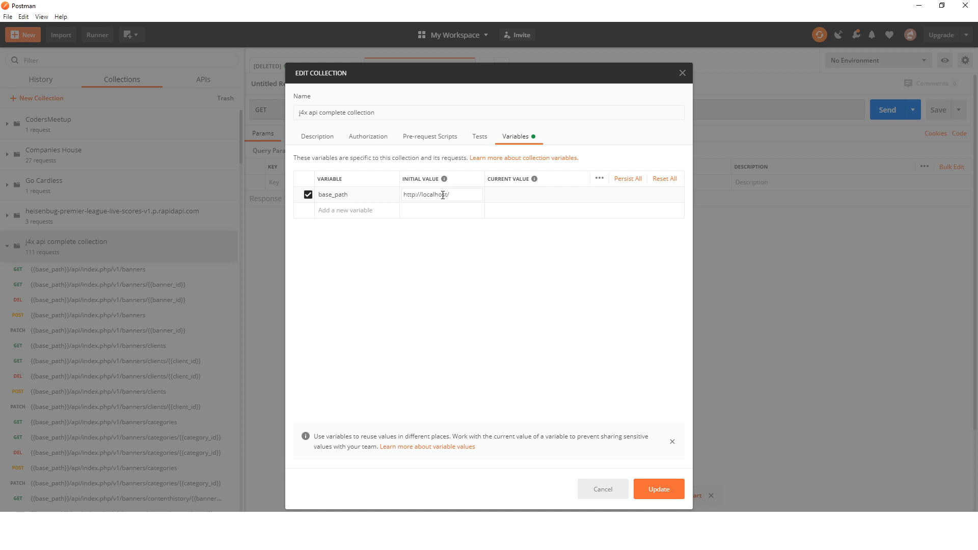
type("joomla4")
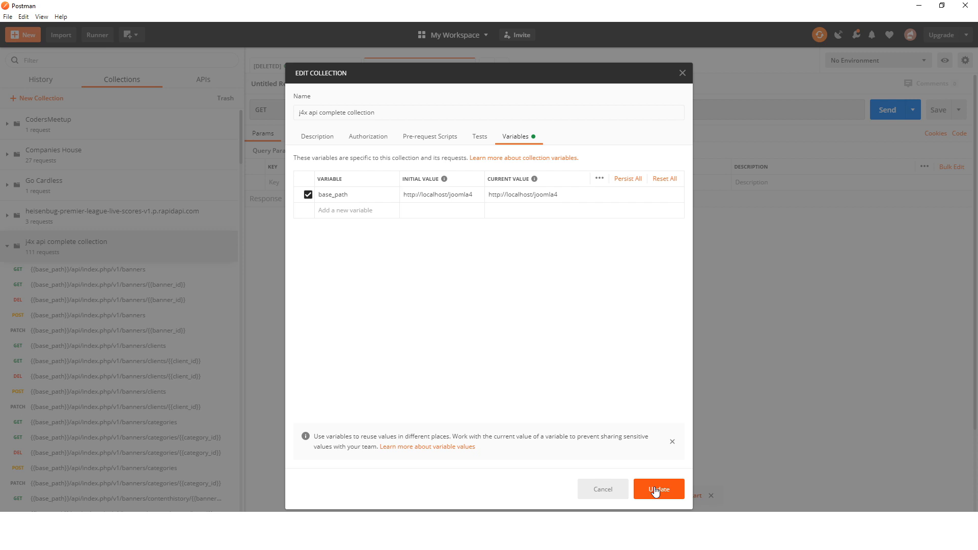
left_click(658, 489)
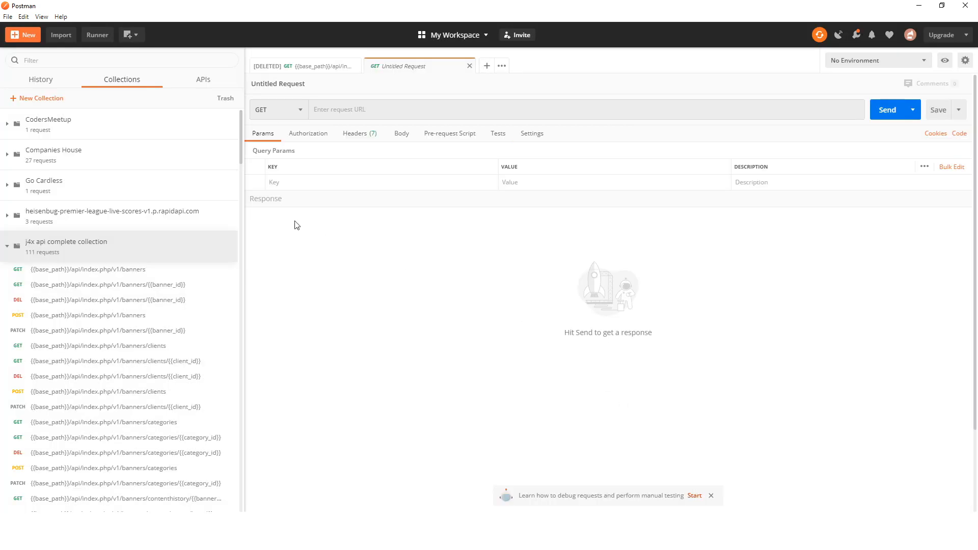
left_click(231, 254)
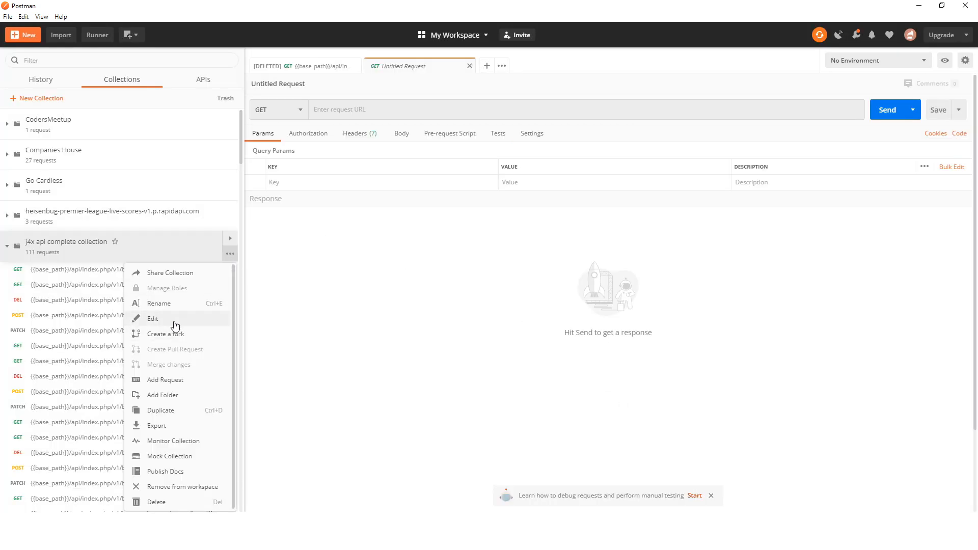
- Open the administrator user's profile in Joomla 4 Users at its Joomla API Token settings
left_click(153, 317)
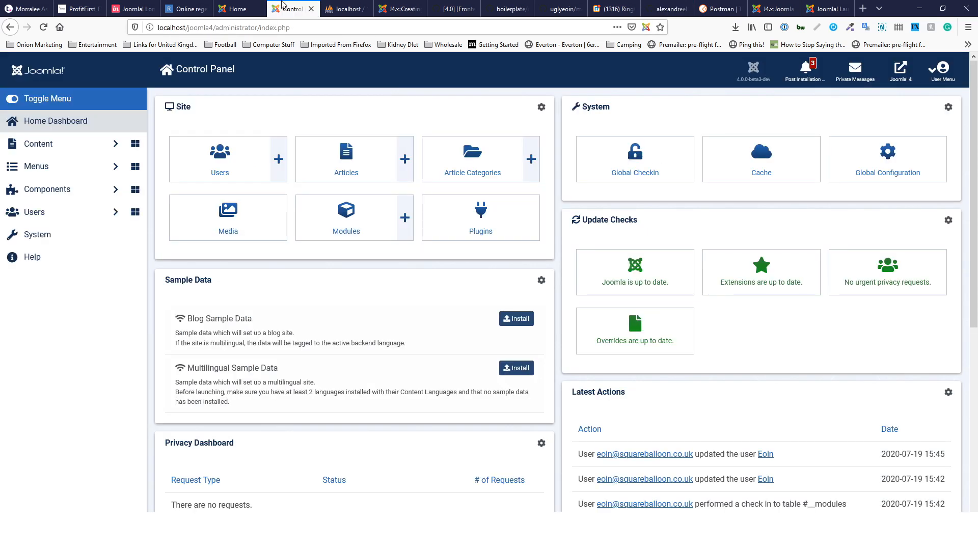
mouse_move(248, 155)
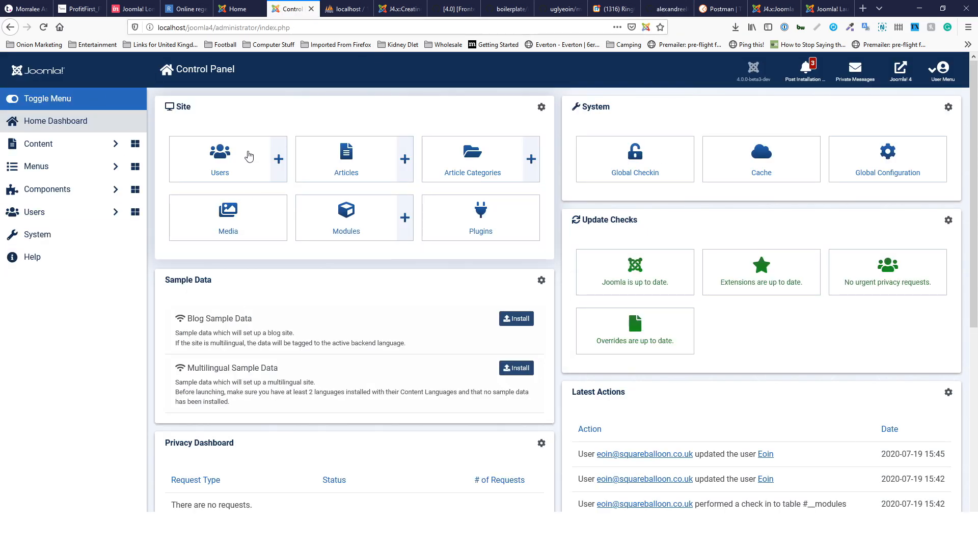
left_click(226, 155)
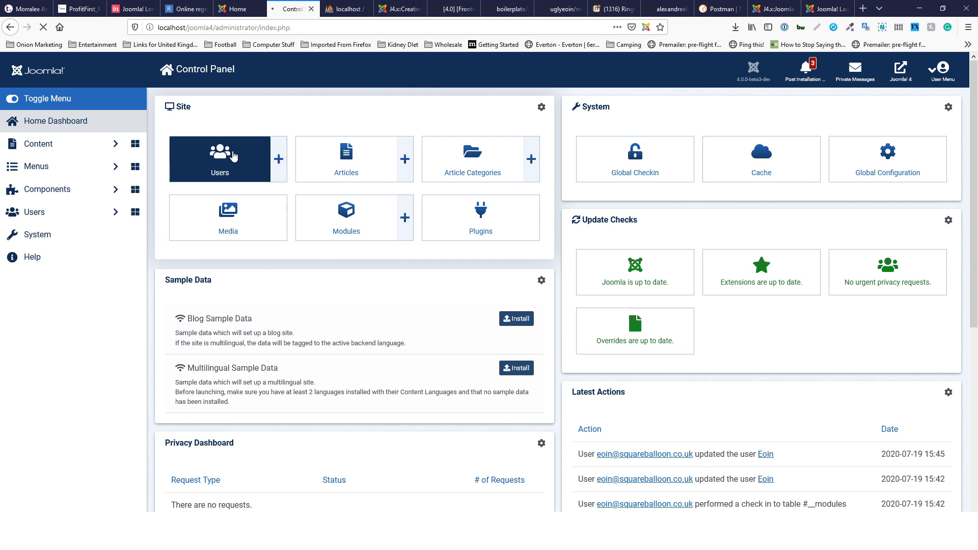
left_click(225, 155)
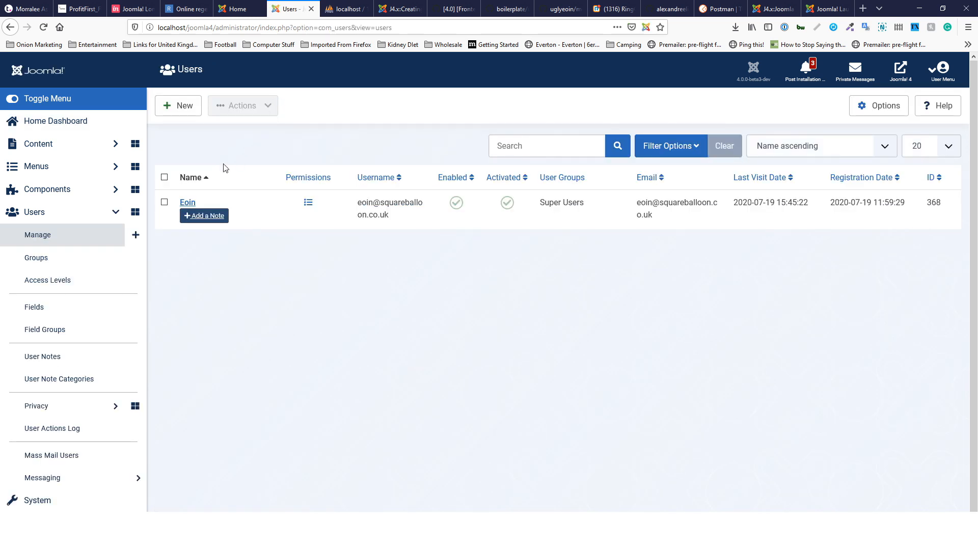
mouse_move(188, 203)
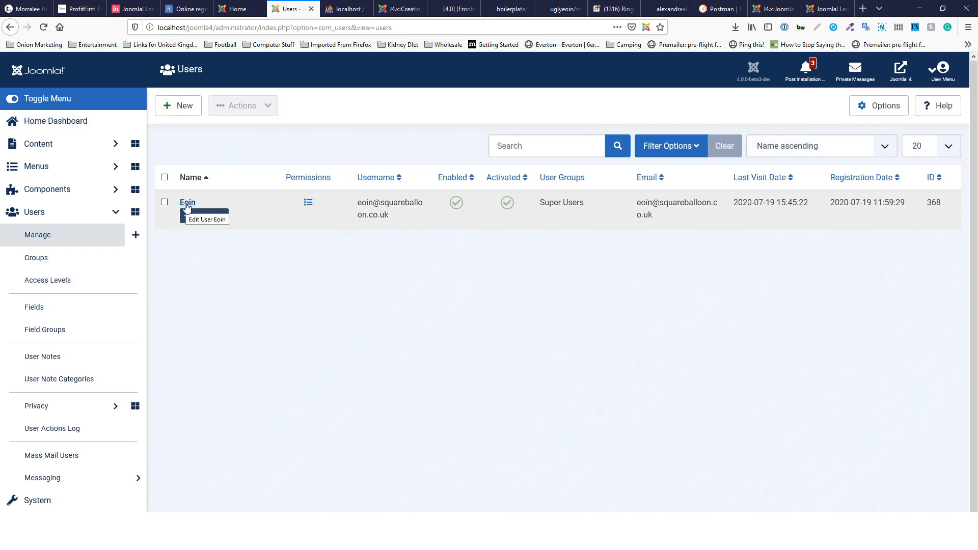
left_click(187, 202)
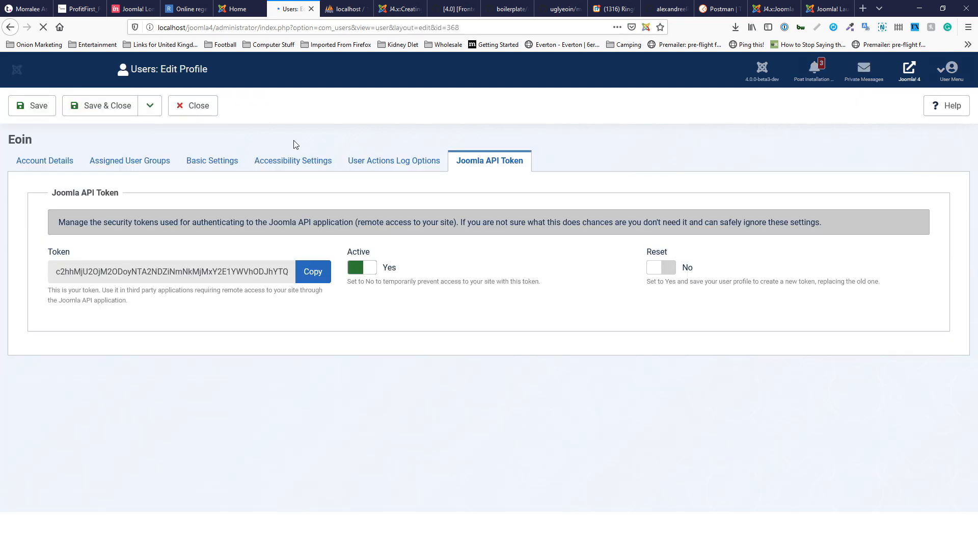
left_click(44, 160)
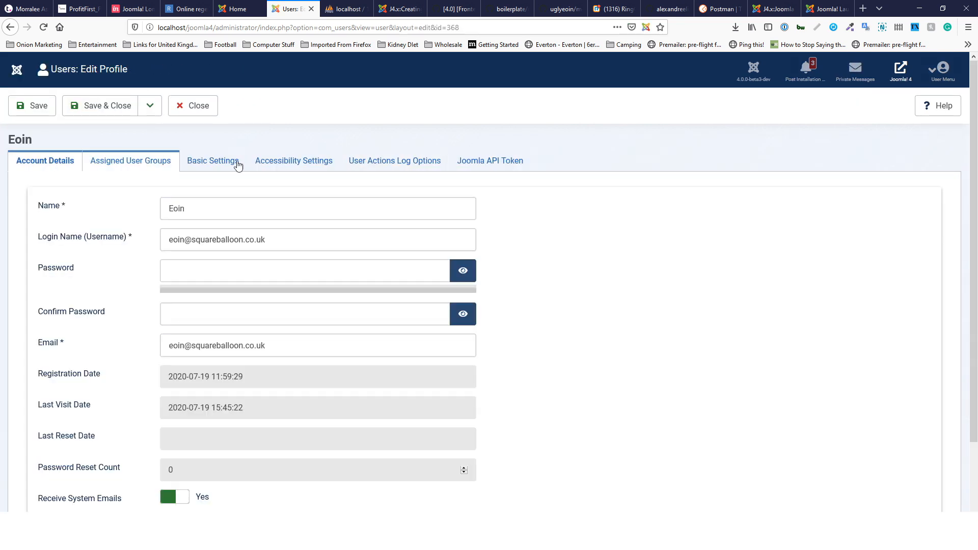
left_click(489, 161)
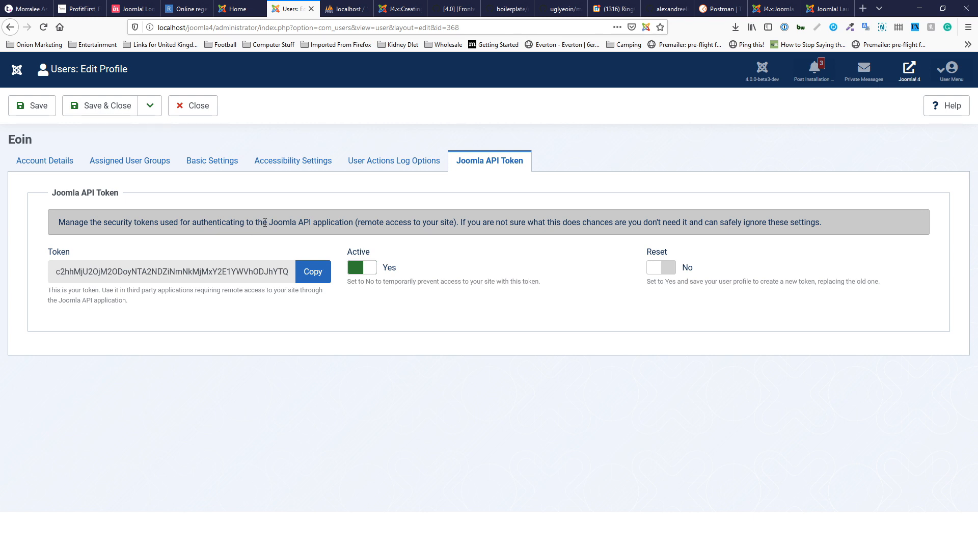
- Save the user profile and copy the generated API token to the clipboard
left_click(32, 105)
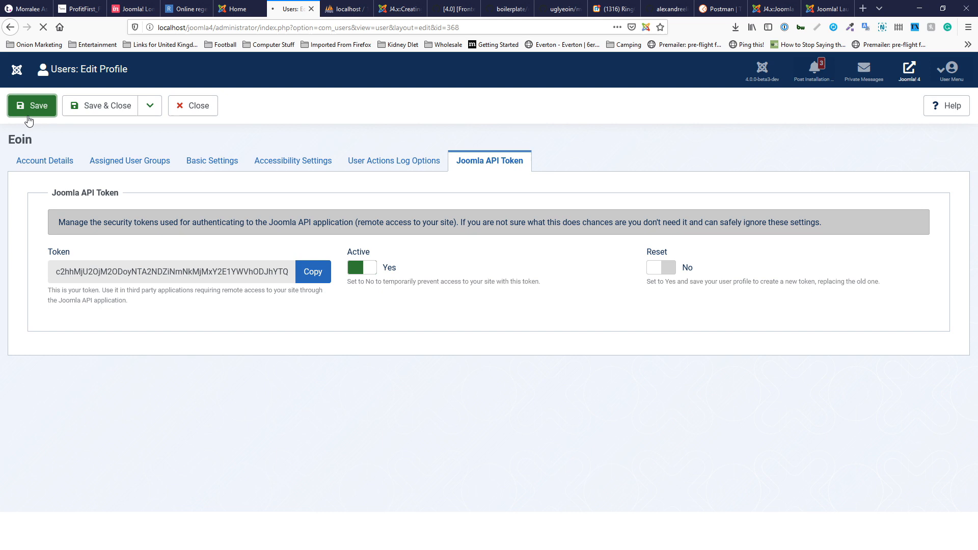
left_click(32, 105)
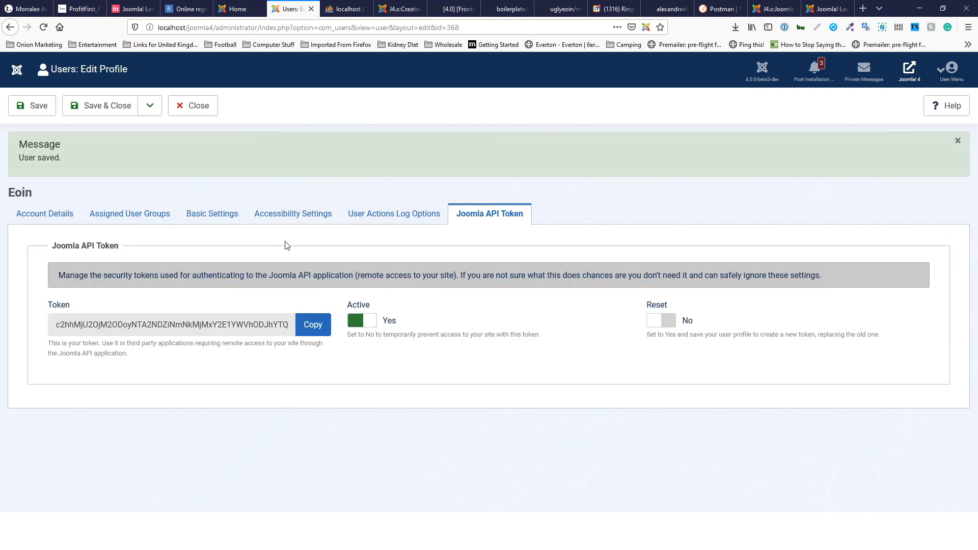
left_click(313, 316)
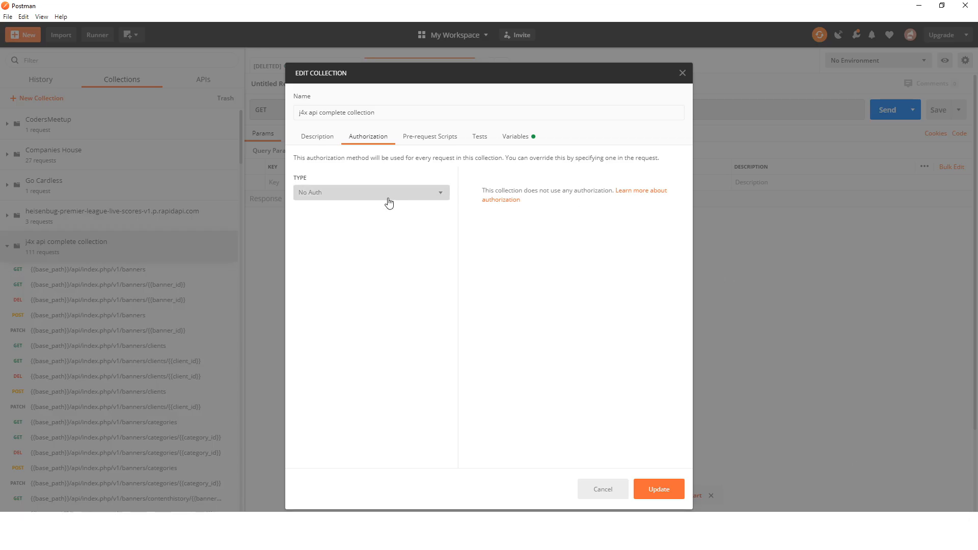
- Set the collection authorization to Bearer Token with the Joomla API token and update it
left_click(371, 192)
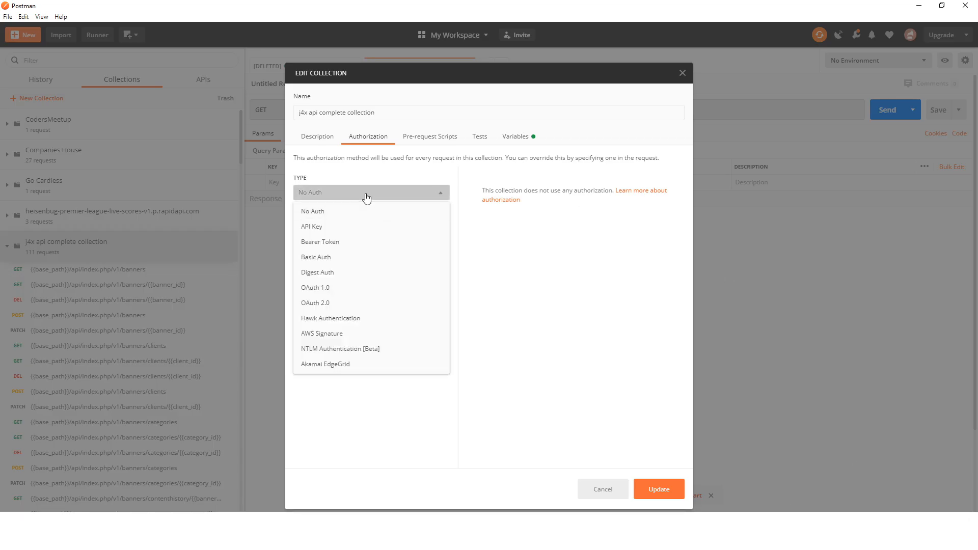
mouse_move(350, 245)
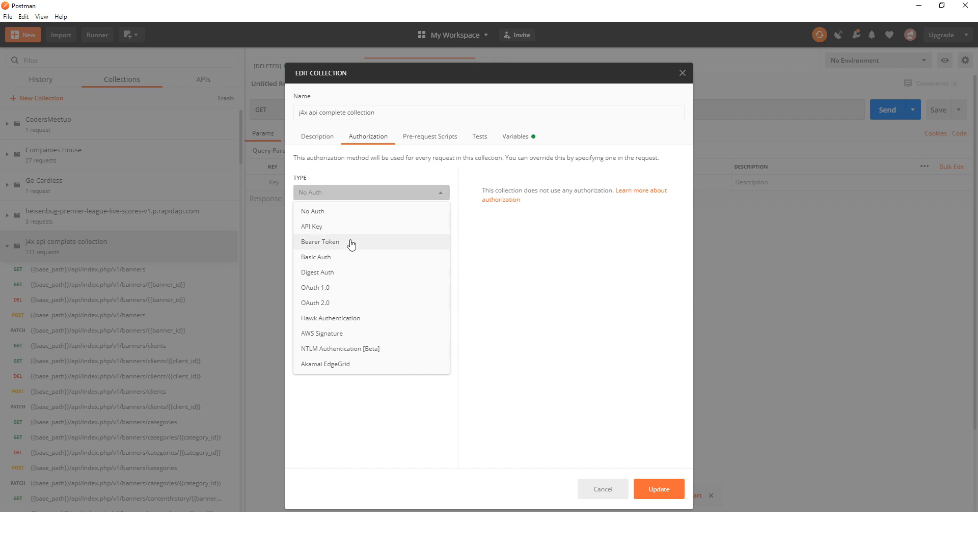
left_click(320, 241)
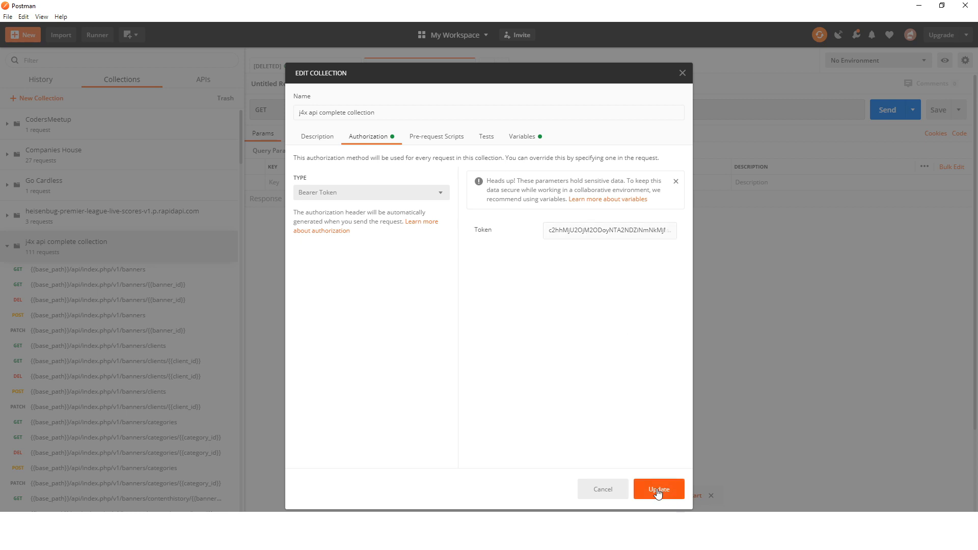
left_click(657, 489)
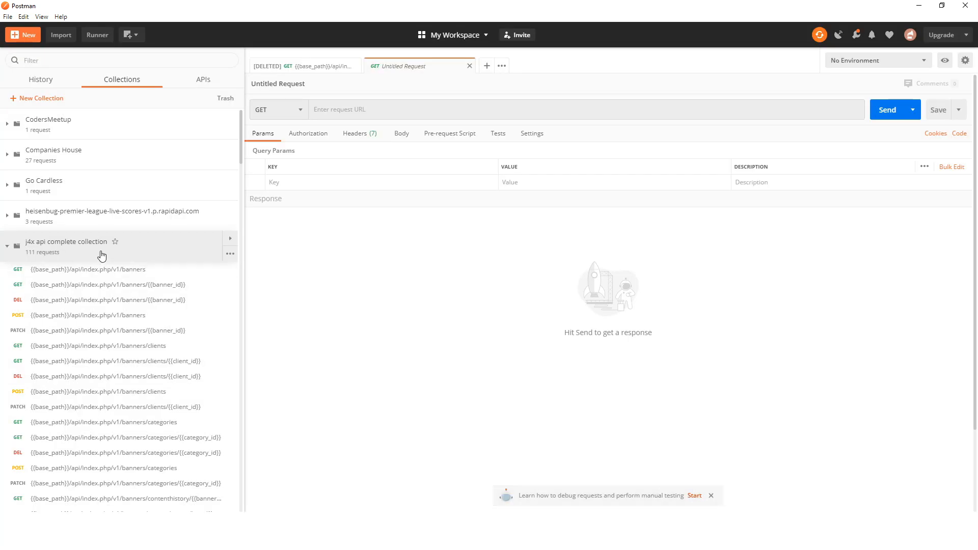
scroll("down", 3)
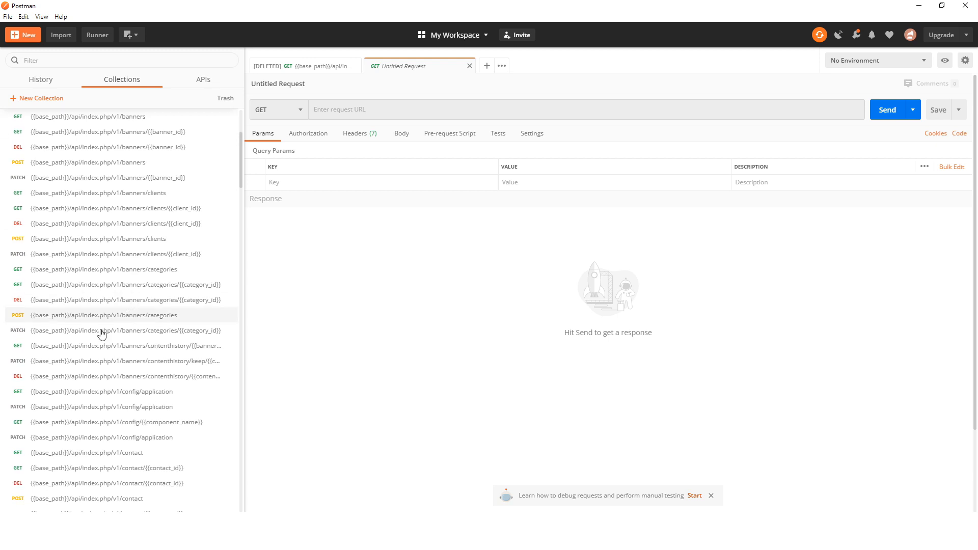
scroll("down", 3)
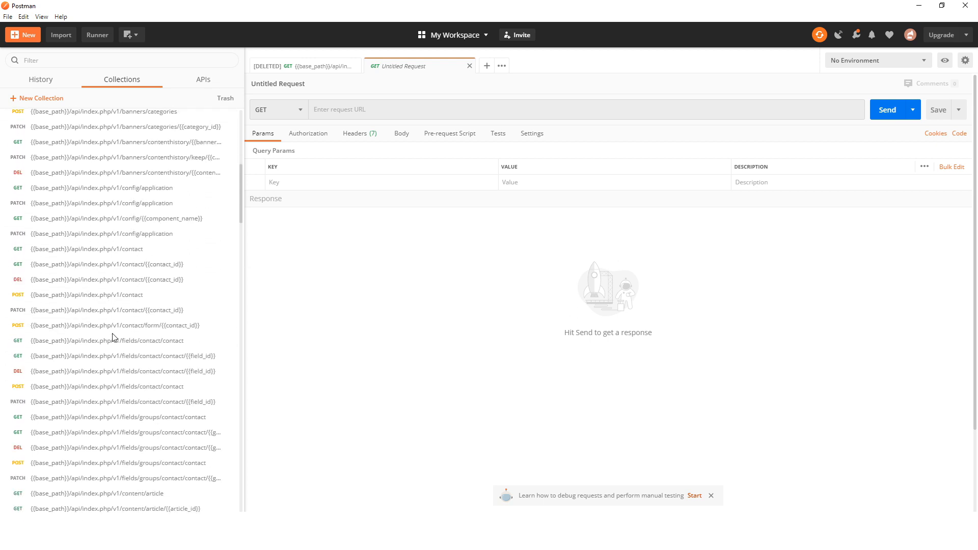
scroll("down", 3)
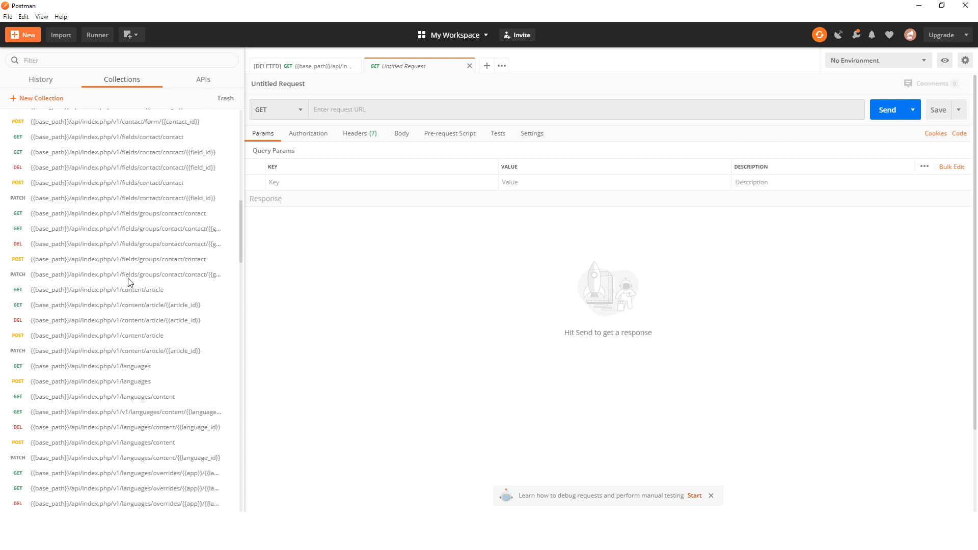
mouse_move(141, 313)
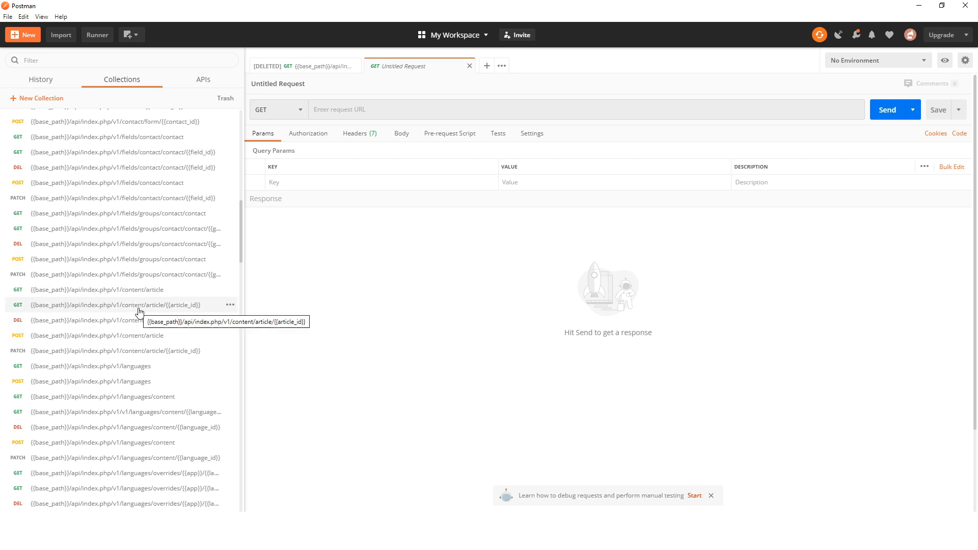
left_click(102, 305)
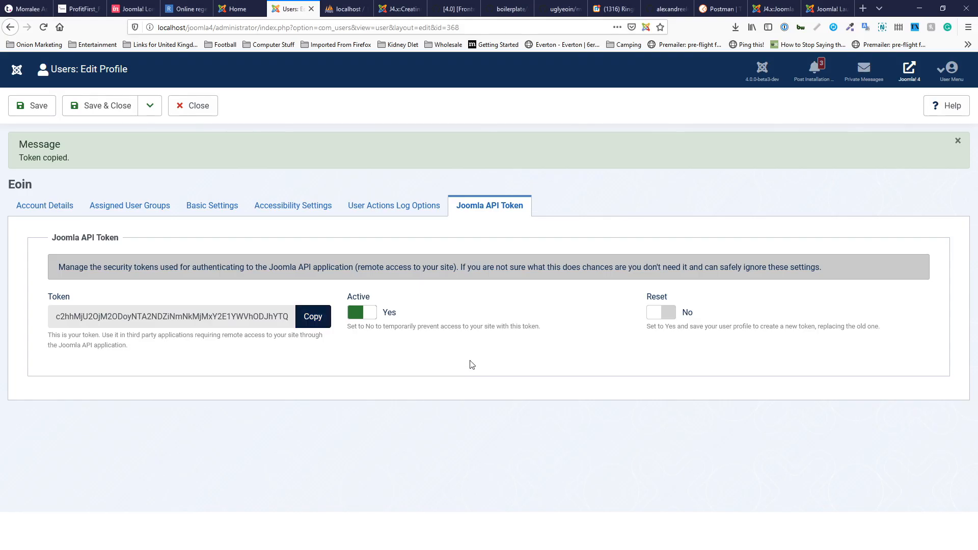
- Save and close the profile, check the empty Articles list, and return to the Home Dashboard
left_click(100, 105)
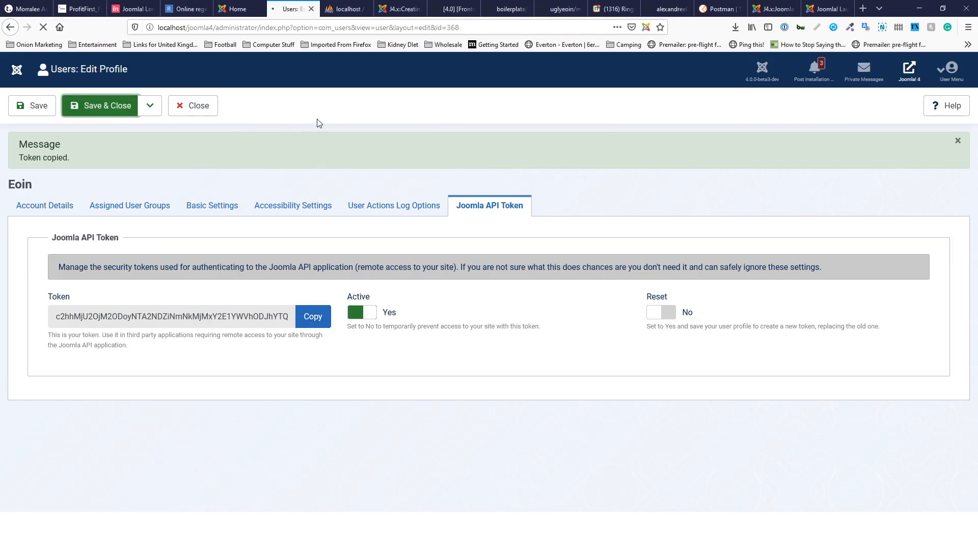
left_click(107, 105)
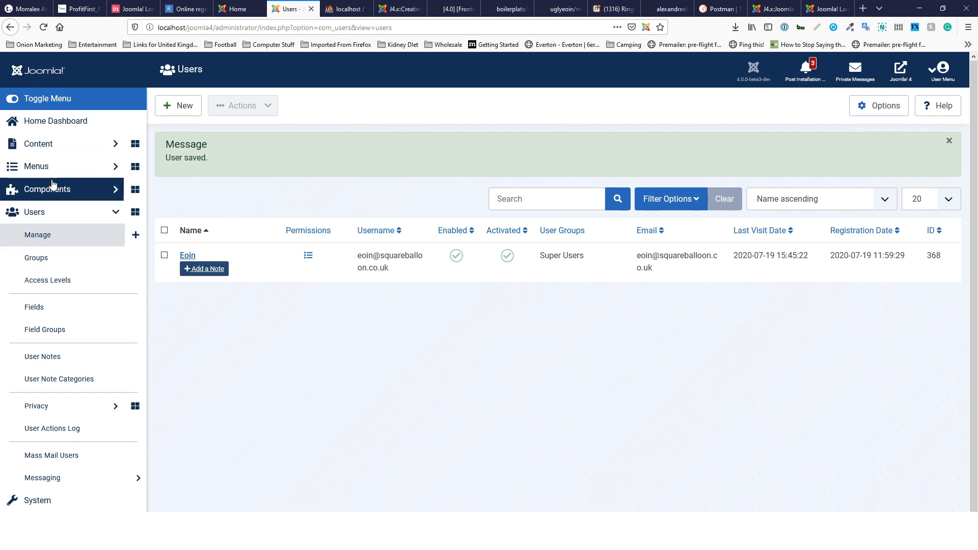
left_click(38, 144)
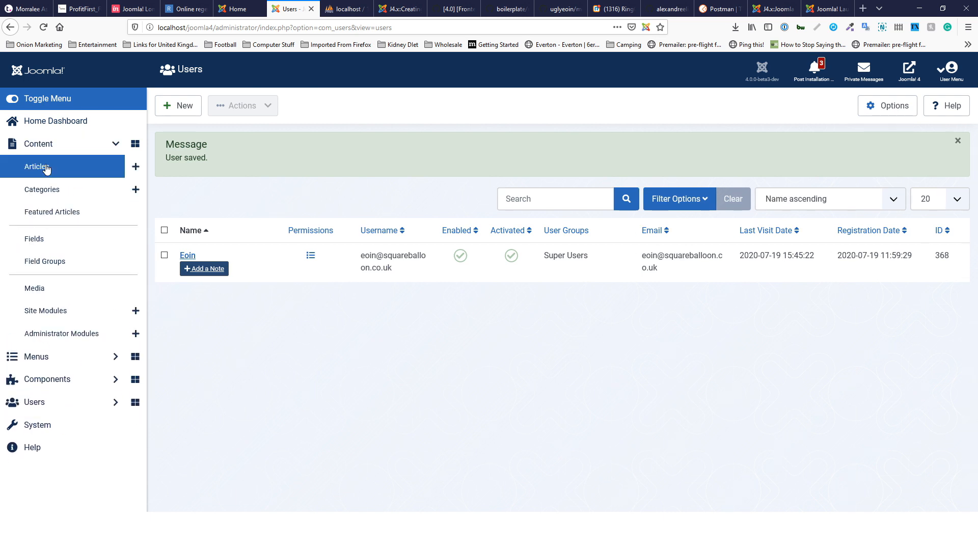
left_click(37, 167)
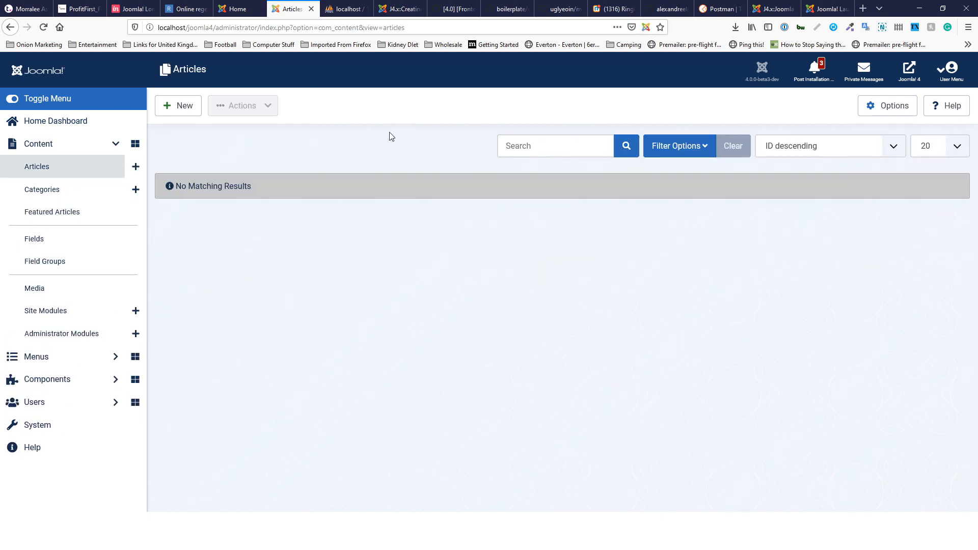
mouse_move(48, 126)
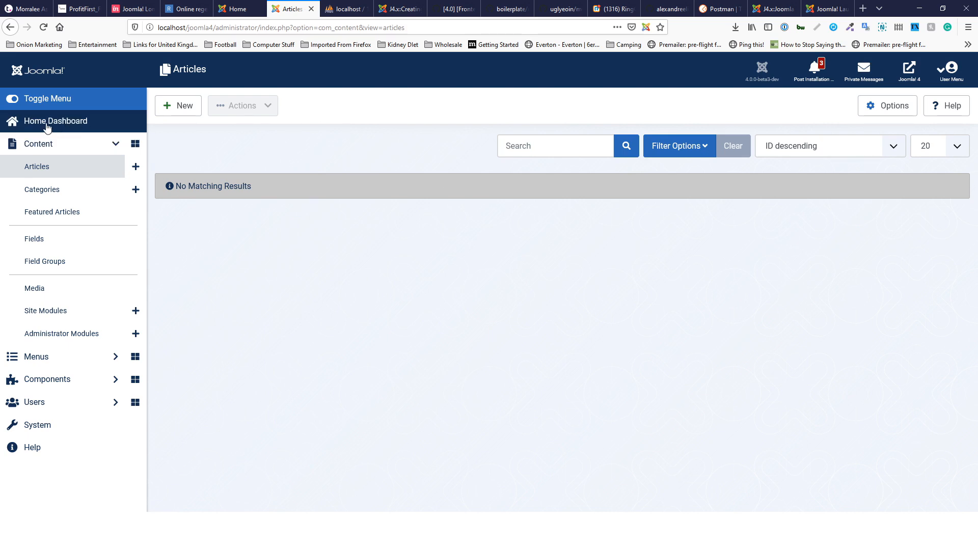
left_click(55, 120)
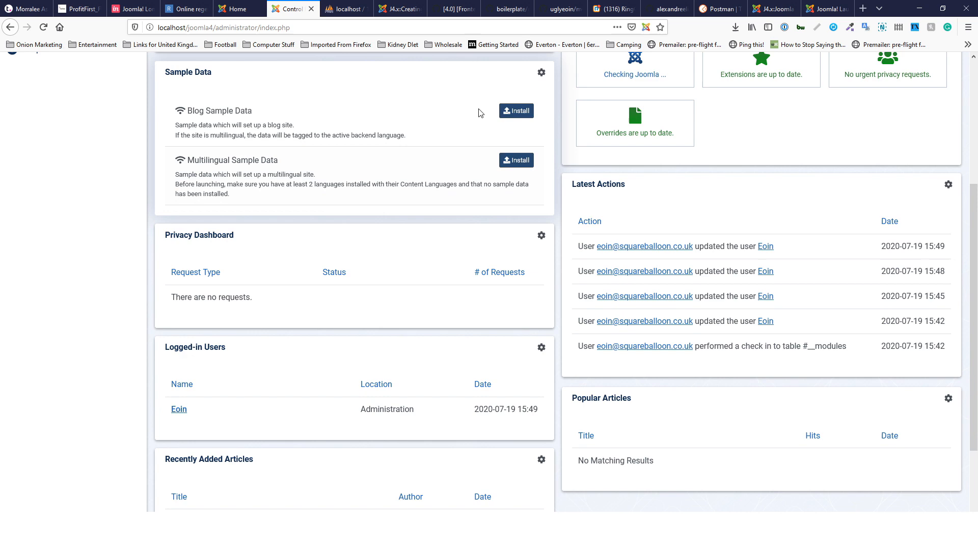
- Install the Blog Sample Data, note Your Template's article ID in the Articles list, and return to Postman
left_click(516, 110)
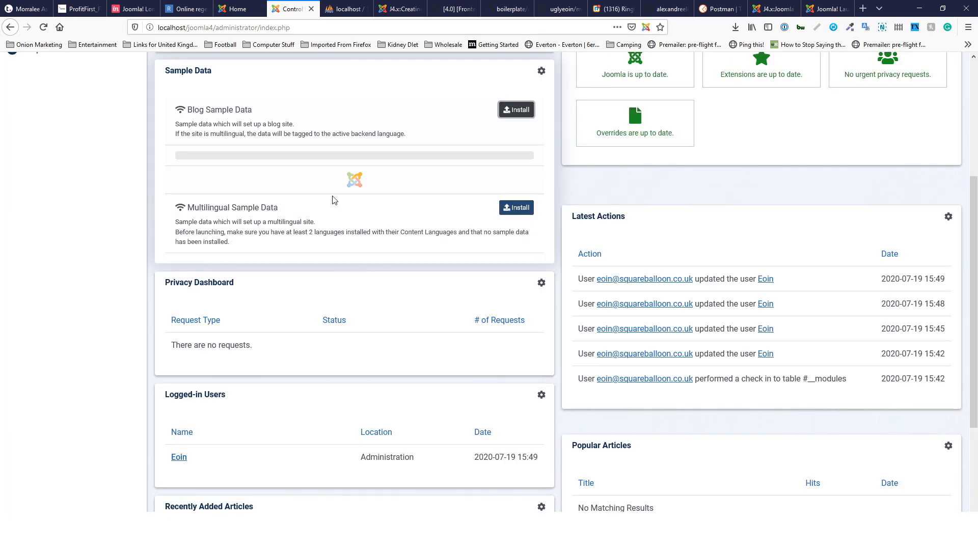
mouse_move(239, 204)
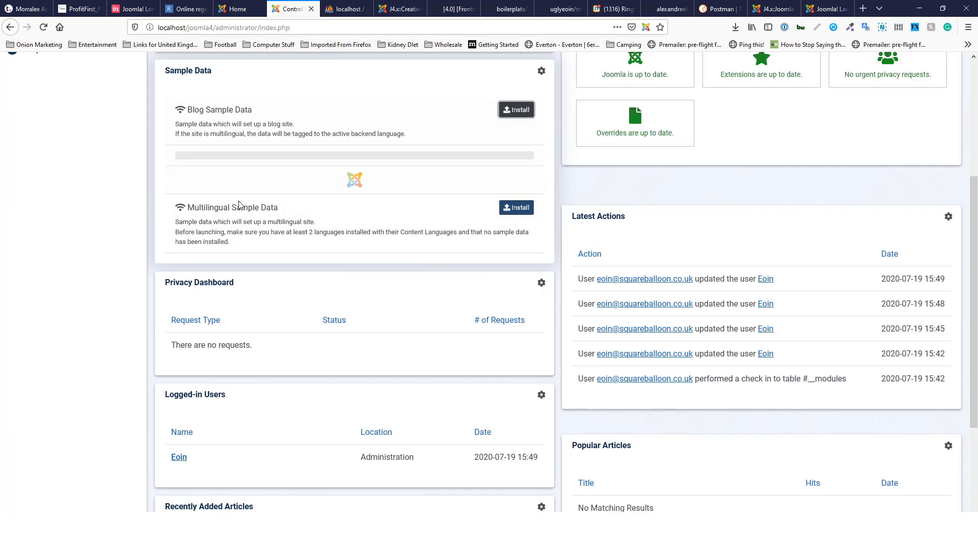
left_click(515, 110)
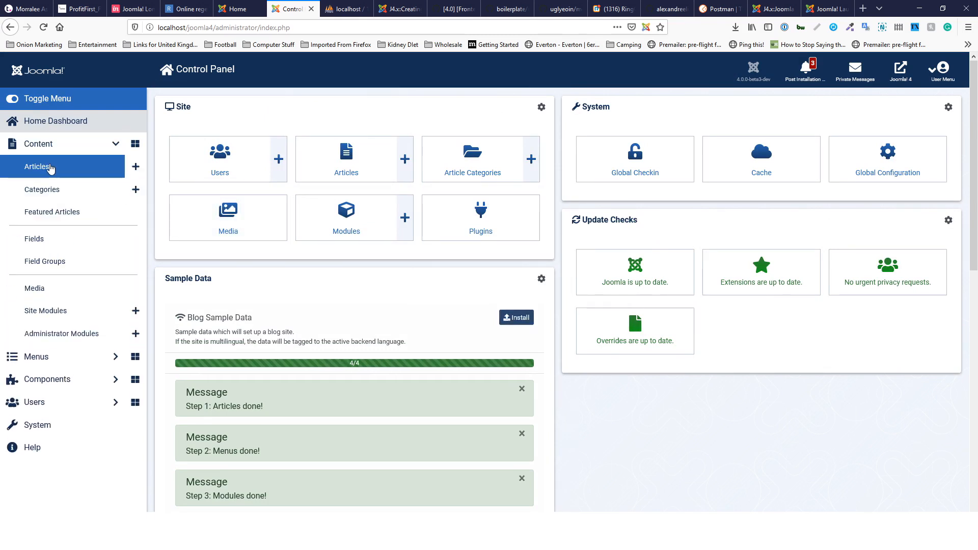
left_click(36, 167)
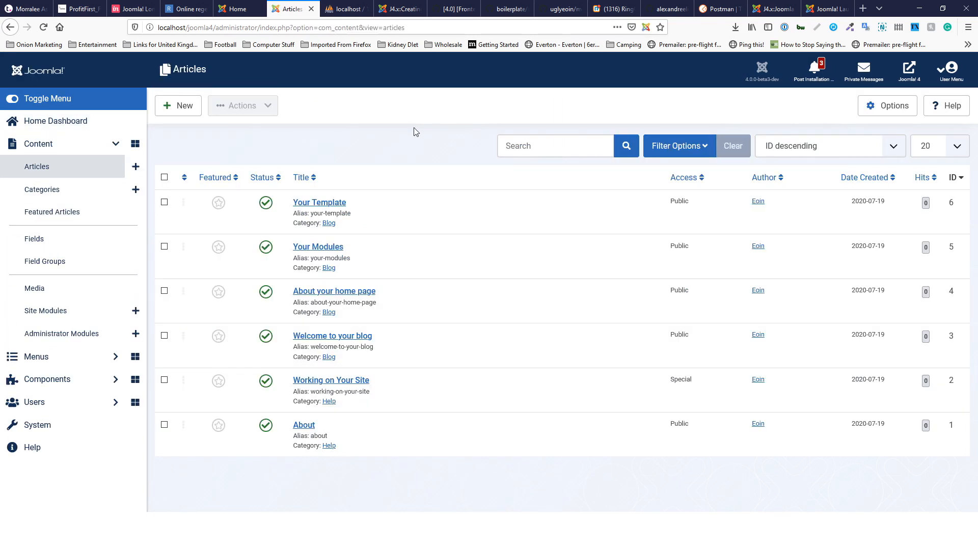
left_click(164, 202)
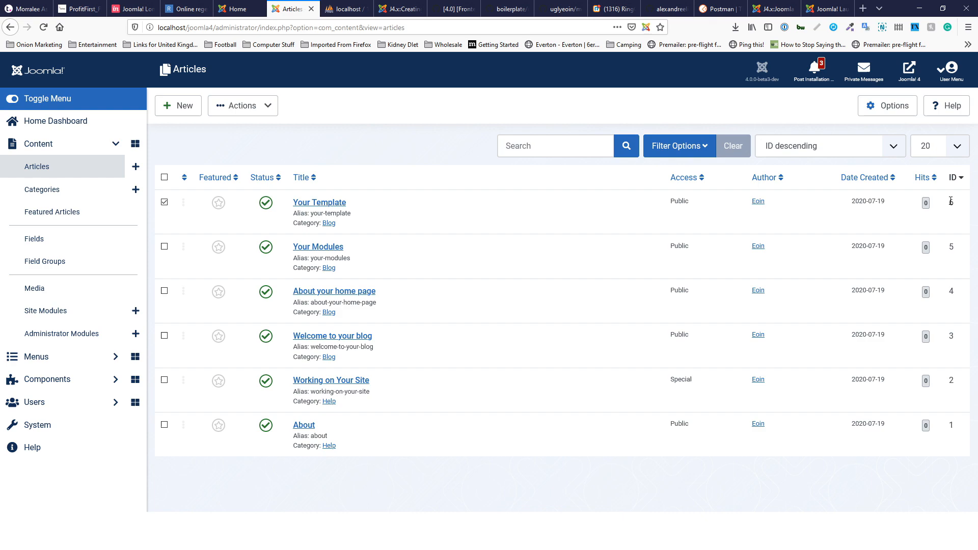
left_click(164, 201)
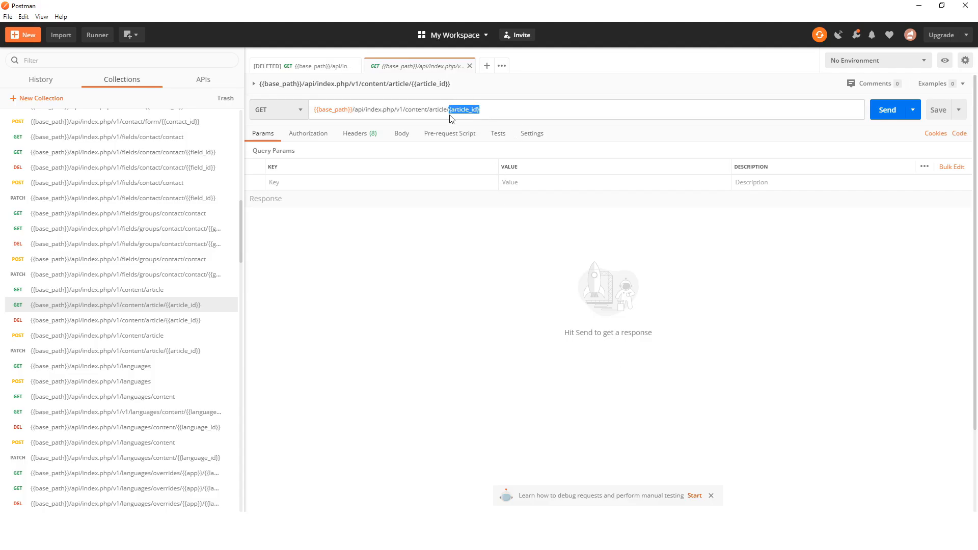
- Send the GET content/article request with article_id 6, returning the Your Template article
type("6")
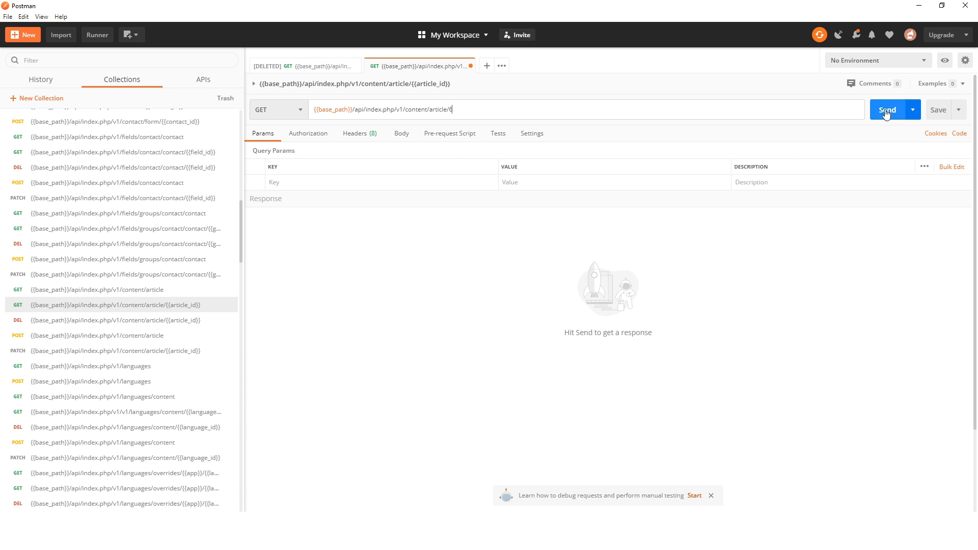
left_click(887, 110)
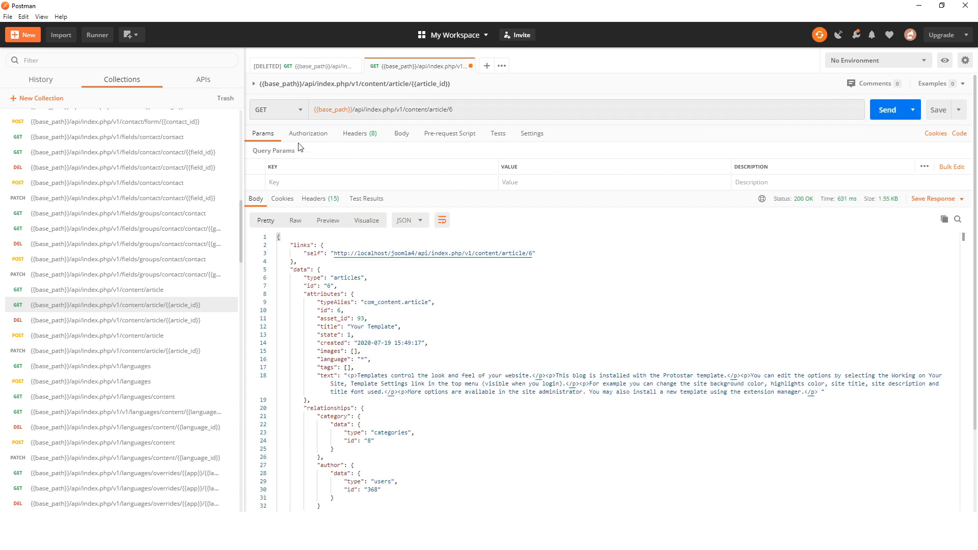
mouse_move(345, 86)
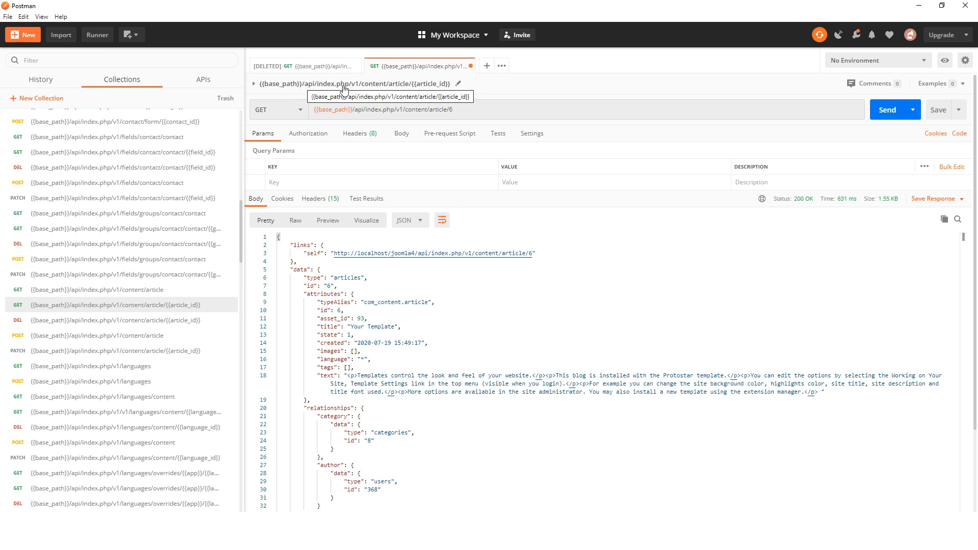
mouse_move(387, 88)
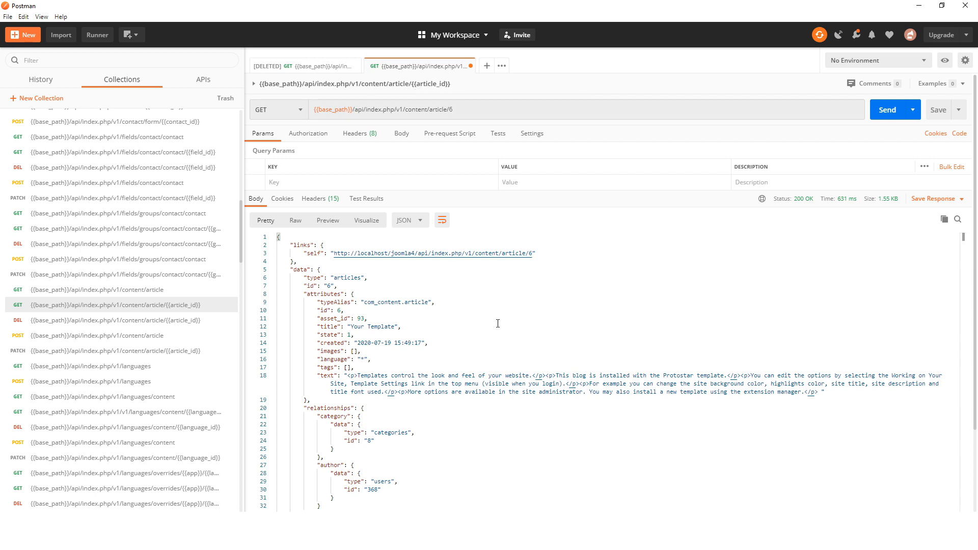
mouse_move(519, 318)
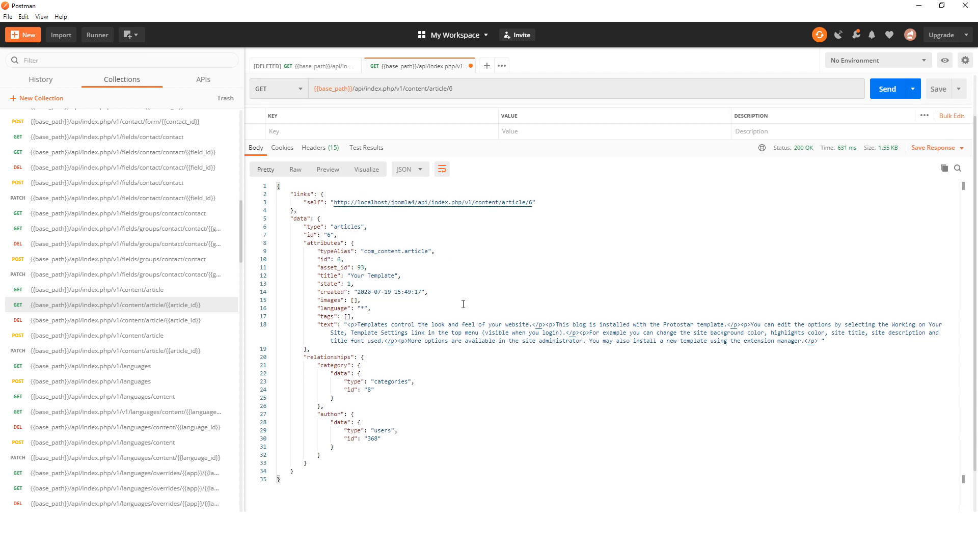
mouse_move(502, 324)
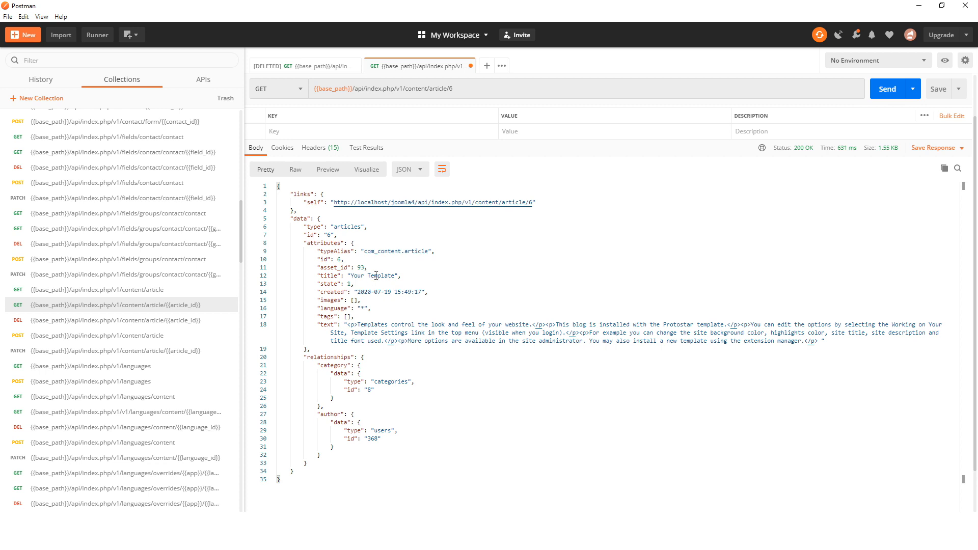
mouse_move(417, 292)
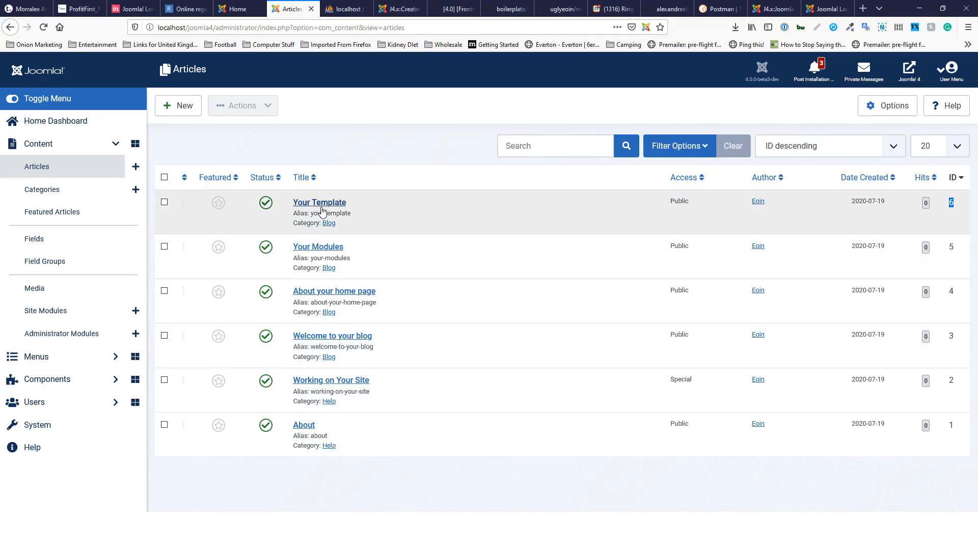
- Open the Your Template article (ID 6) from the Joomla Articles list
left_click(320, 202)
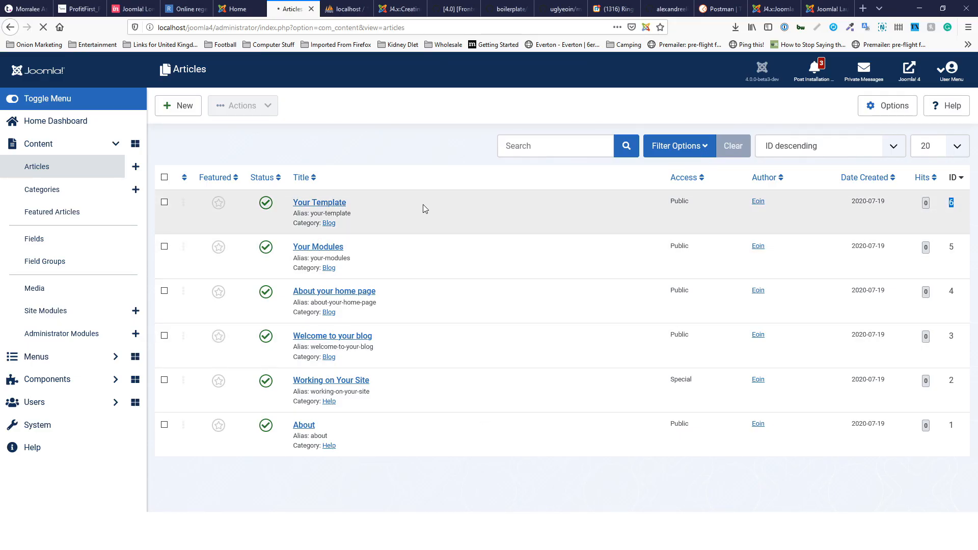
left_click(320, 202)
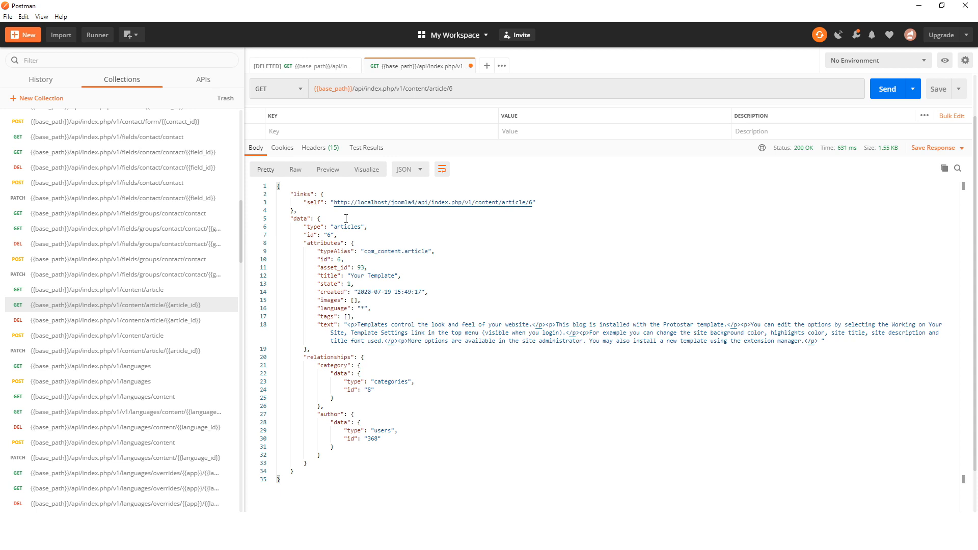
mouse_move(391, 279)
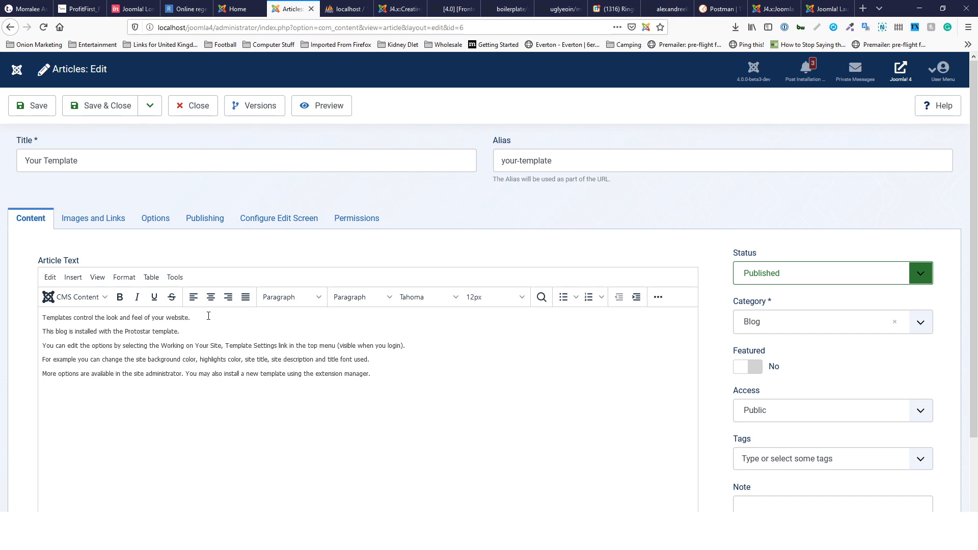
mouse_move(503, 217)
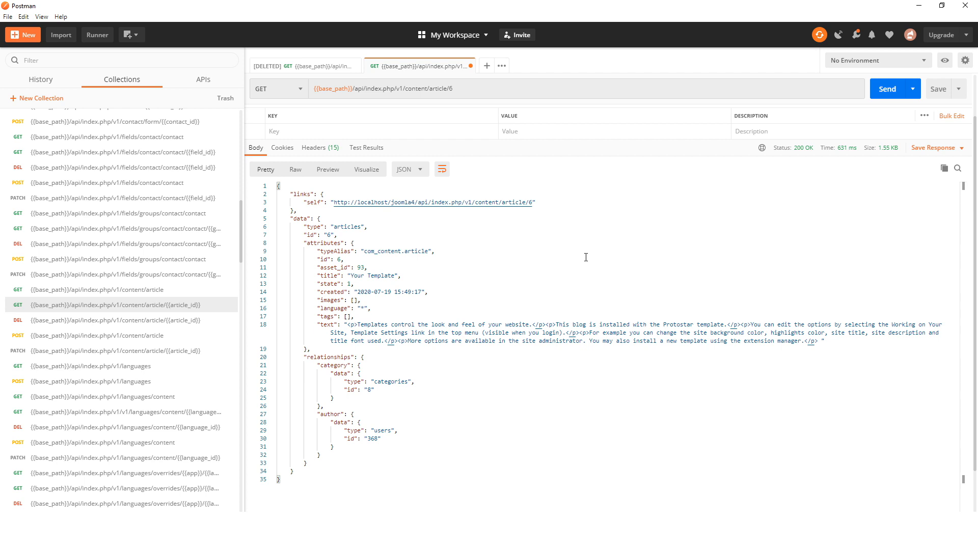
mouse_move(624, 179)
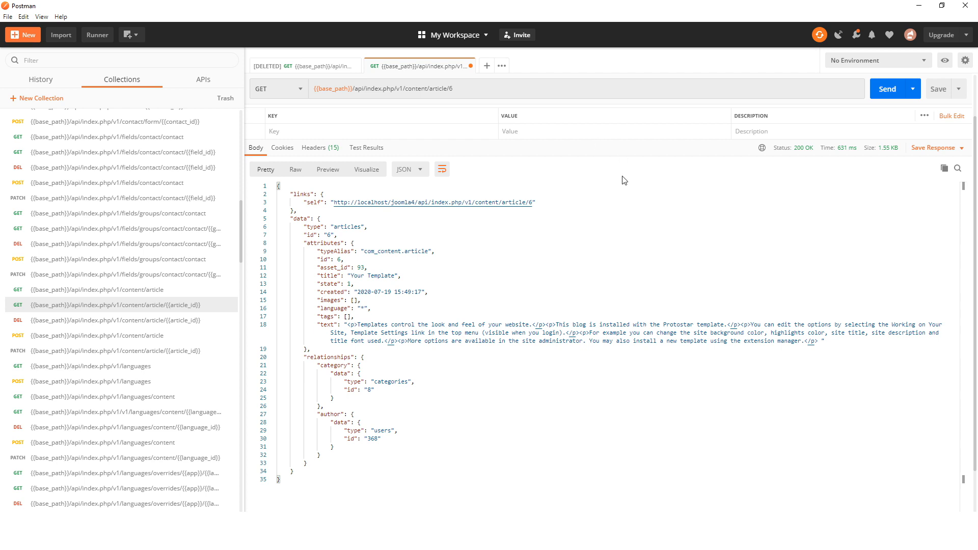
mouse_move(451, 206)
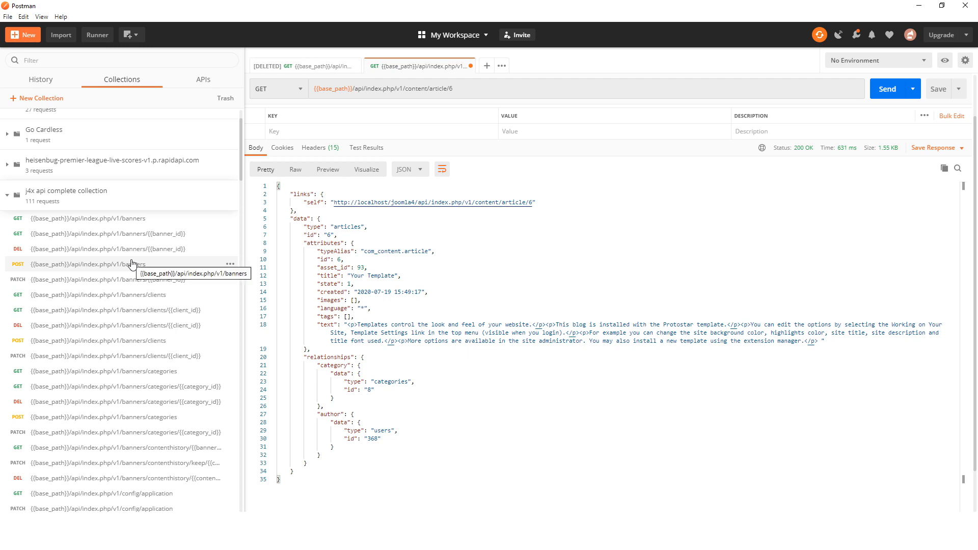
mouse_move(144, 288)
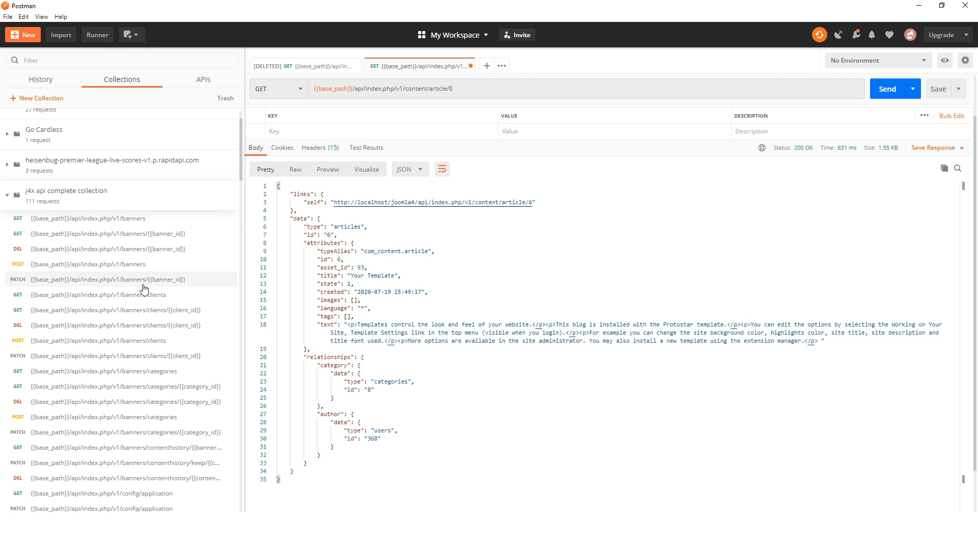
- Scroll the Collections sidebar and restore the request pane above the article 6 response
scroll("down", 3)
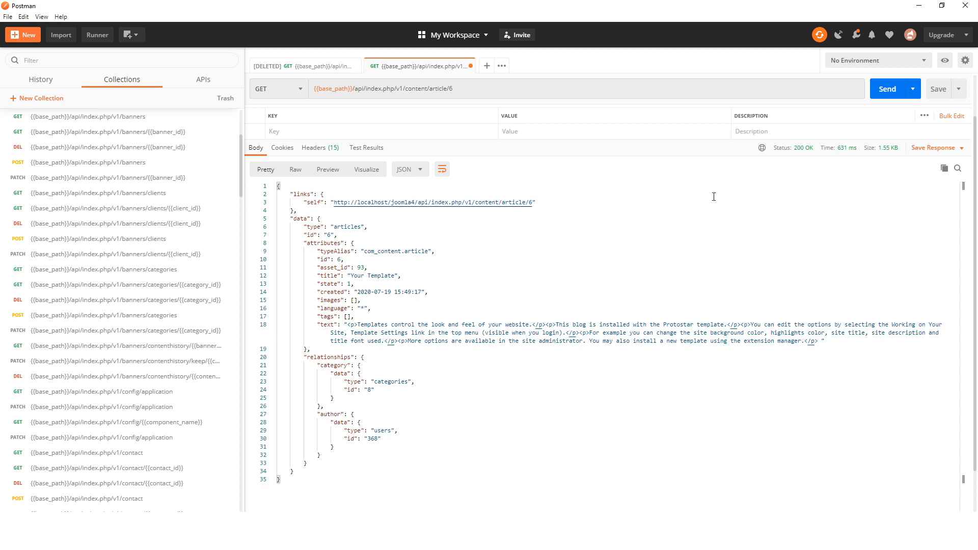
mouse_move(776, 238)
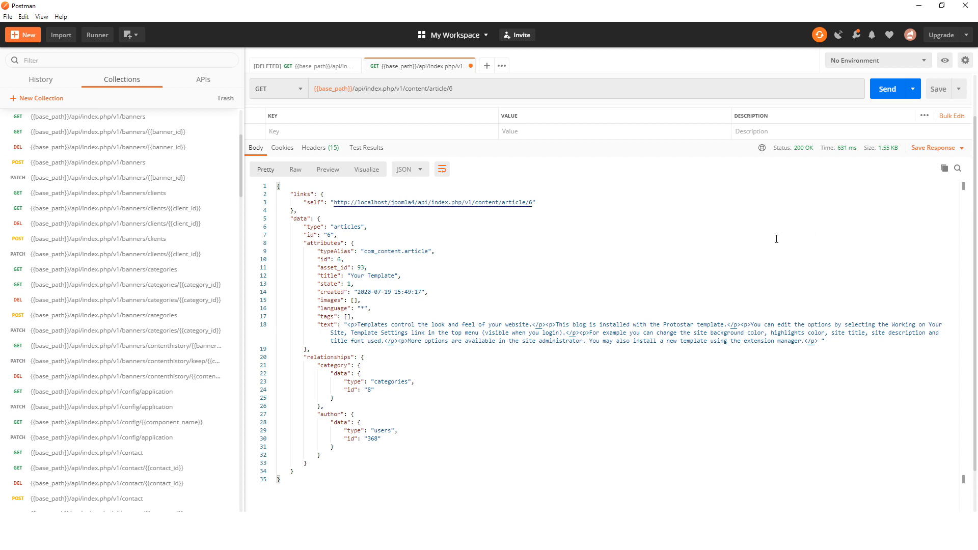
mouse_move(802, 228)
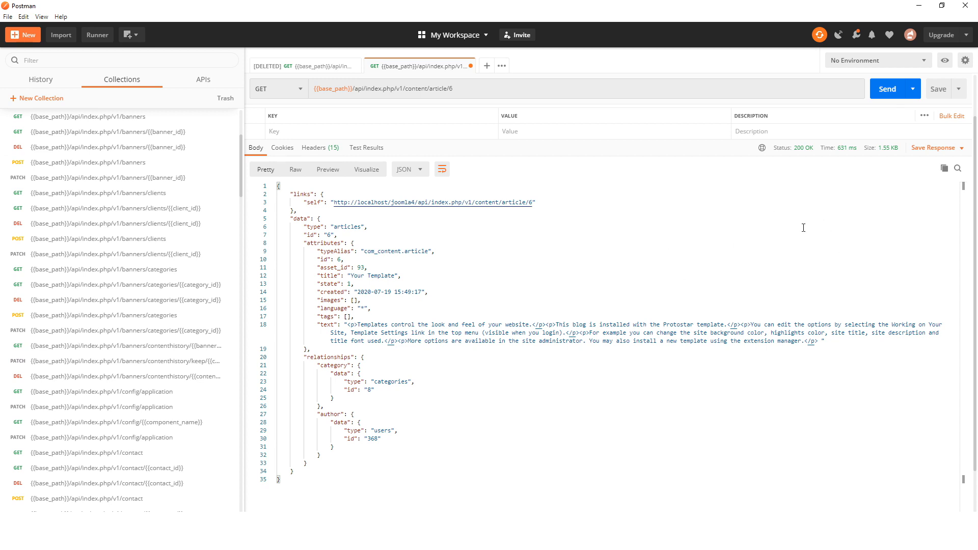
mouse_move(925, 222)
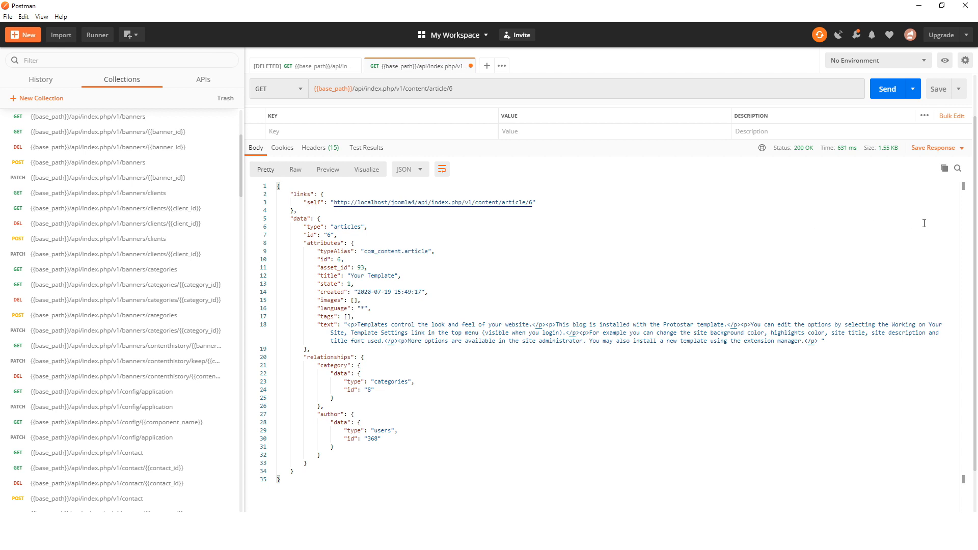
left_click(935, 147)
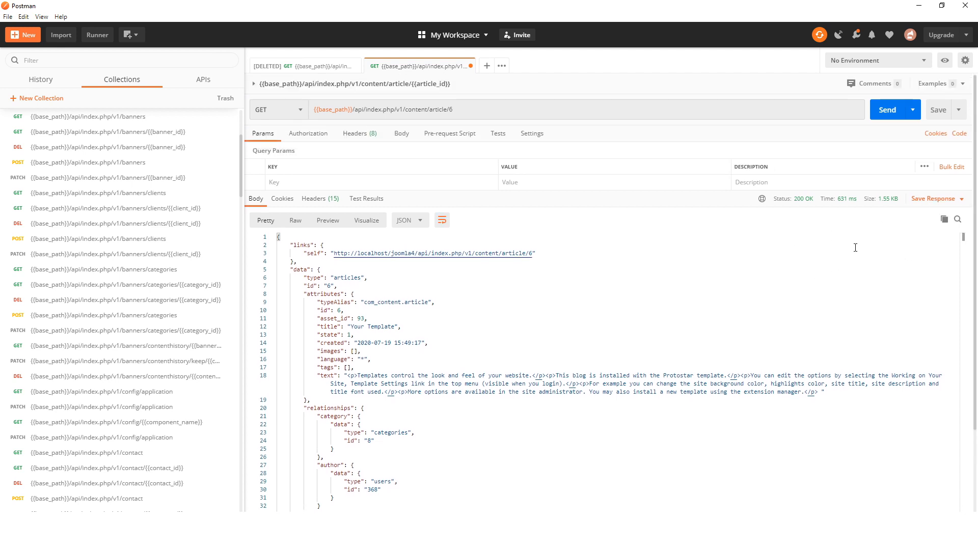
- Generate the PHP cURL code snippet for the article 6 request
left_click(960, 133)
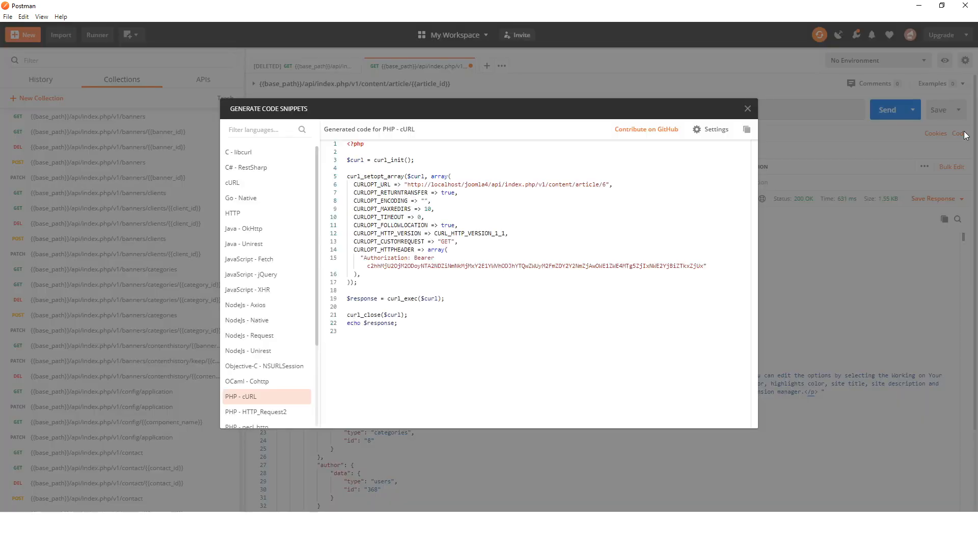
mouse_move(280, 396)
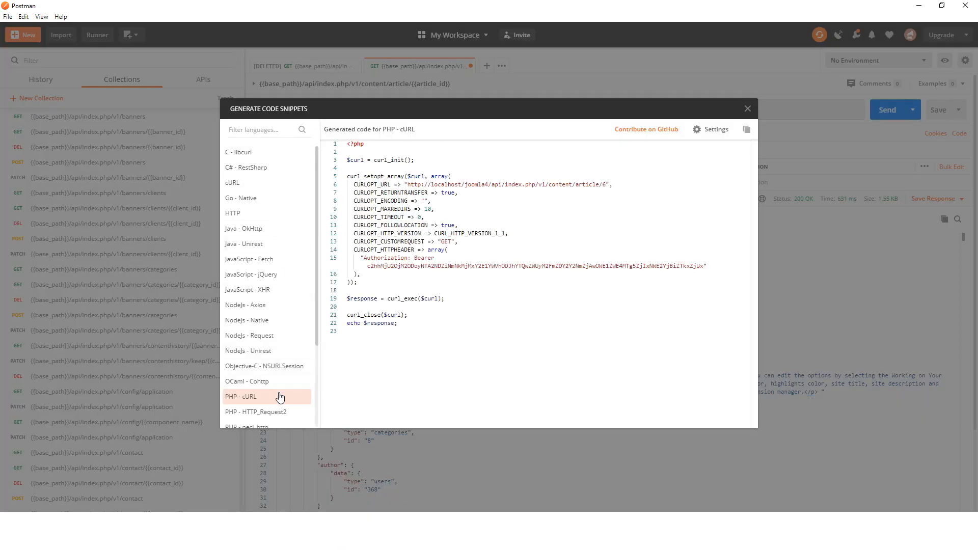
mouse_move(260, 403)
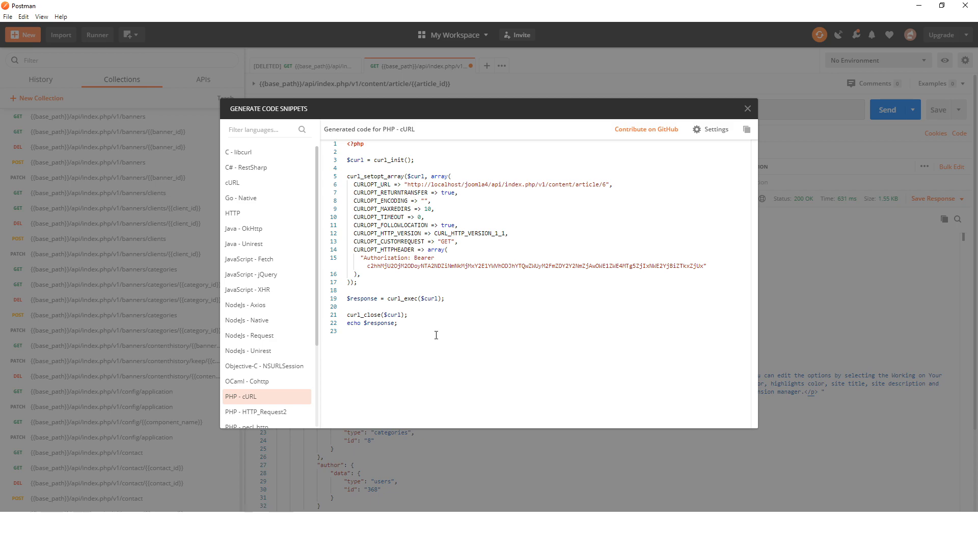
- Switch to the browser's Joomla Core APIs docs and scroll down to the Articles endpoints
left_click(291, 8)
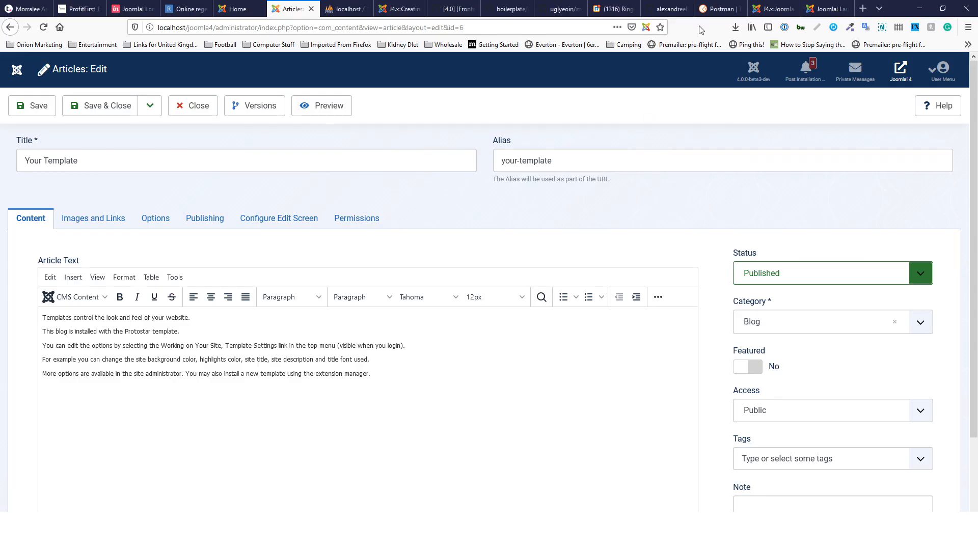
left_click(770, 8)
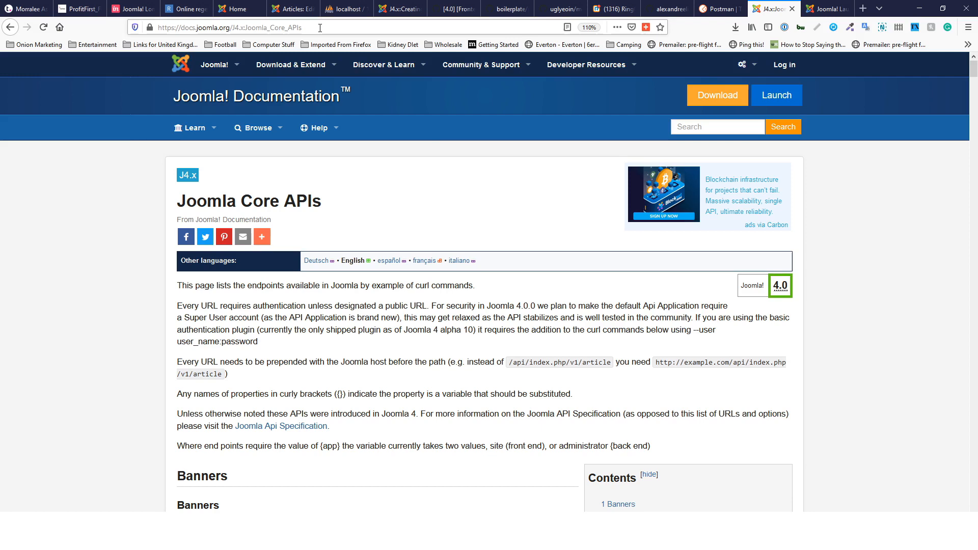
scroll("down", 3)
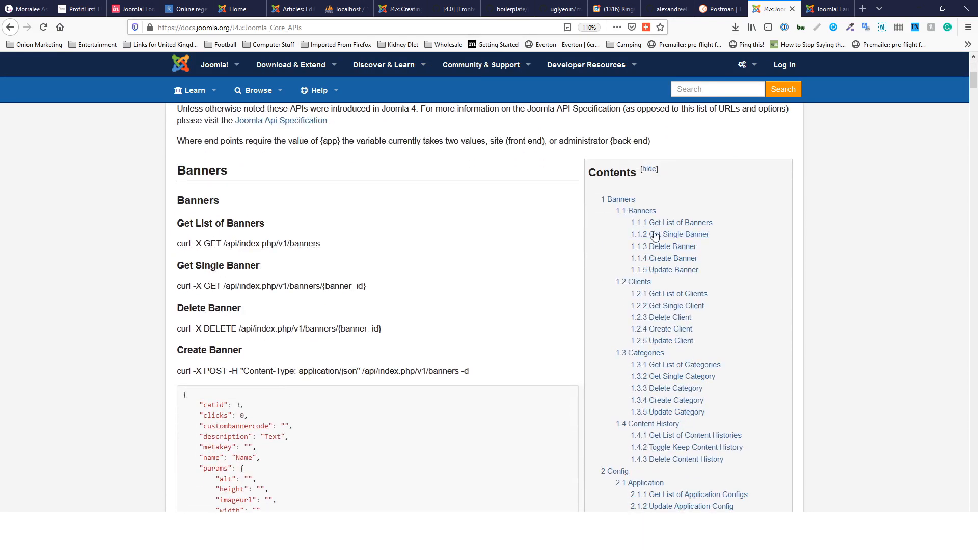
scroll("down", 3)
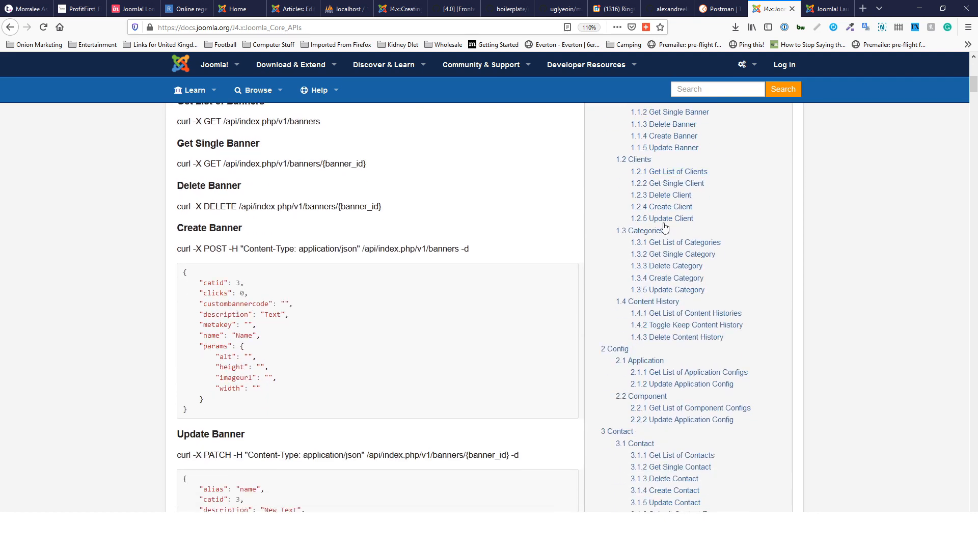
scroll("down", 3)
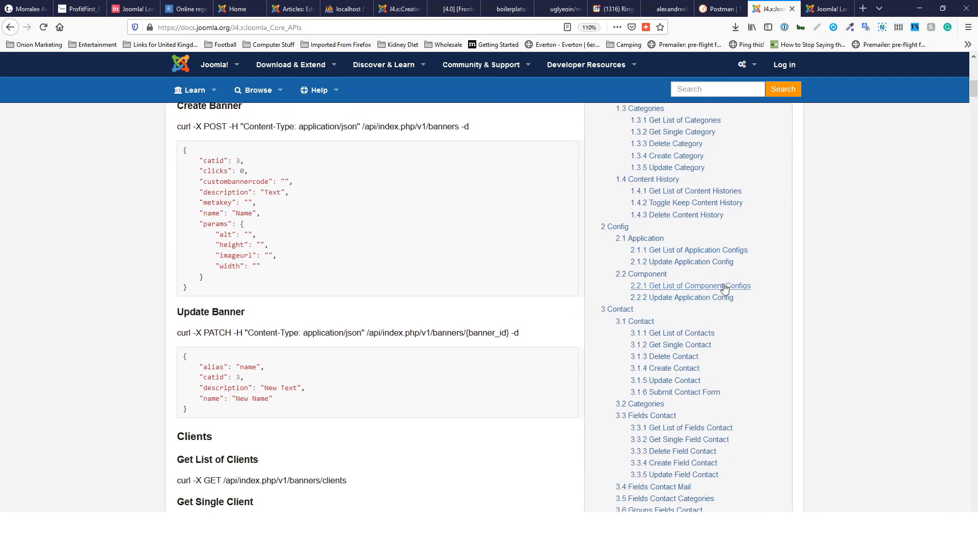
scroll("down", 3)
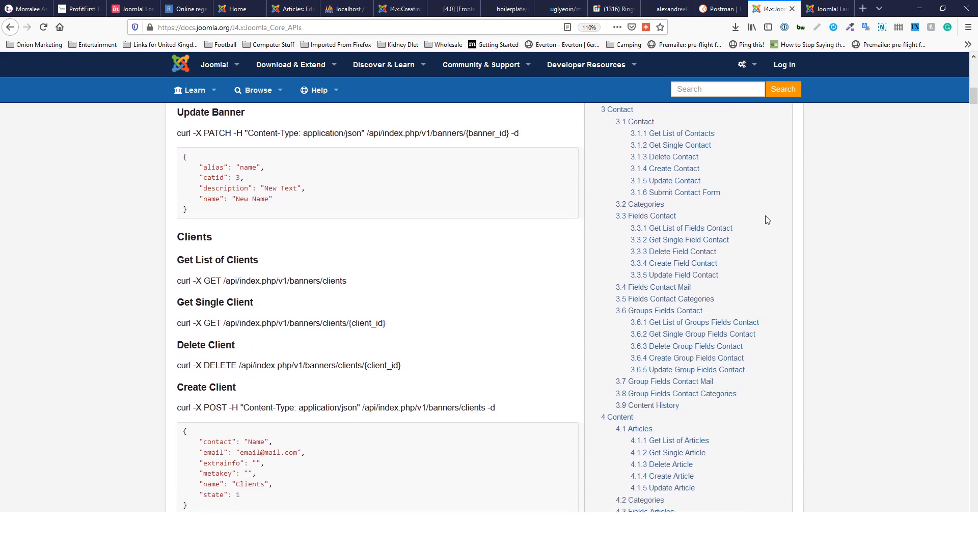
scroll("down", 3)
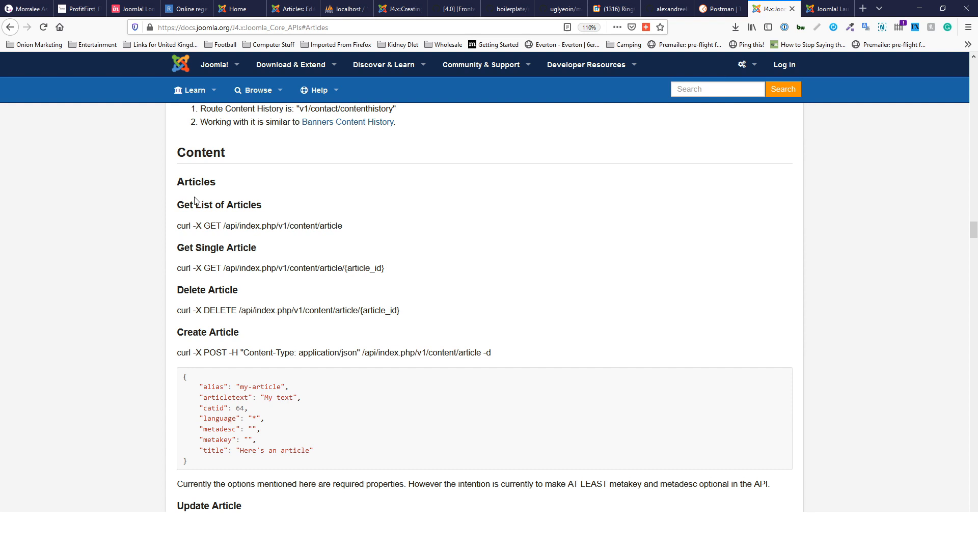
left_click_drag(193, 268, 385, 268)
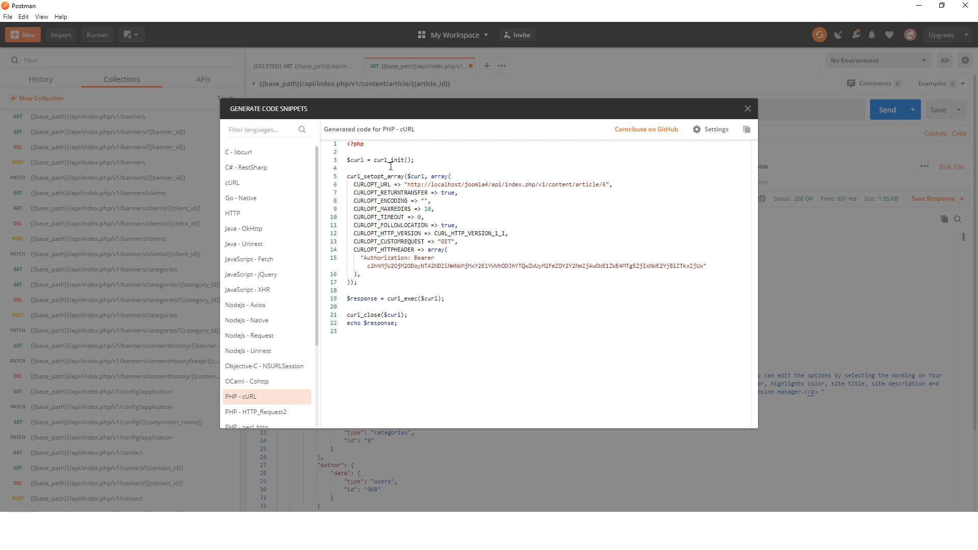
mouse_move(434, 346)
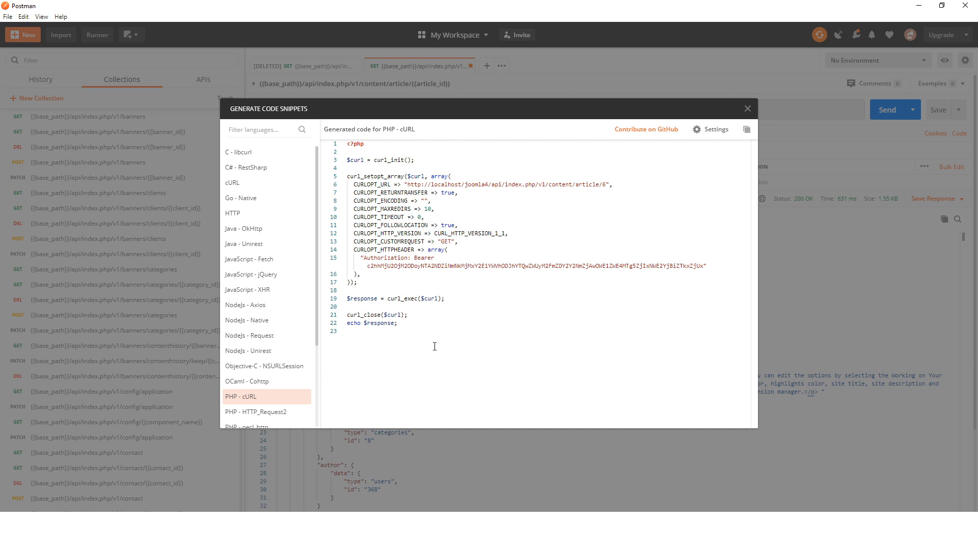
mouse_move(648, 153)
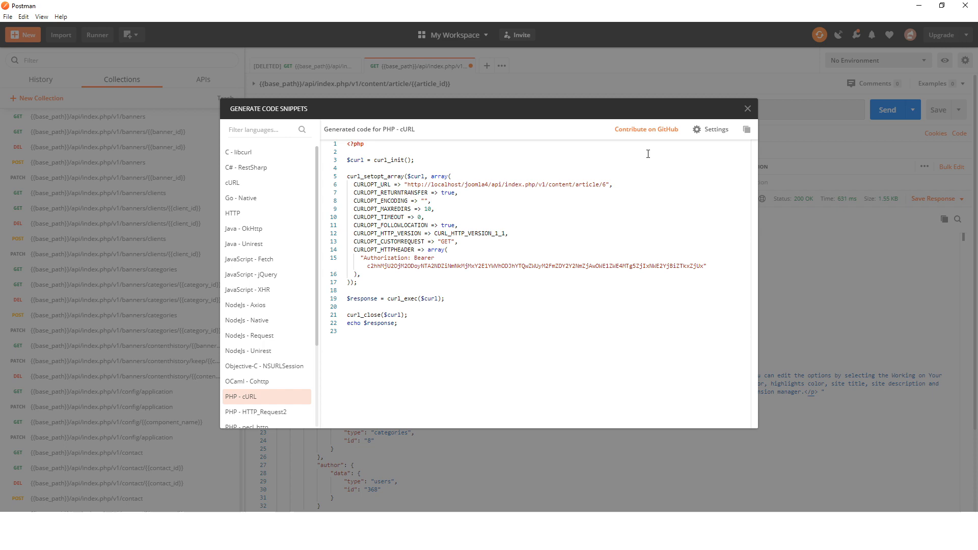
- Close the code snippet dialog and scroll the sidebar to the content/article requests
left_click(748, 108)
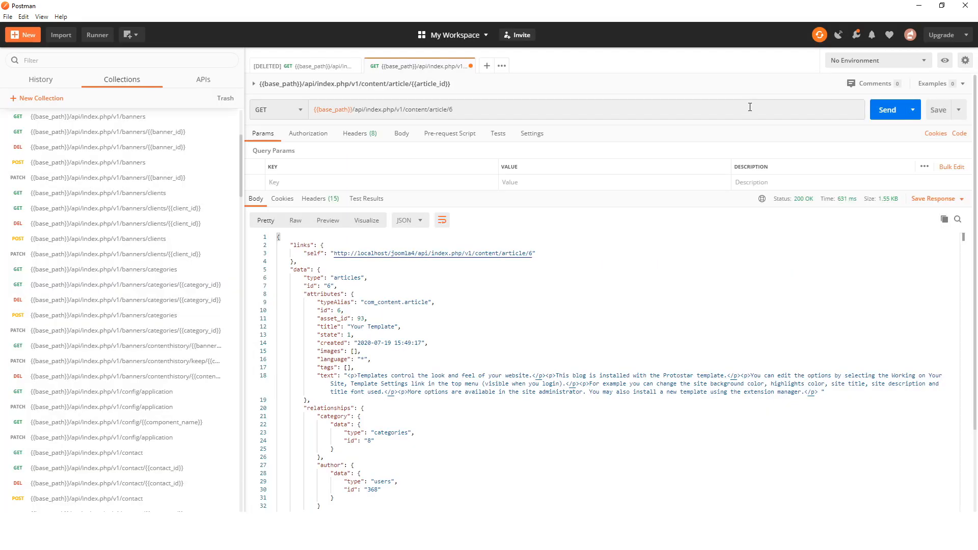
mouse_move(147, 214)
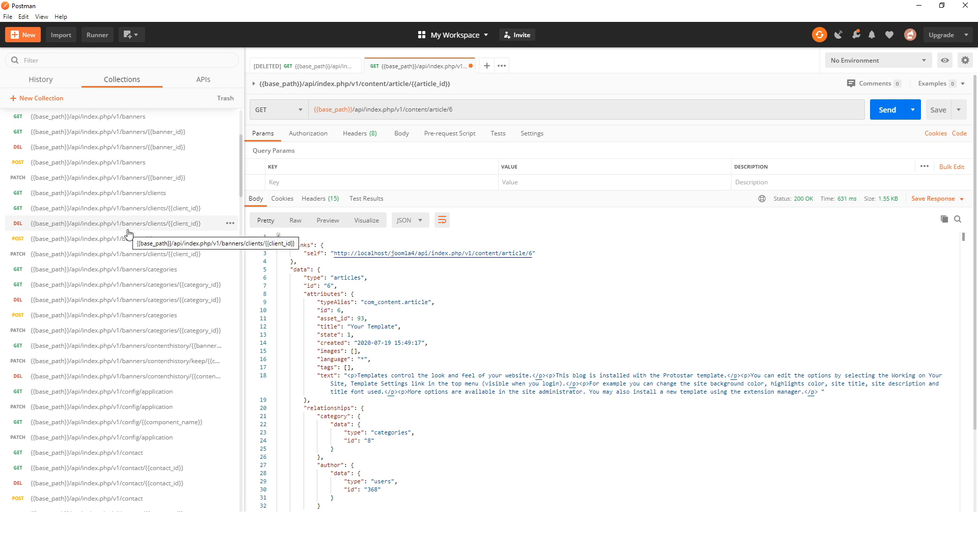
scroll("down", 3)
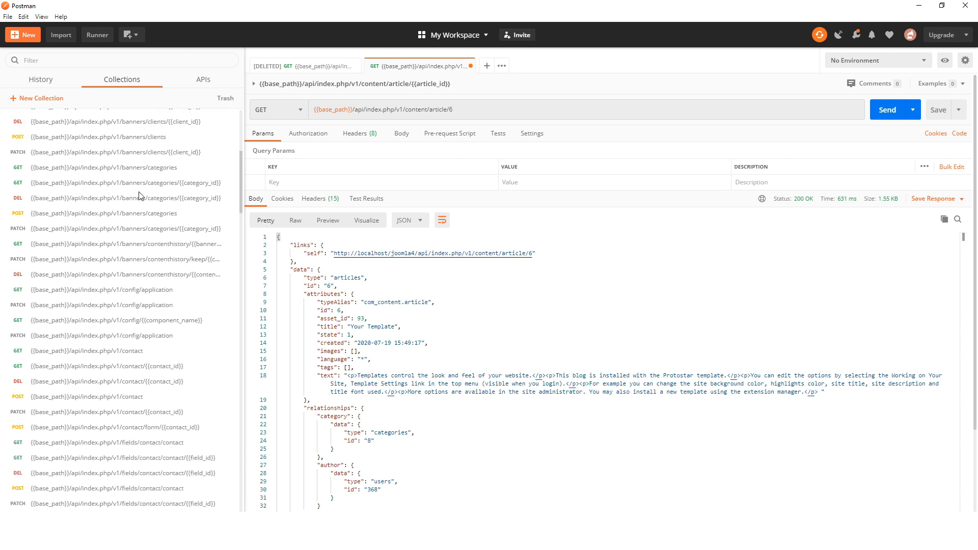
scroll("down", 3)
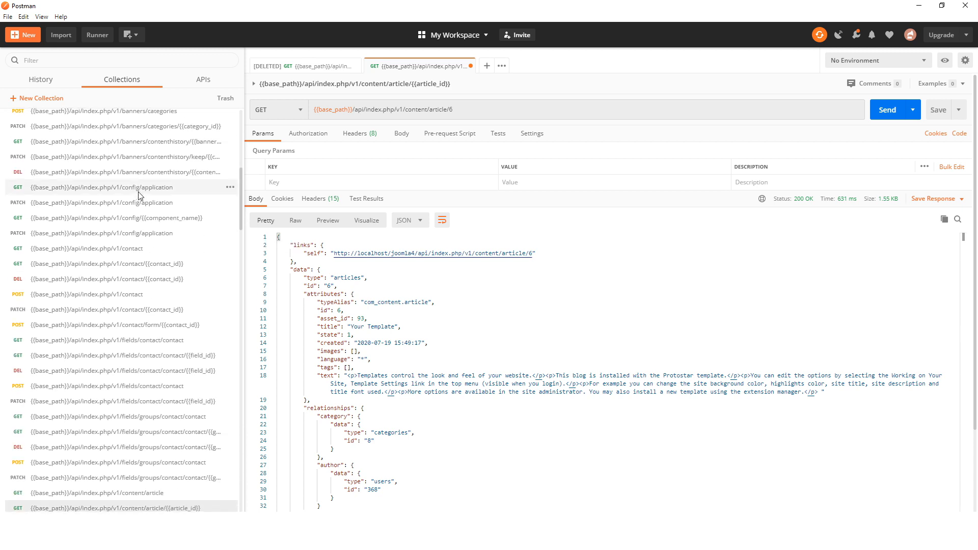
scroll("down", 3)
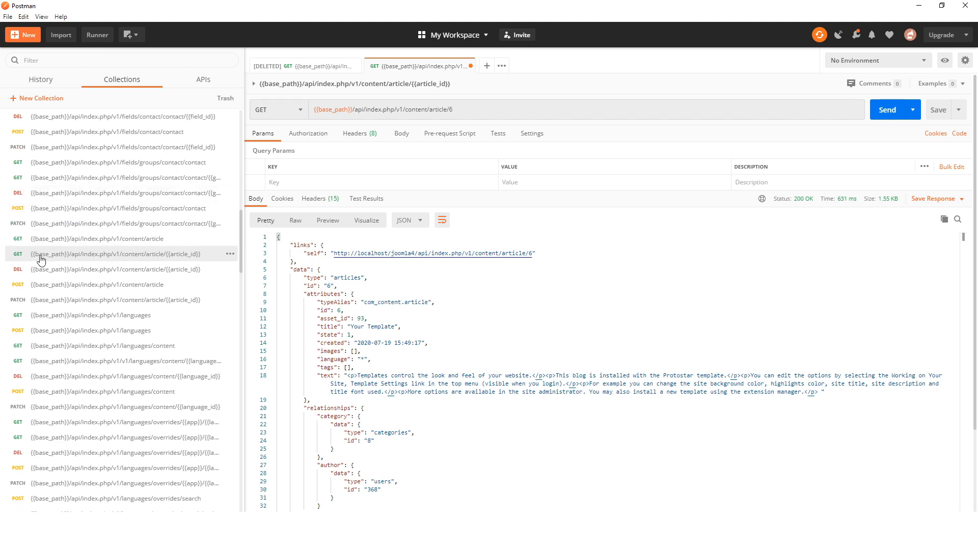
mouse_move(116, 285)
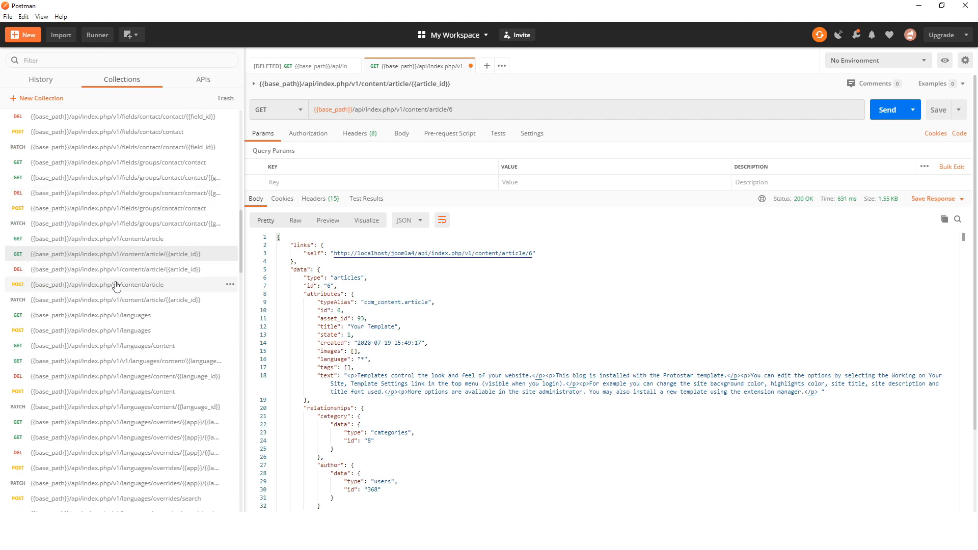
- Send the POST content/article request with its JSON body, getting a 400 Title/Category error
left_click(117, 285)
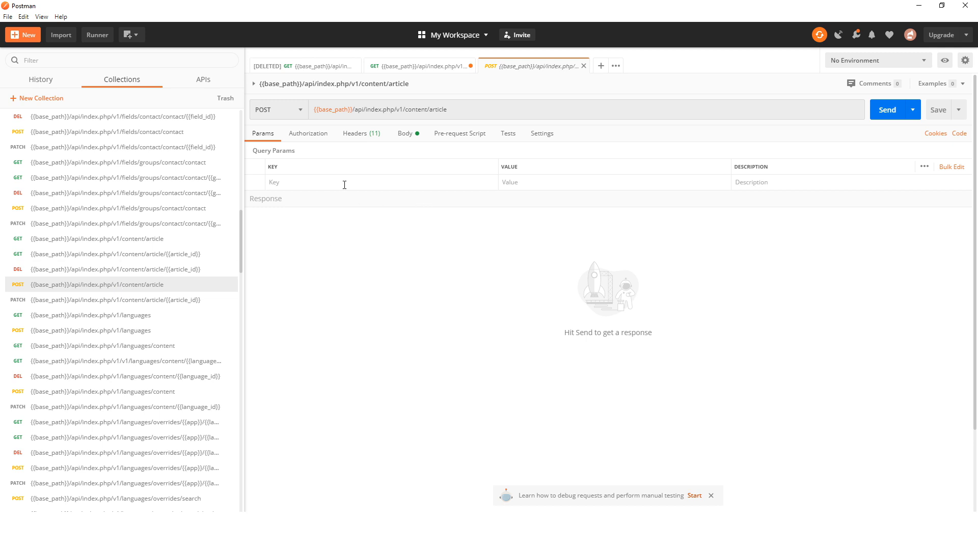
mouse_move(307, 138)
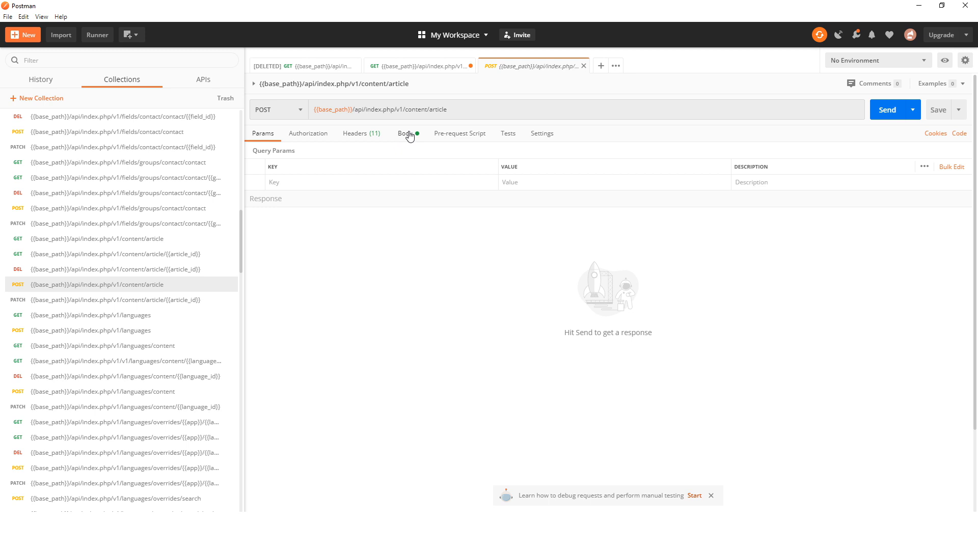
left_click(406, 133)
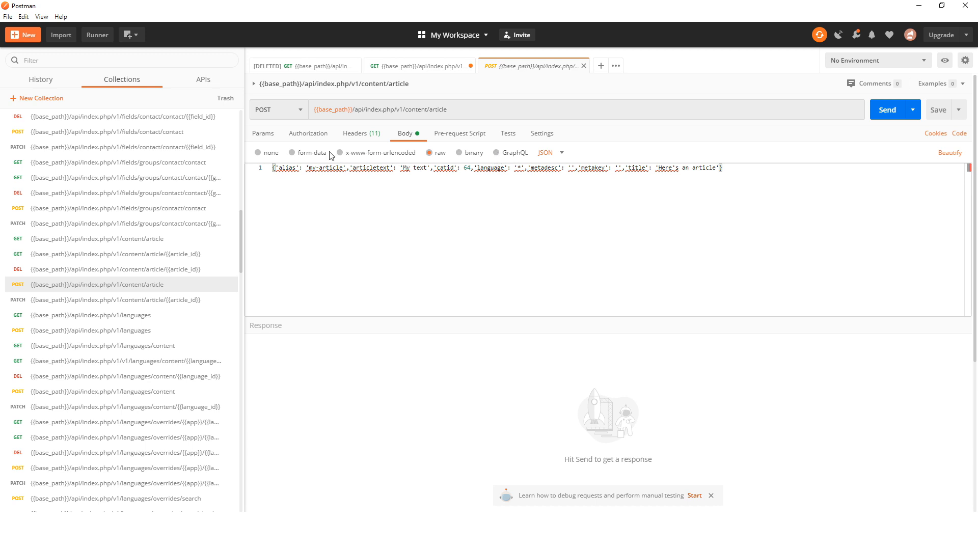
mouse_move(547, 154)
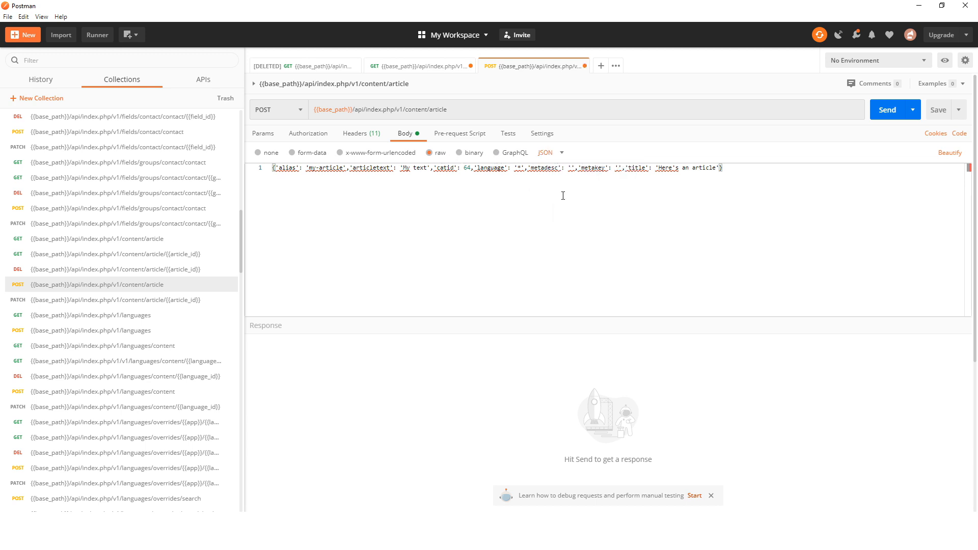
left_click(888, 110)
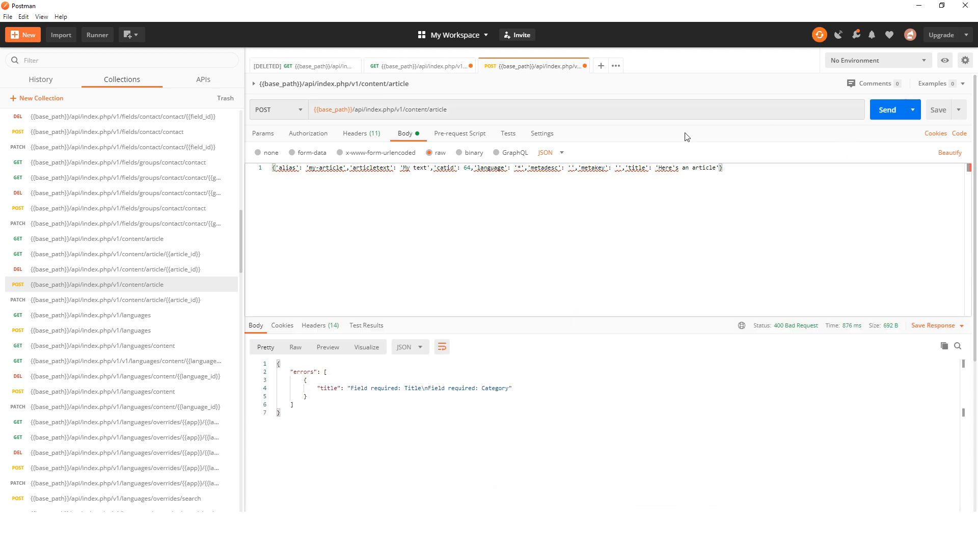
mouse_move(444, 397)
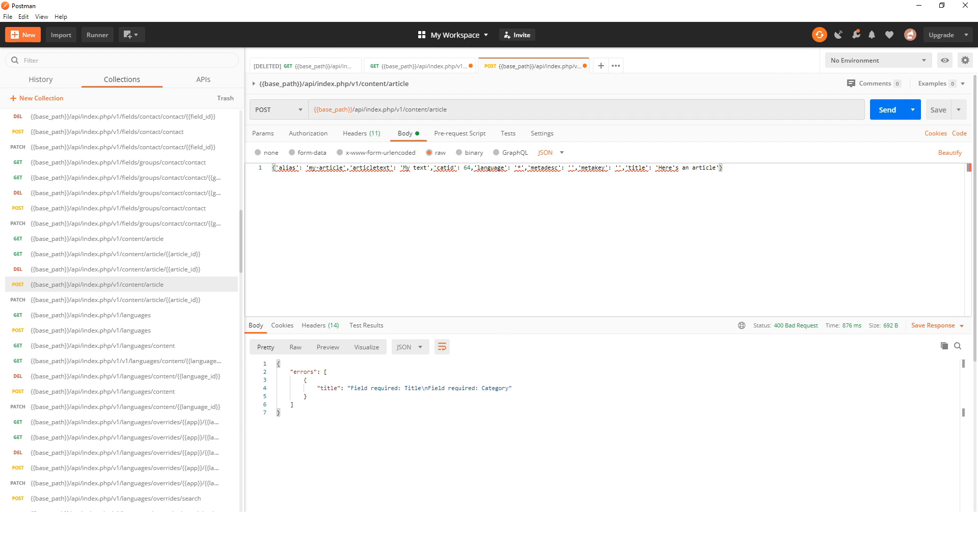
- Beautify the article JSON body into indented lines and resend the create-article request
left_click(759, 8)
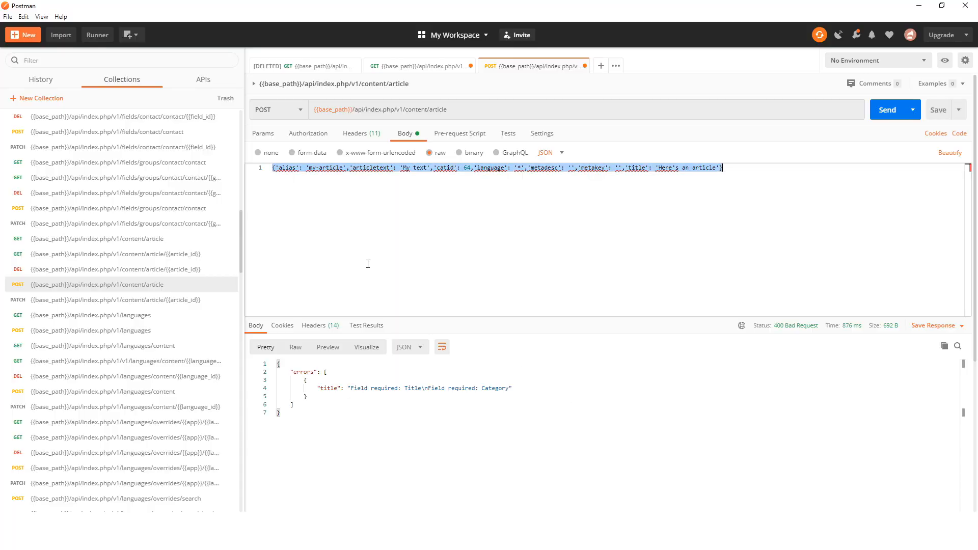
left_click(949, 152)
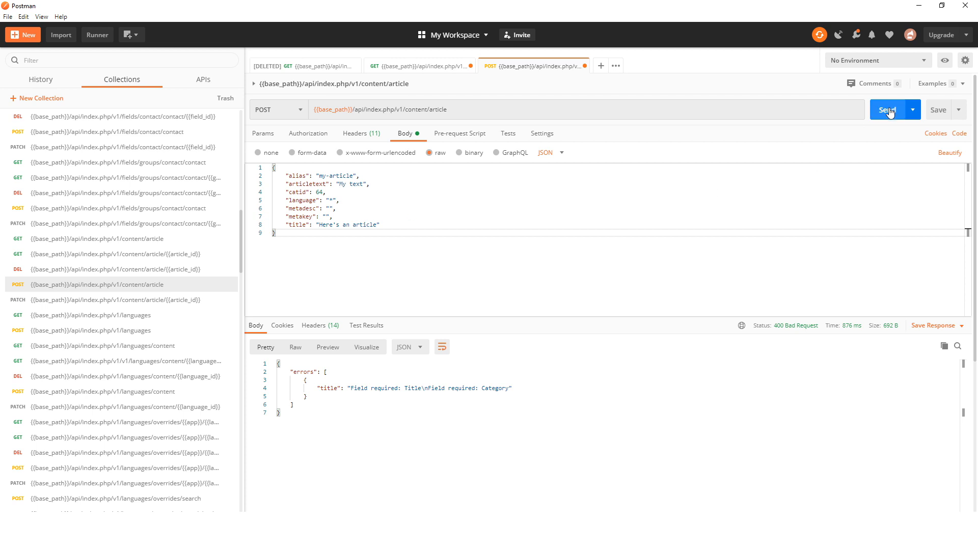
left_click(887, 110)
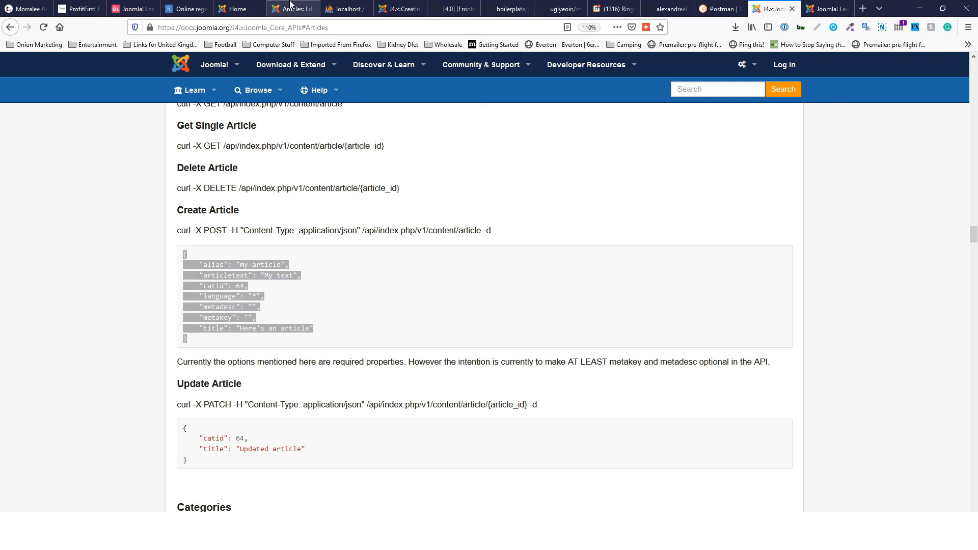
- In Joomla Administrator, close the open article and view the new 'Here's an article'
left_click(295, 8)
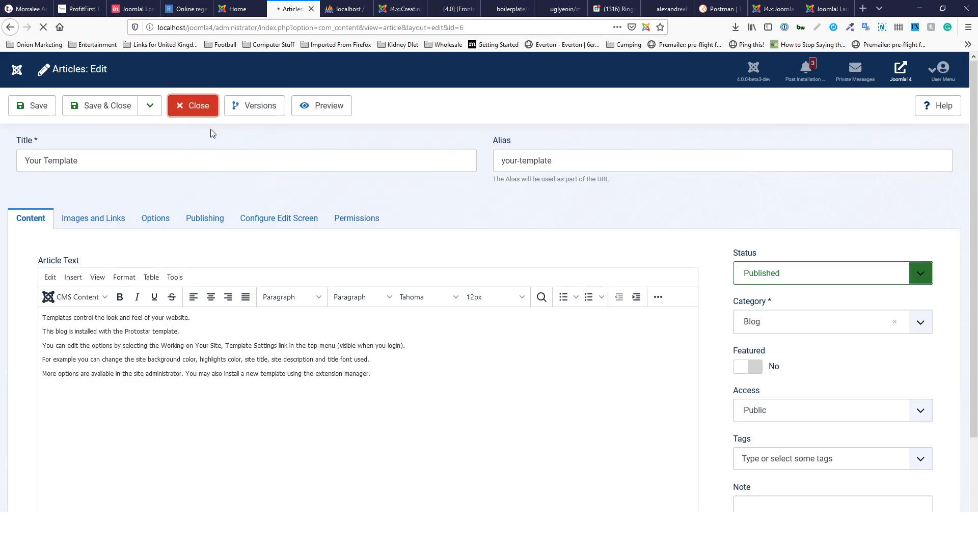
left_click(194, 105)
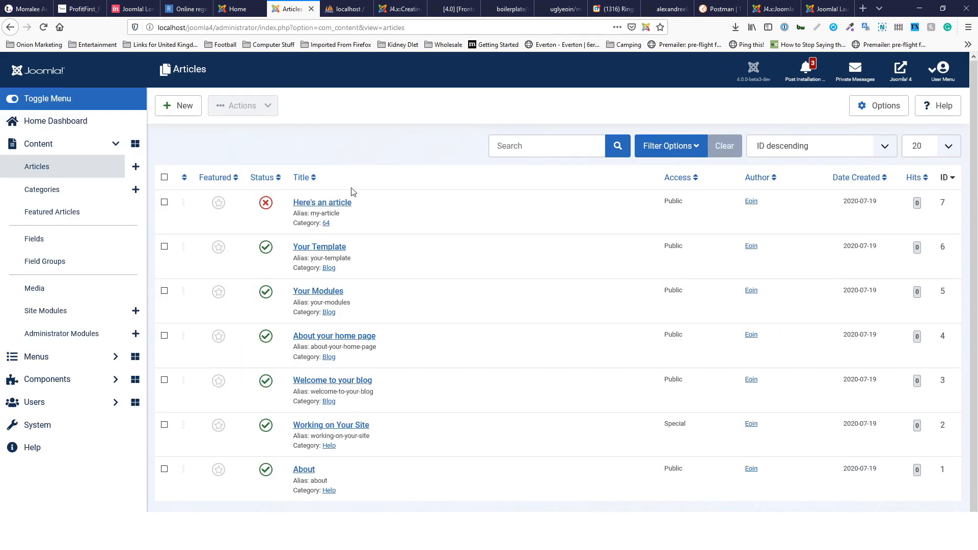
left_click(322, 202)
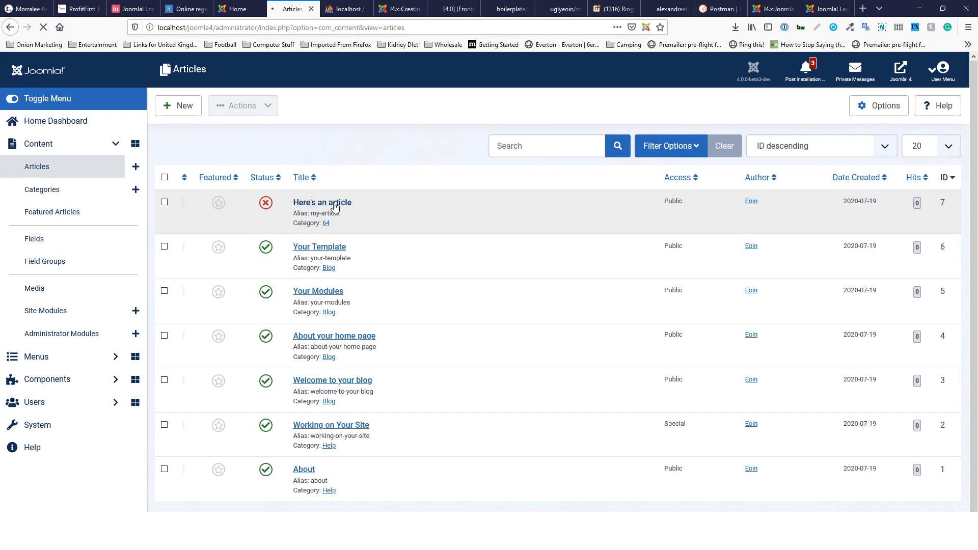
left_click(717, 8)
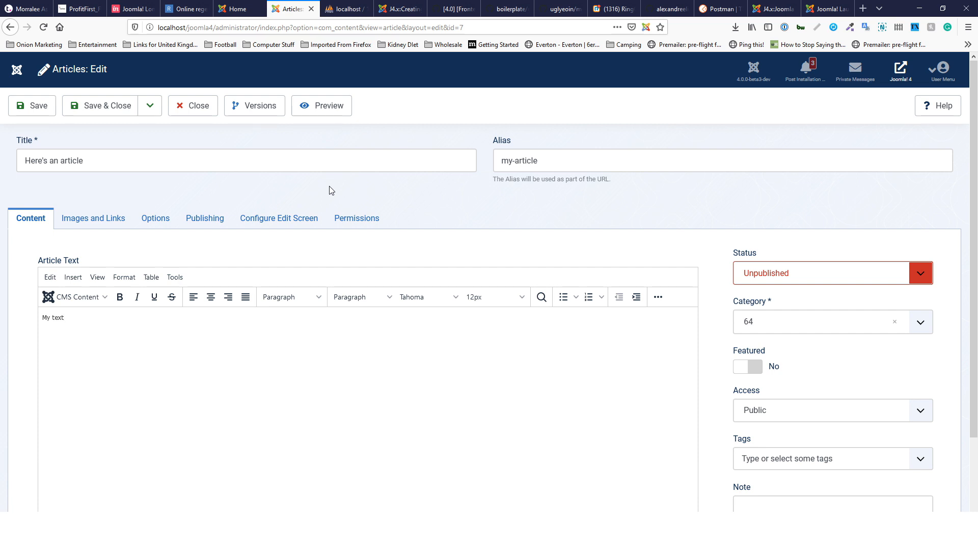
mouse_move(611, 311)
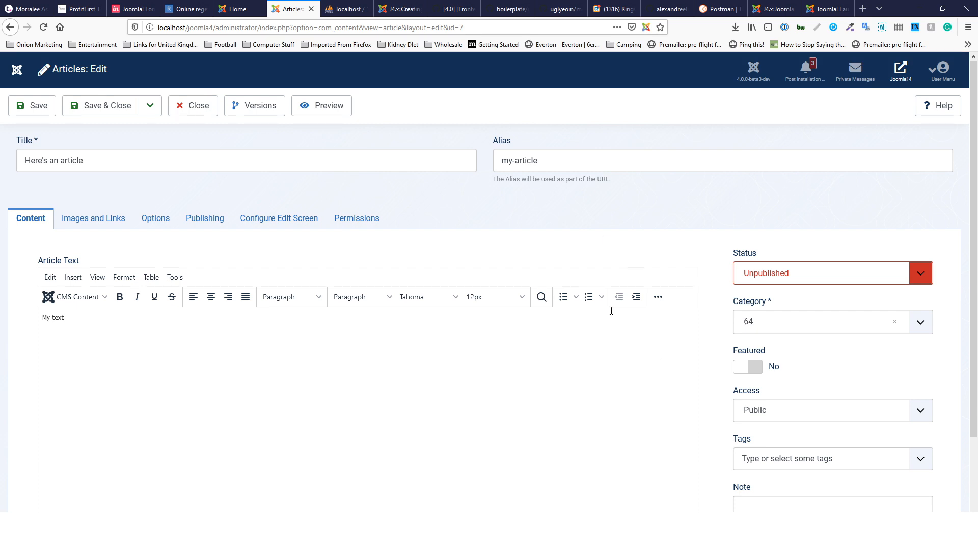
- Check the Postman response, then return to the admin article and the API docs
left_click(61, 317)
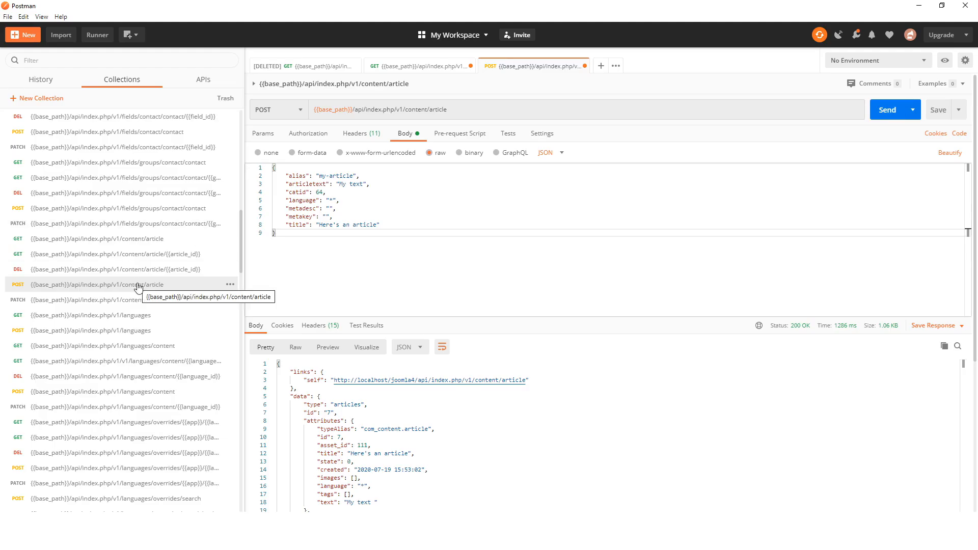
left_click(774, 8)
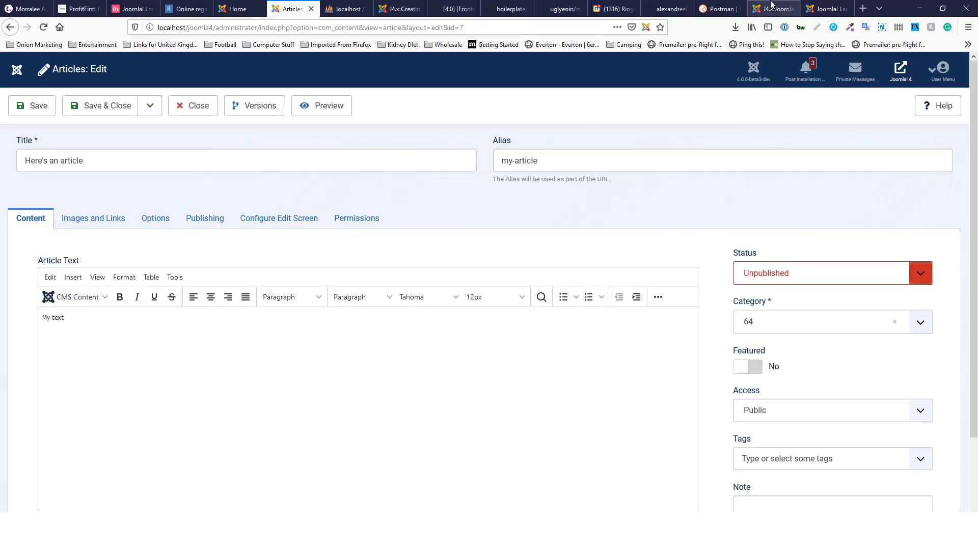
left_click(770, 8)
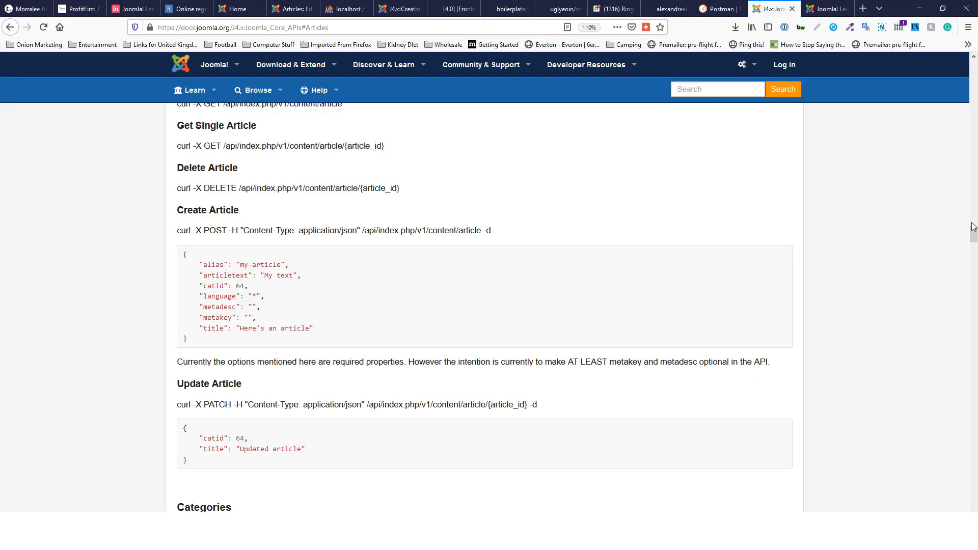
- Scroll the Core APIs docs to the Menus section and its Create Menu example
scroll("down", 3)
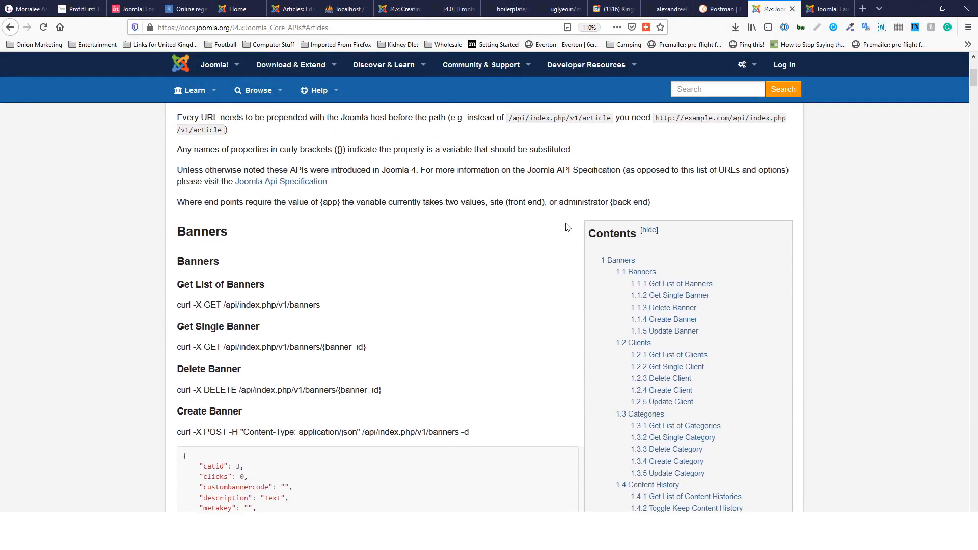
scroll("down", 3)
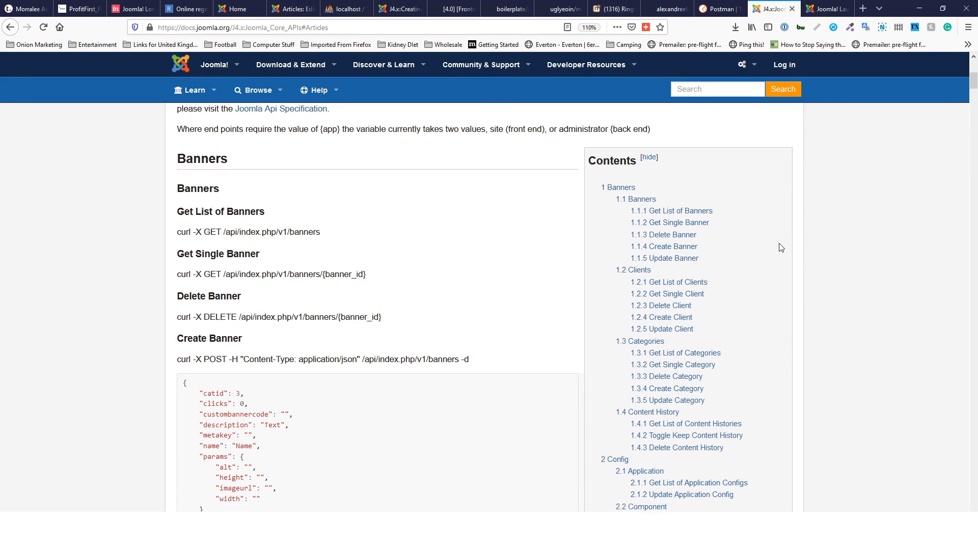
scroll("down", 3)
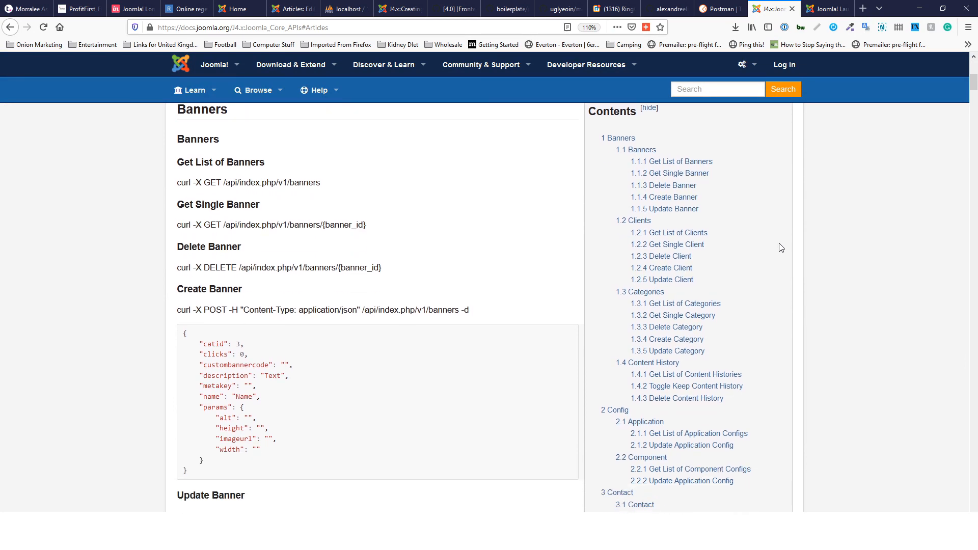
scroll("down", 3)
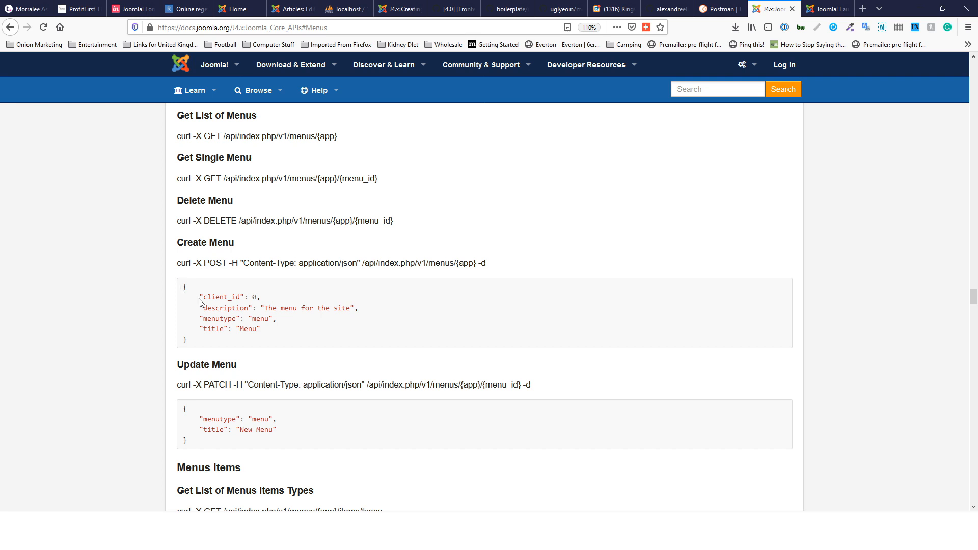
mouse_move(212, 291)
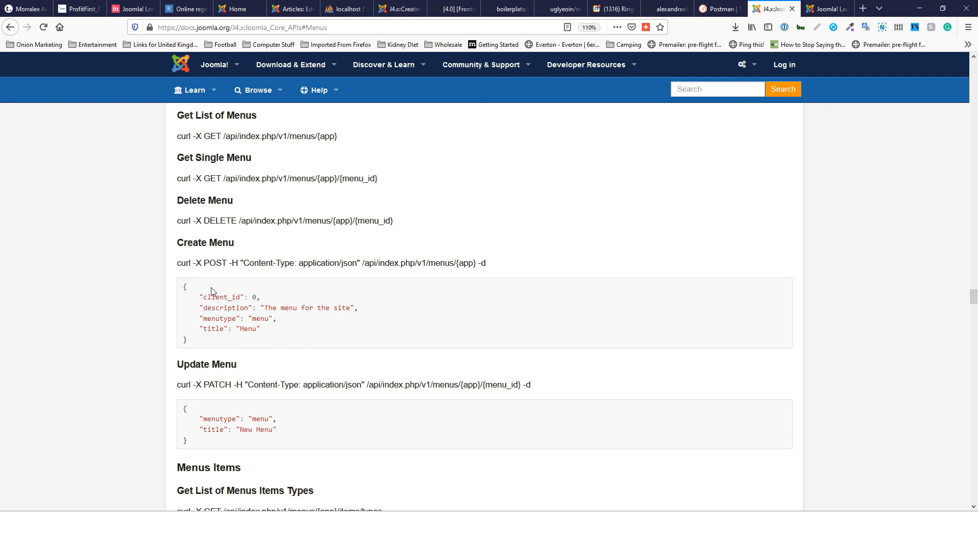
mouse_move(457, 263)
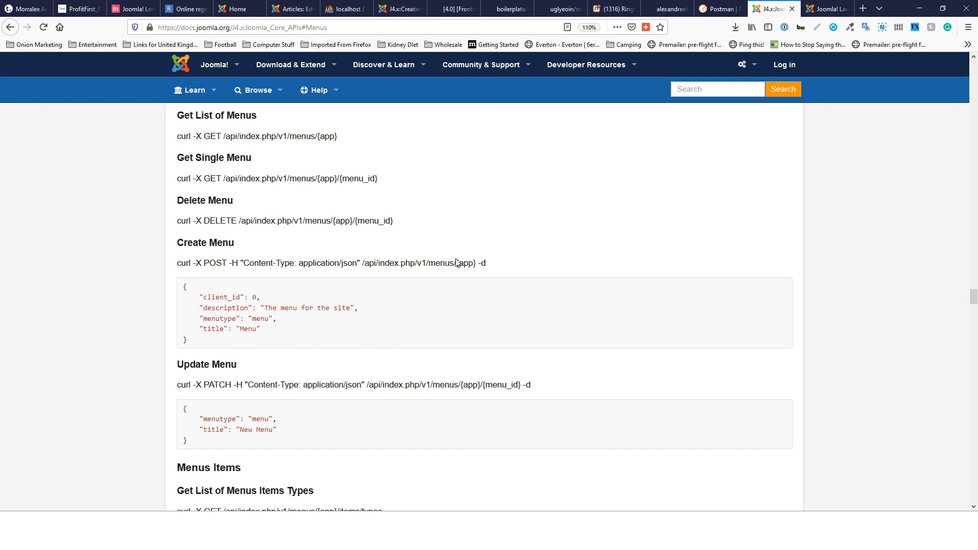
- Select the Create Menu {app} placeholder and its example JSON body for copying
triple_click(326, 262)
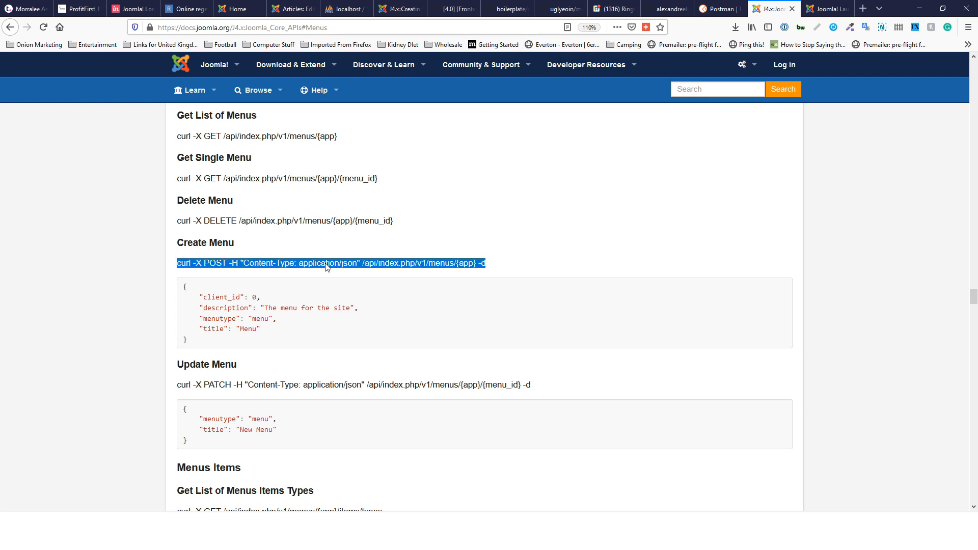
left_click(457, 267)
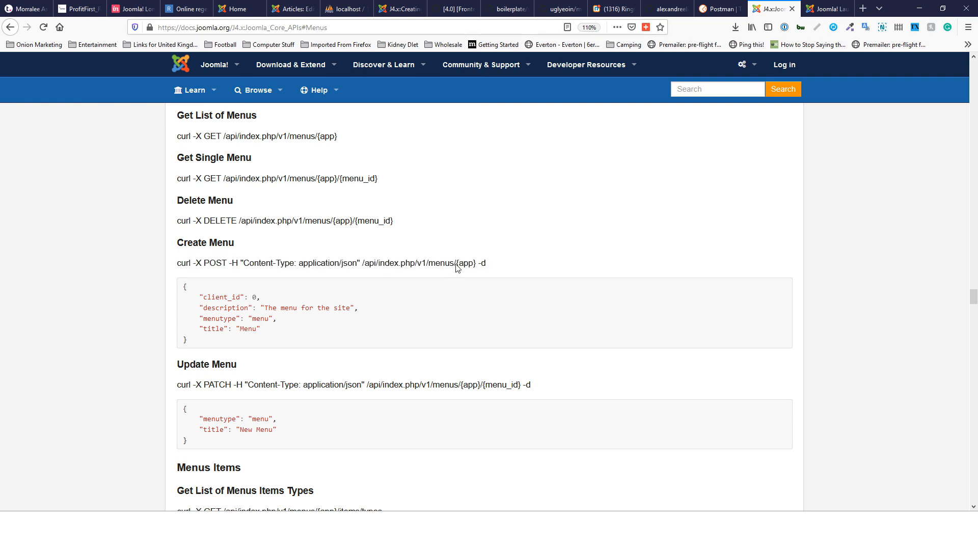
double_click(466, 263)
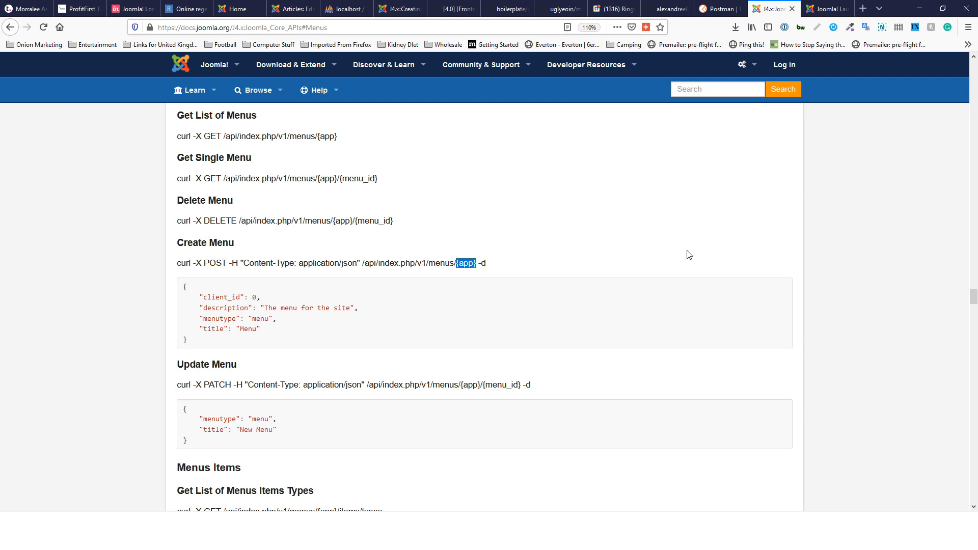
mouse_move(501, 267)
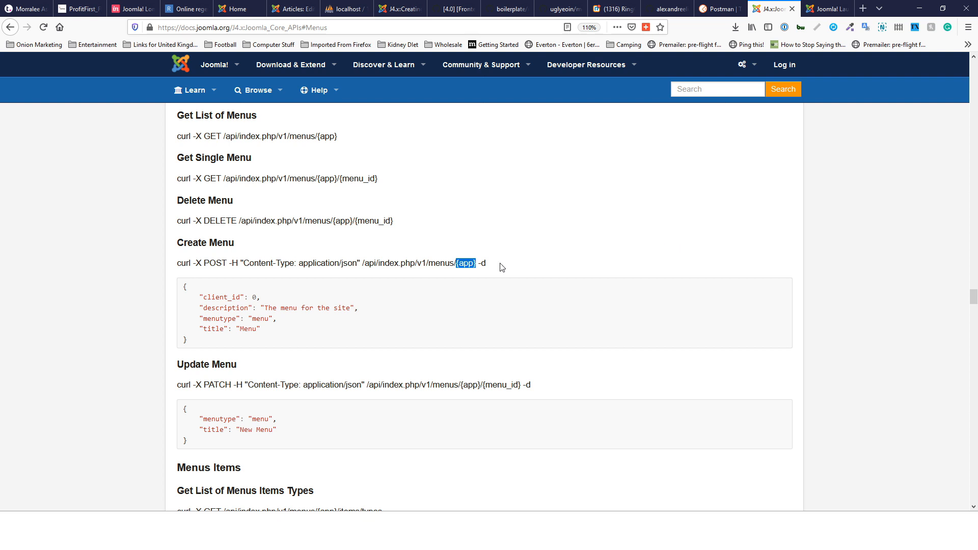
mouse_move(561, 271)
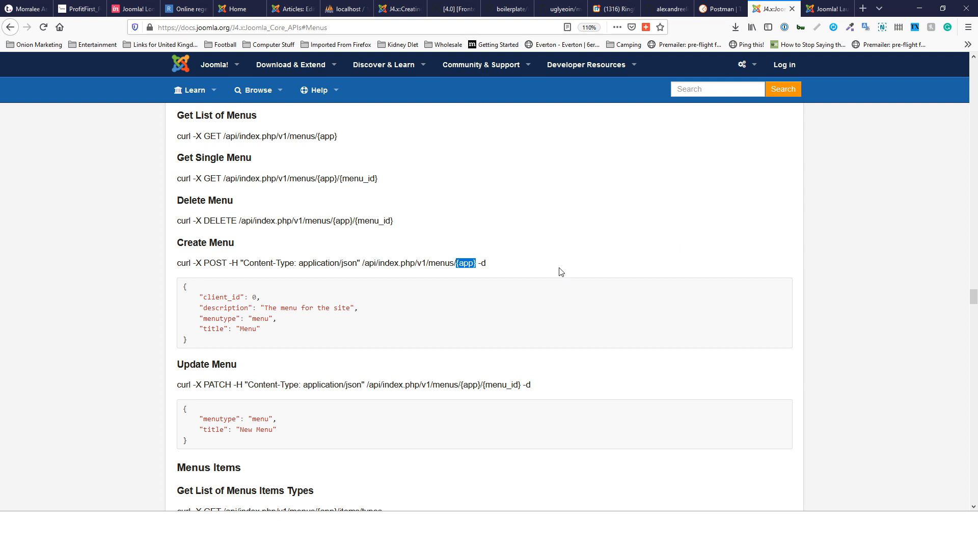
mouse_move(579, 256)
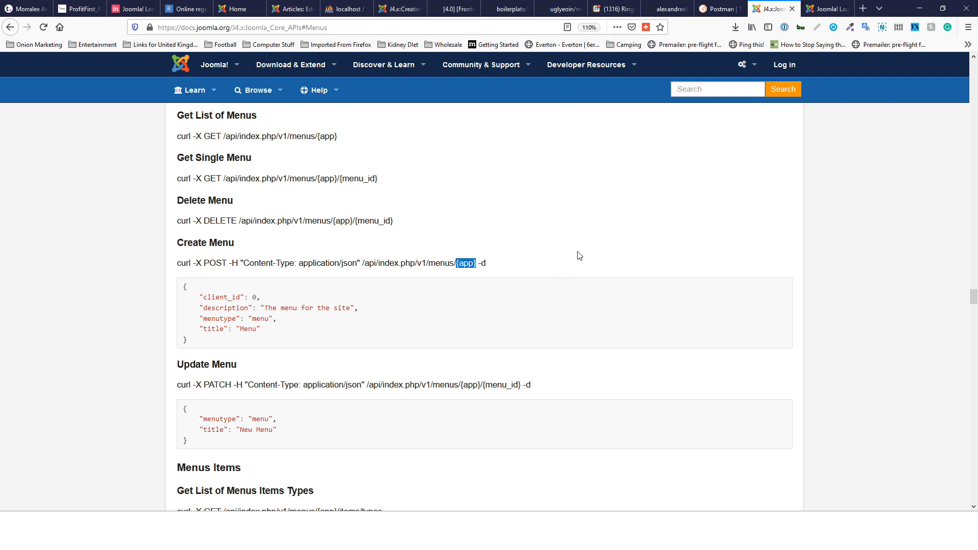
mouse_move(570, 258)
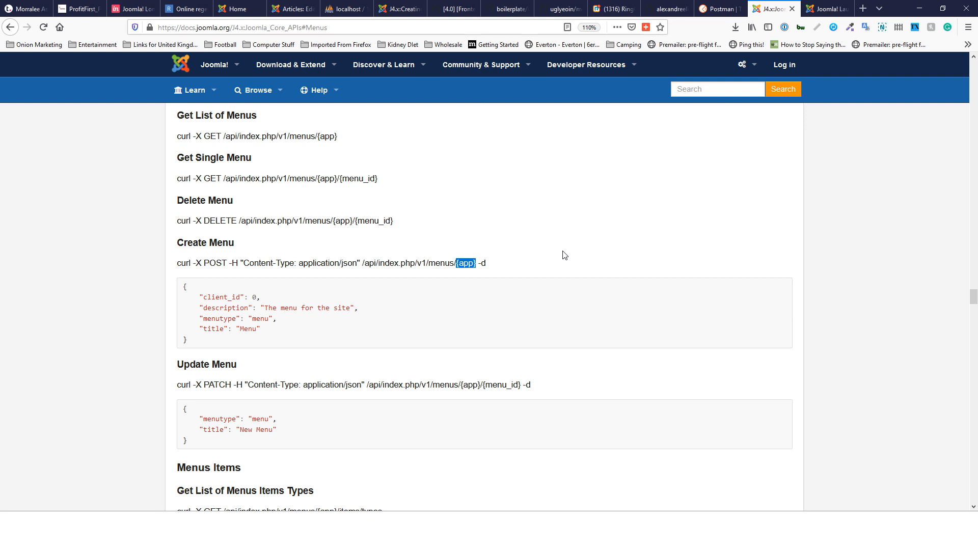
mouse_move(560, 241)
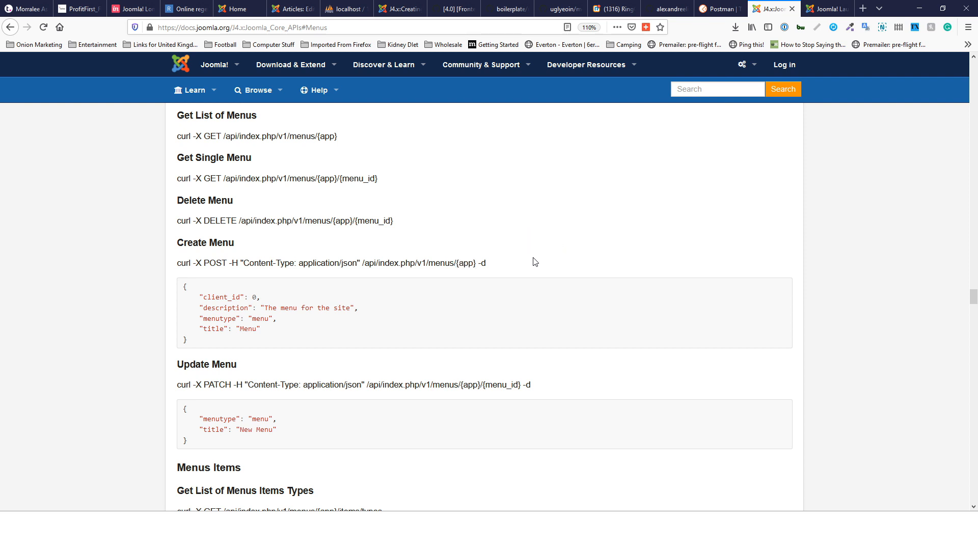
mouse_move(200, 289)
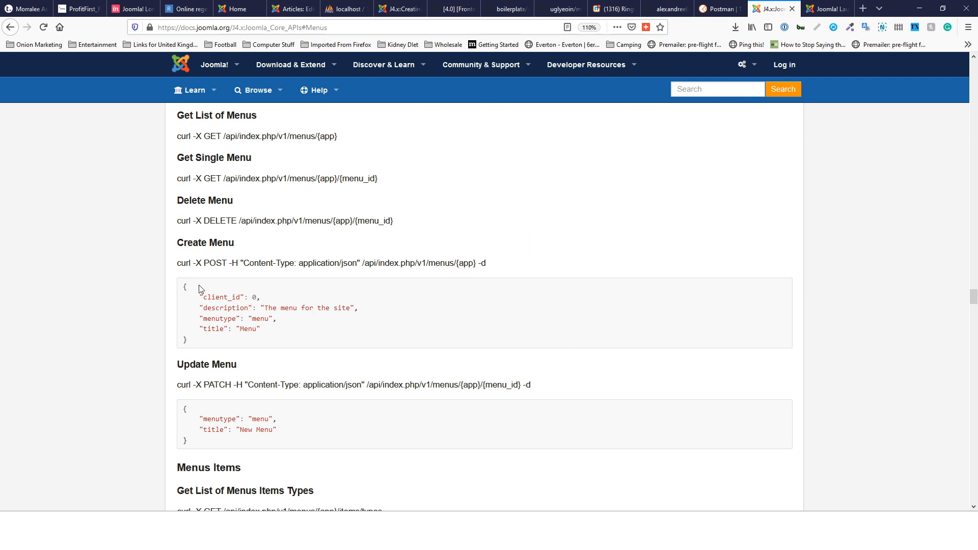
left_click_drag(184, 287, 186, 340)
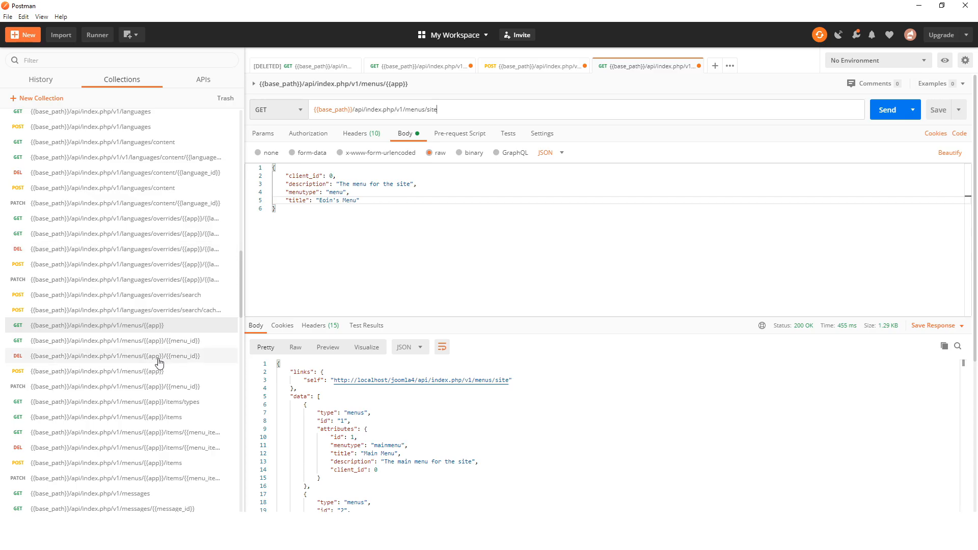
mouse_move(163, 343)
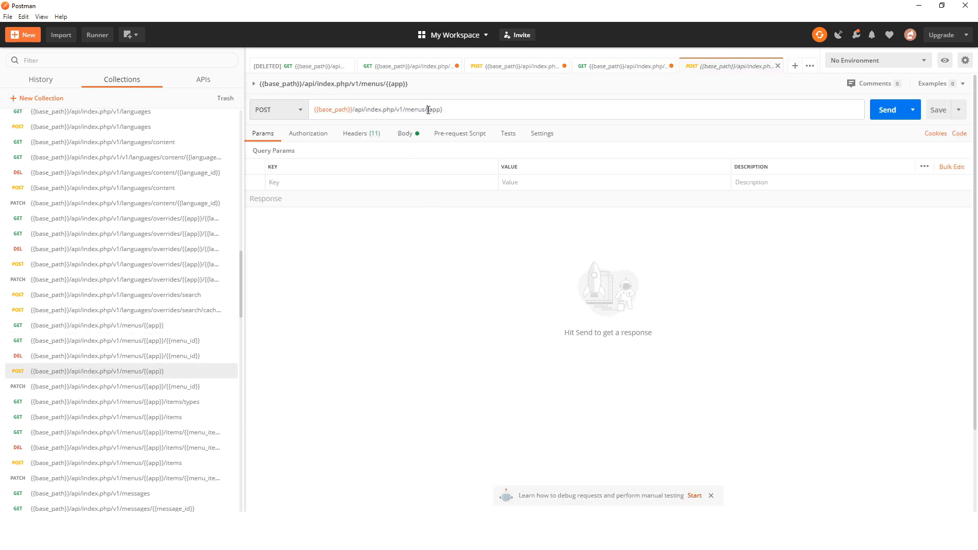
- Set app to site, paste and beautify the menu JSON titled Menu, and send the POST
type("c")
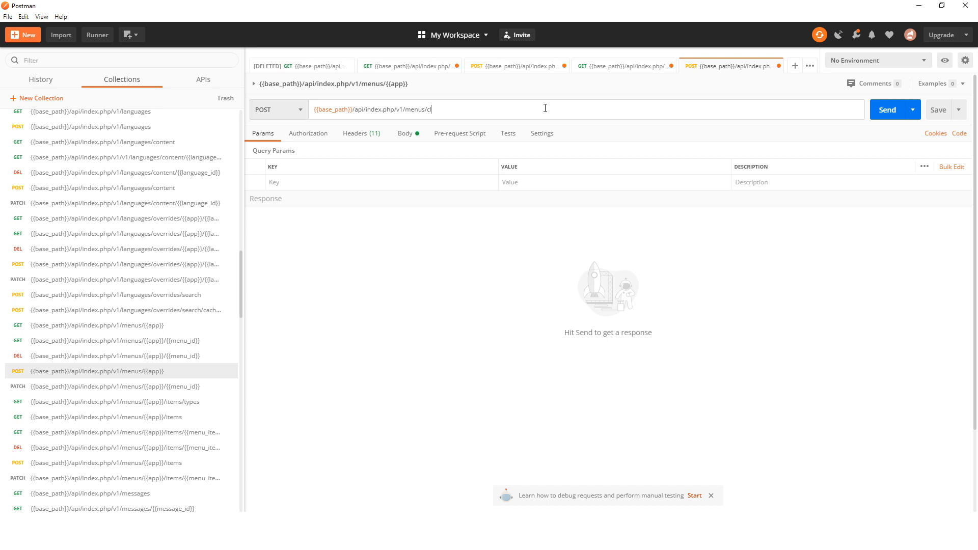
type("ite")
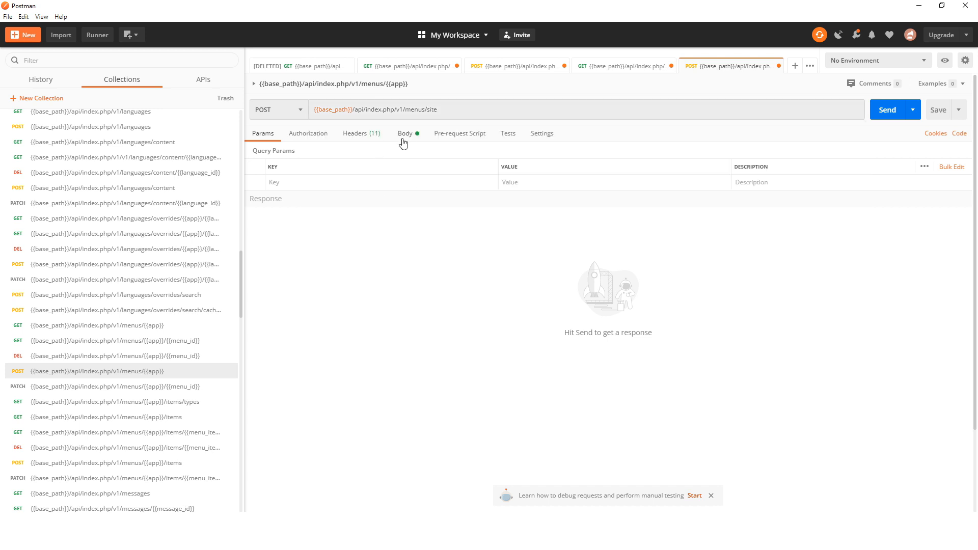
left_click(405, 133)
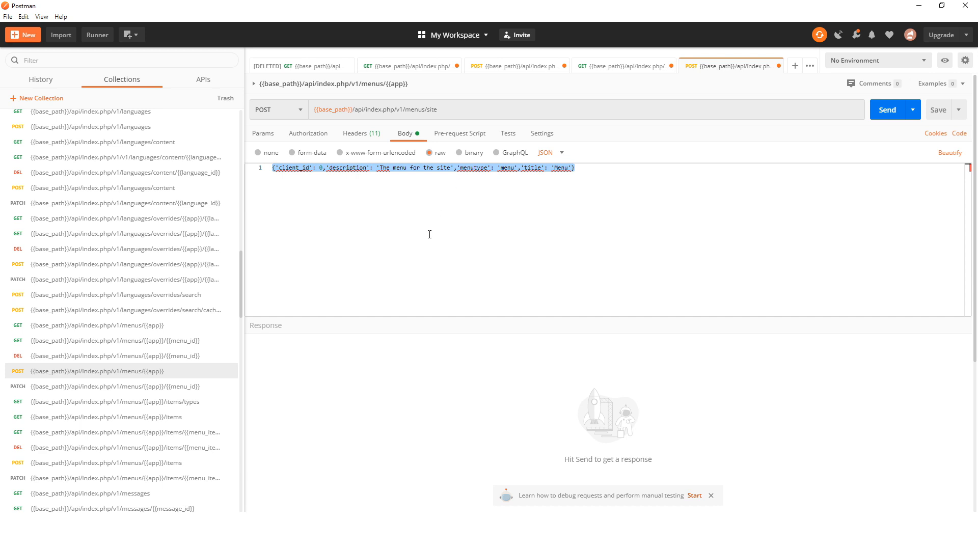
mouse_move(598, 218)
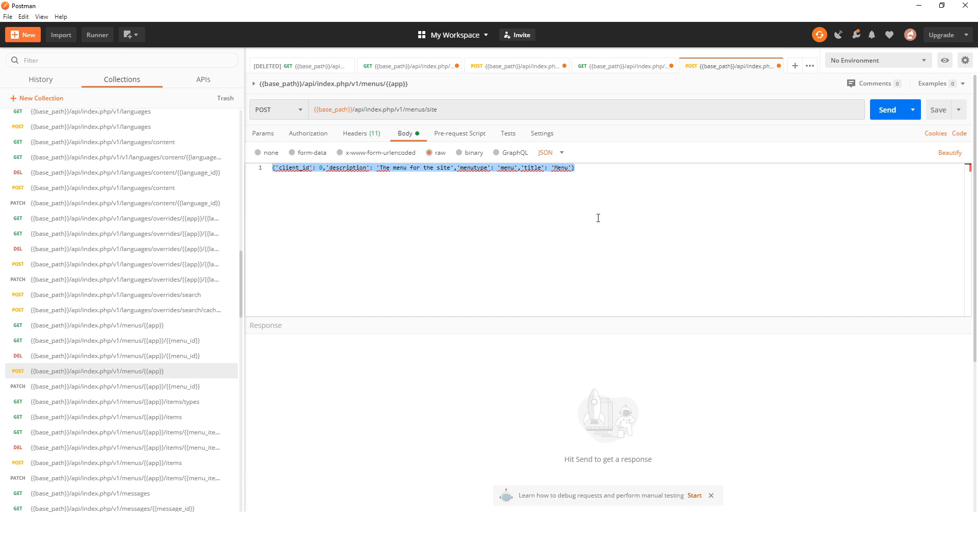
left_click(950, 153)
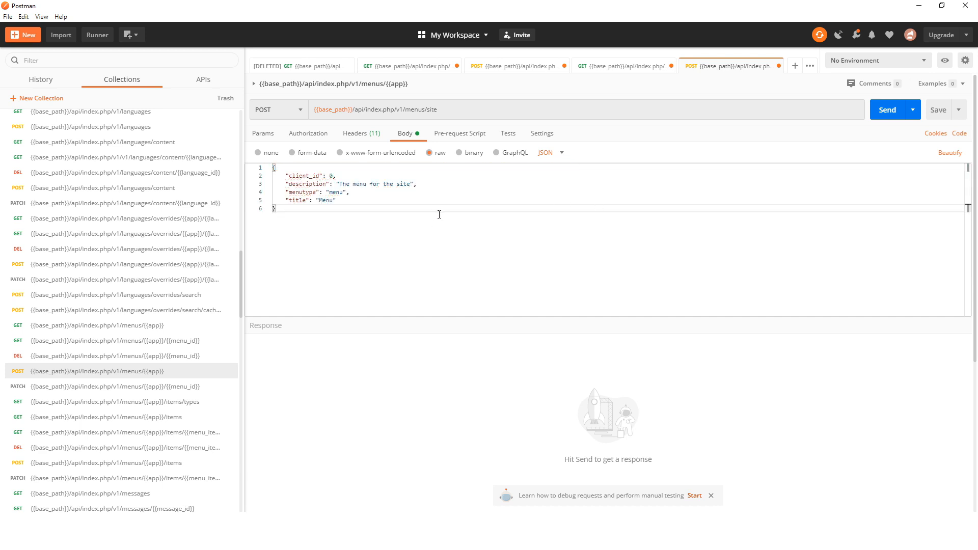
left_click(887, 110)
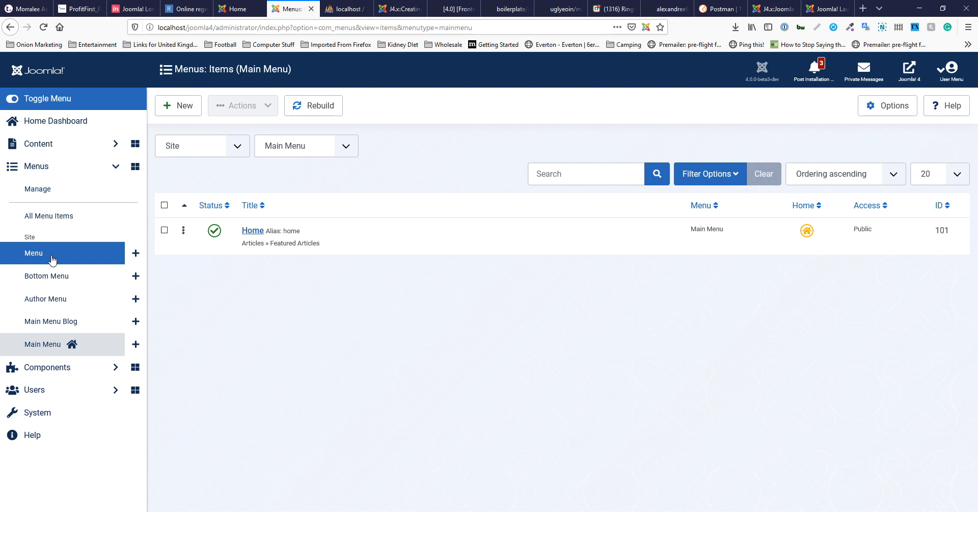
- Select the new Menu entry under Menus > Site to view its items
left_click(34, 252)
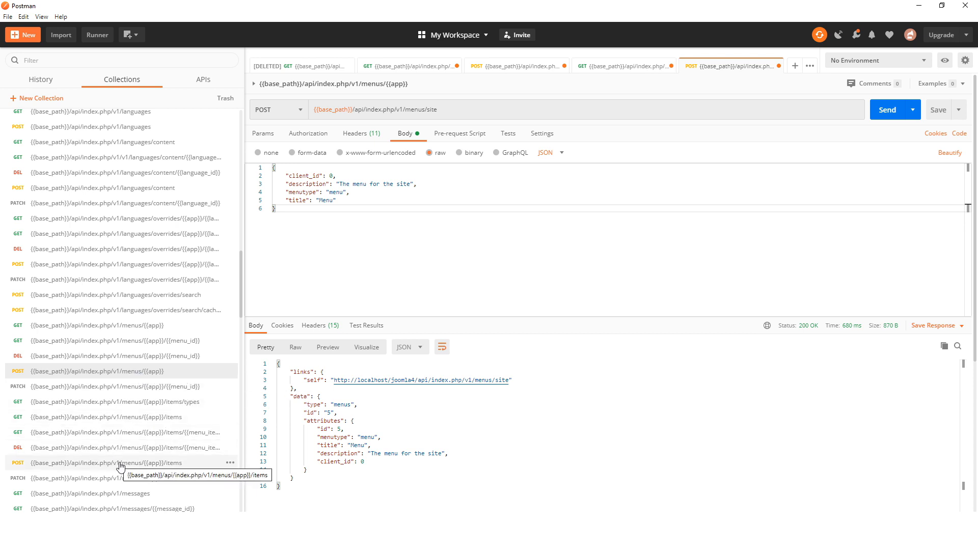
- Point the create-menu-item POST at menus/site/items by replacing {{app}} with site
left_click(91, 463)
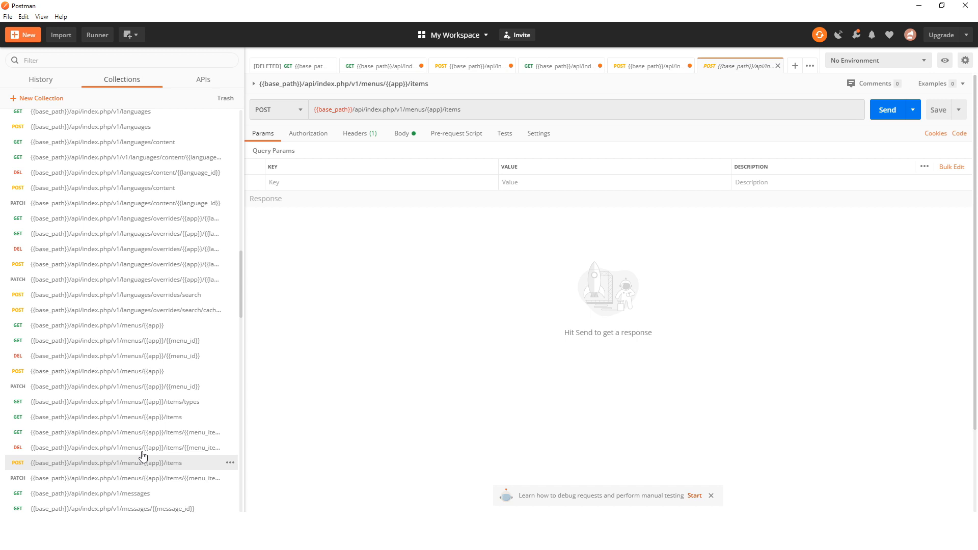
double_click(434, 110)
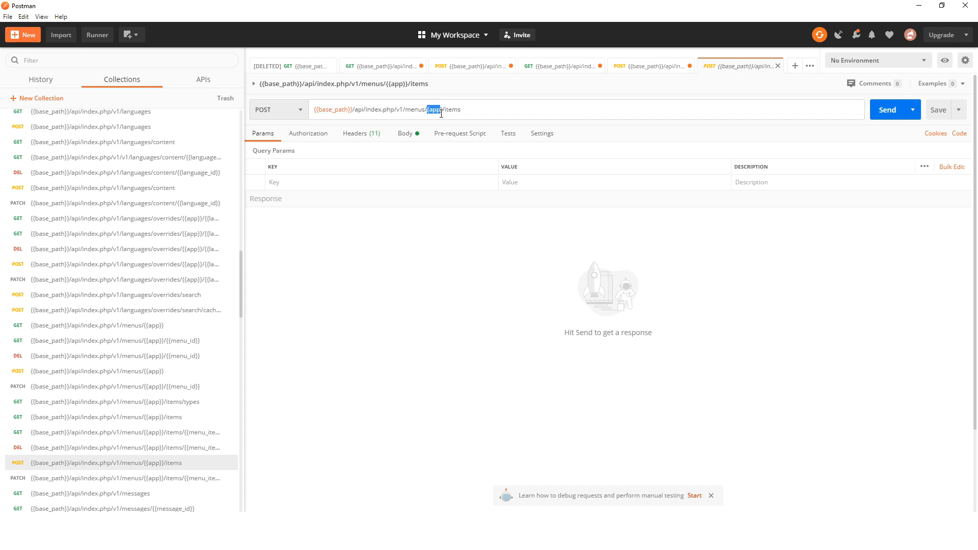
type("site")
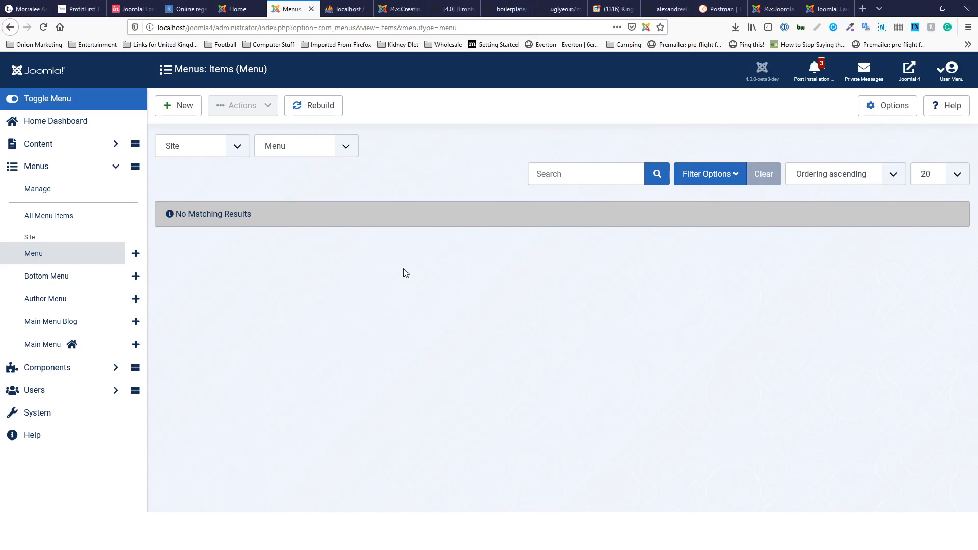
left_click(770, 8)
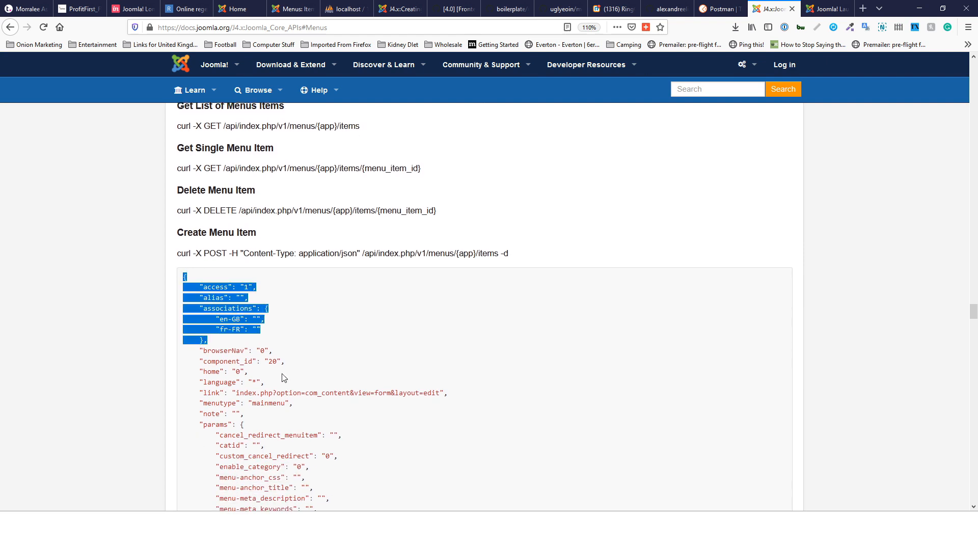
- Send the create-menu-item request with the Create Menu Item example body
scroll("down", 3)
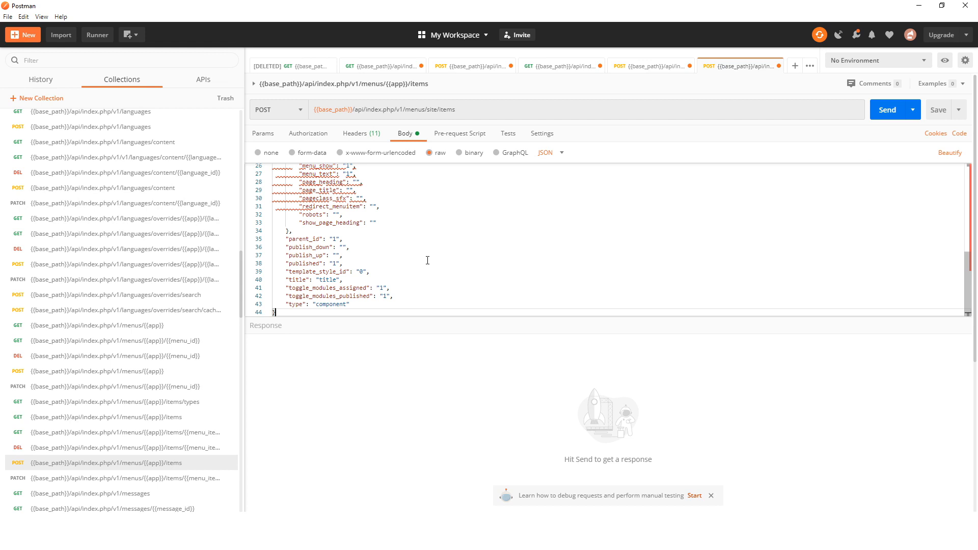
left_click(887, 110)
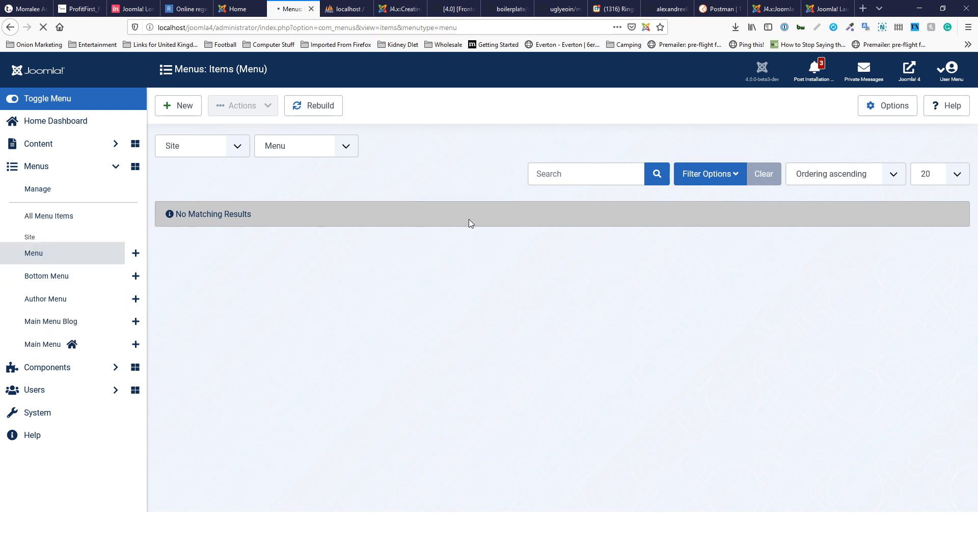
- Check Main Menu lists the new item 'title' (ID 113) against the 200 OK response body
left_click(43, 345)
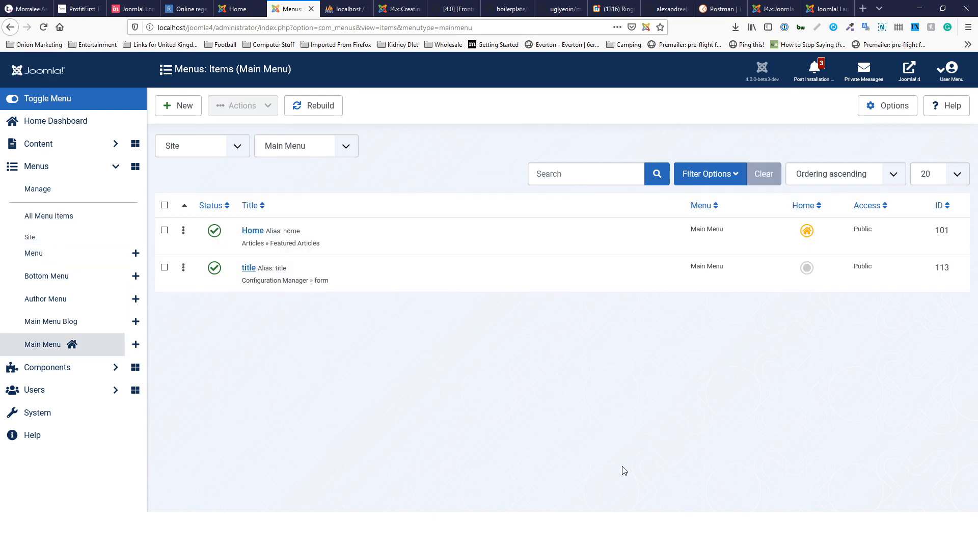
left_click(717, 8)
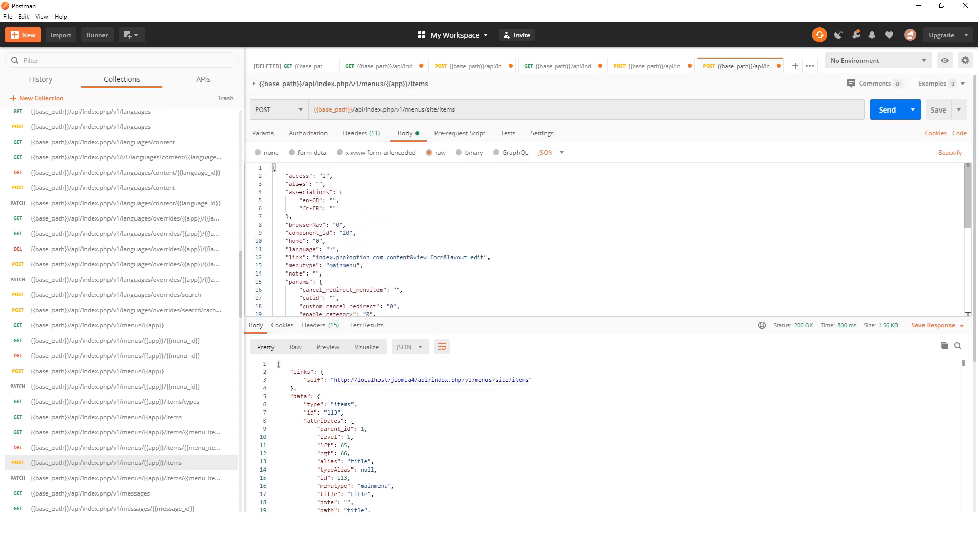
scroll("down", 3)
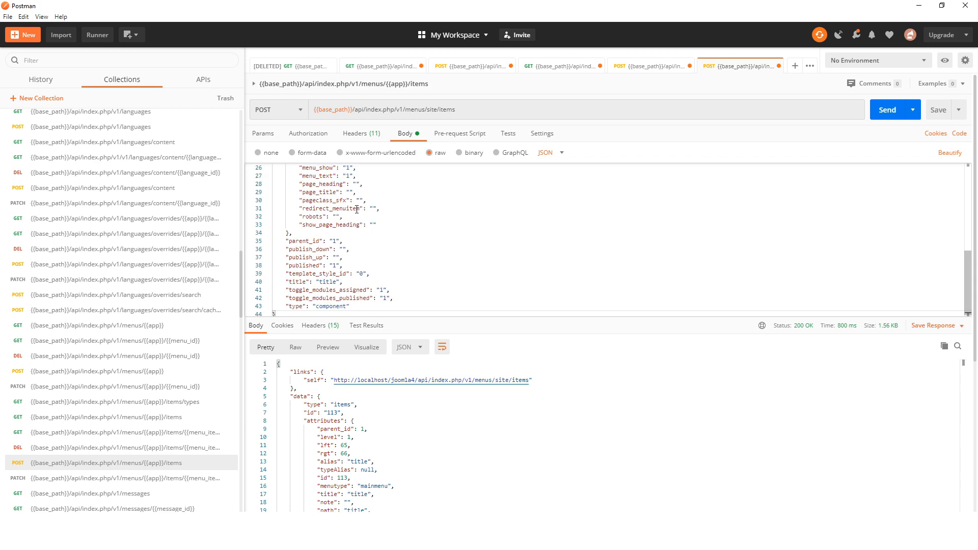
double_click(328, 281)
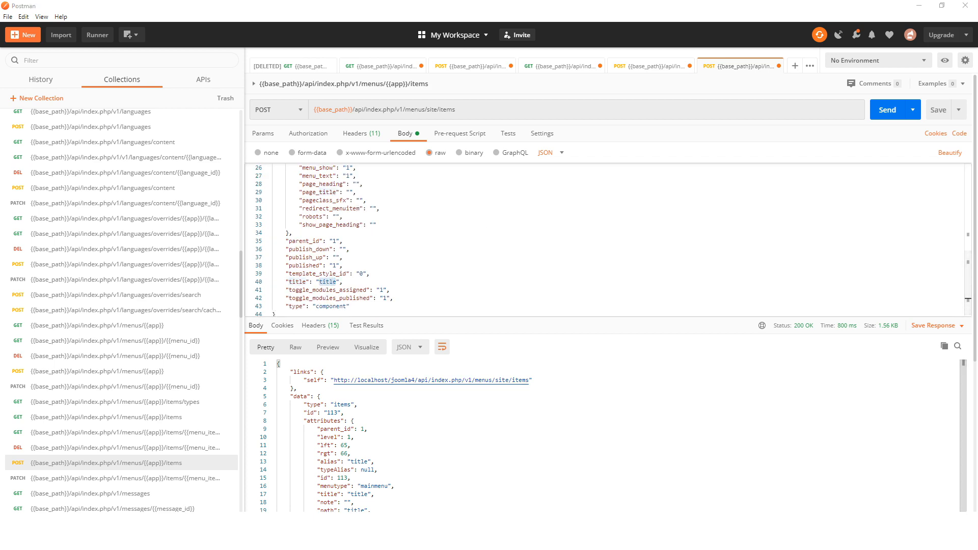
left_click(287, 9)
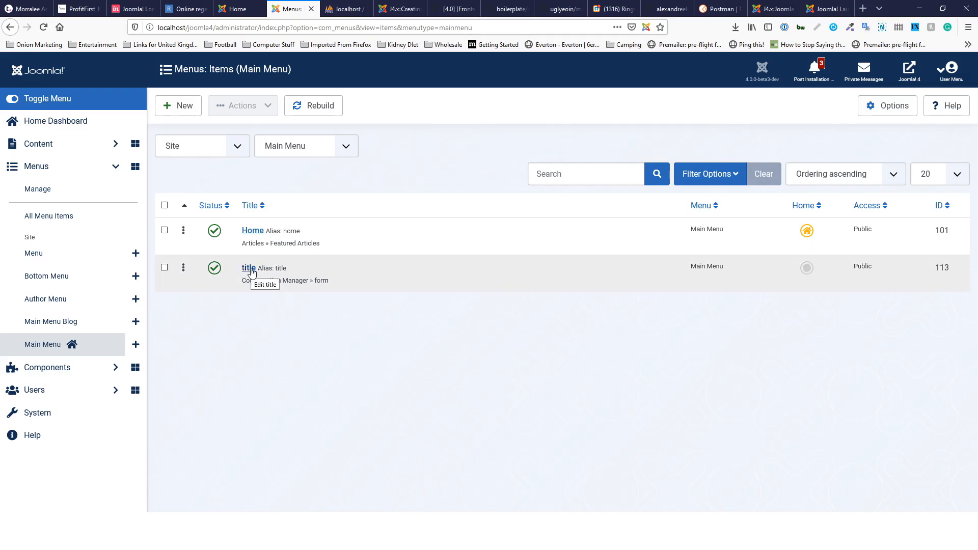
mouse_move(393, 355)
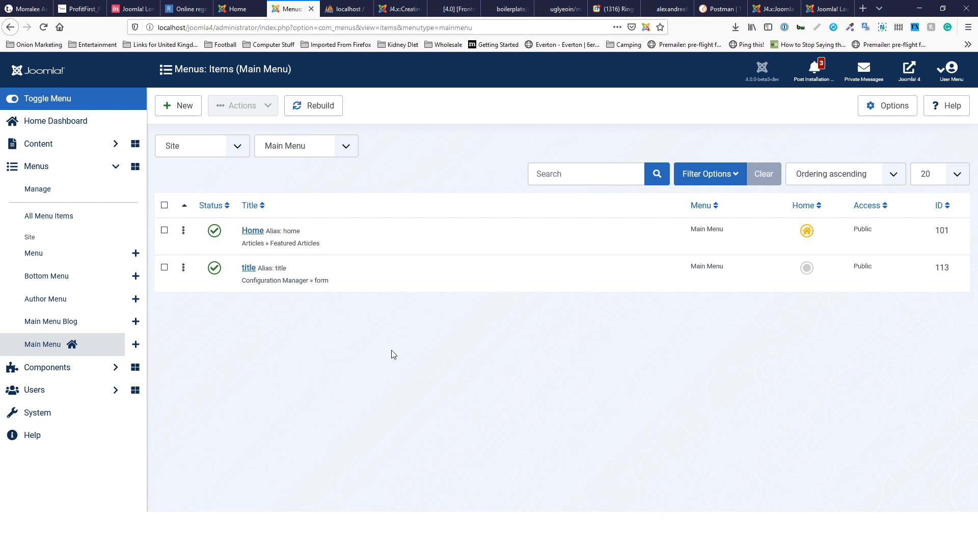
mouse_move(493, 373)
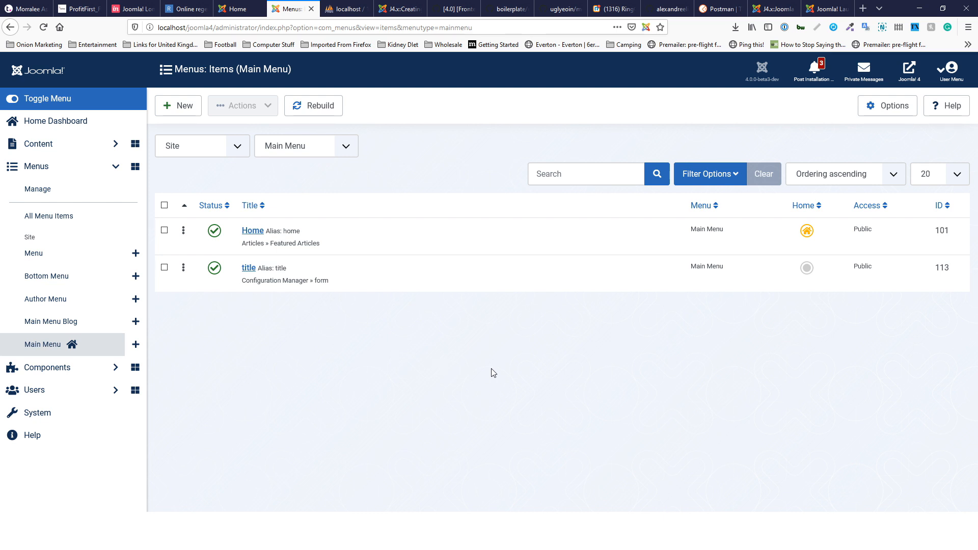